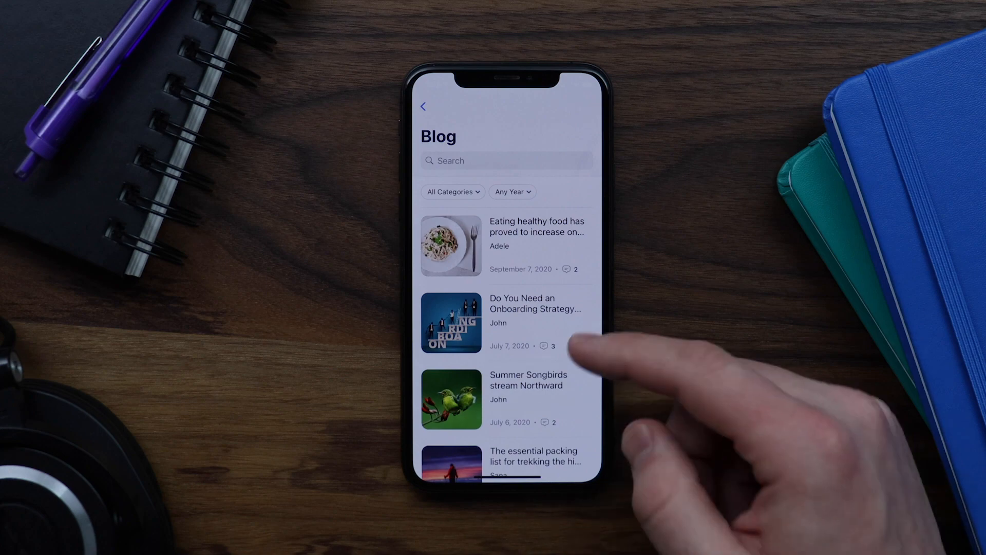
Open comments on the 'Tackle Your closet' Spring cleaning post and write 'Nice post'.
{"action": "scroll", "scroll_direction": "up", "scroll_amount": 3}
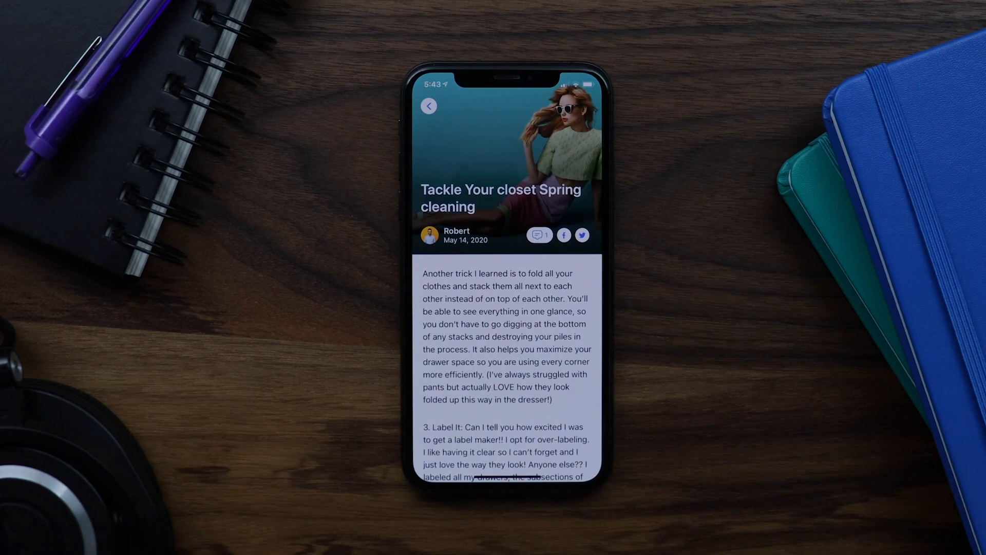
{"action": "left_click", "coordinate": [539, 234]}
{"action": "type", "text": "Nice post"}
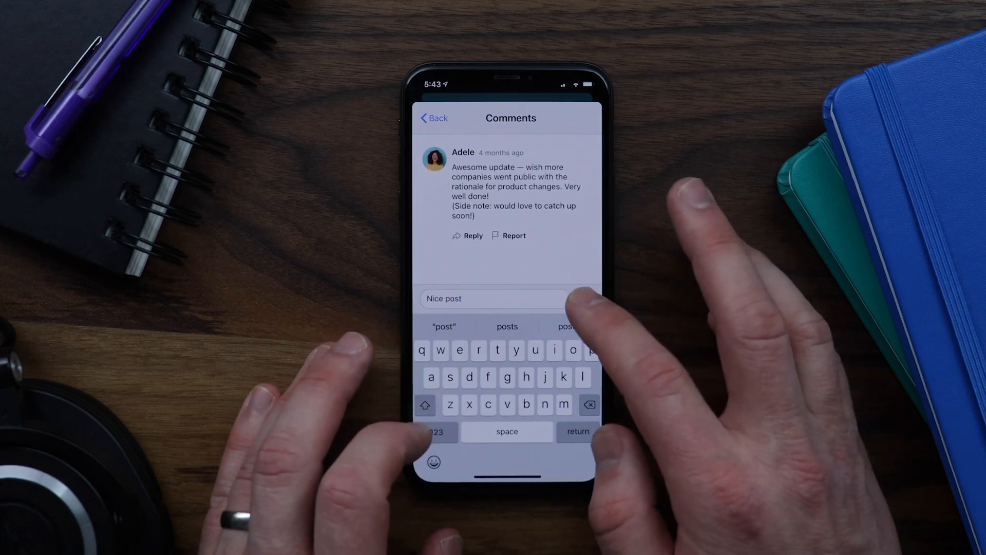
{"action": "left_click", "coordinate": [572, 299]}
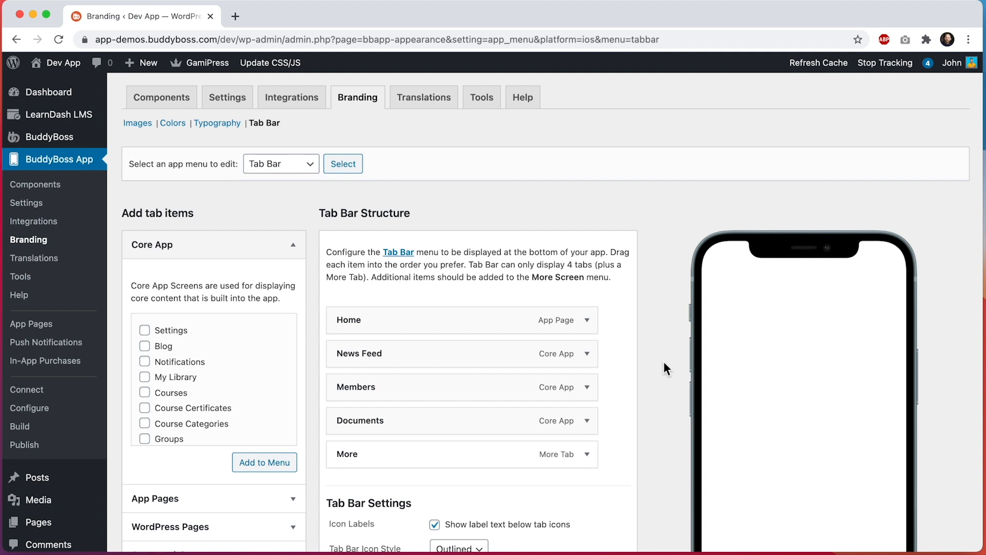
{"action": "mouse_move", "coordinate": [343, 94]}
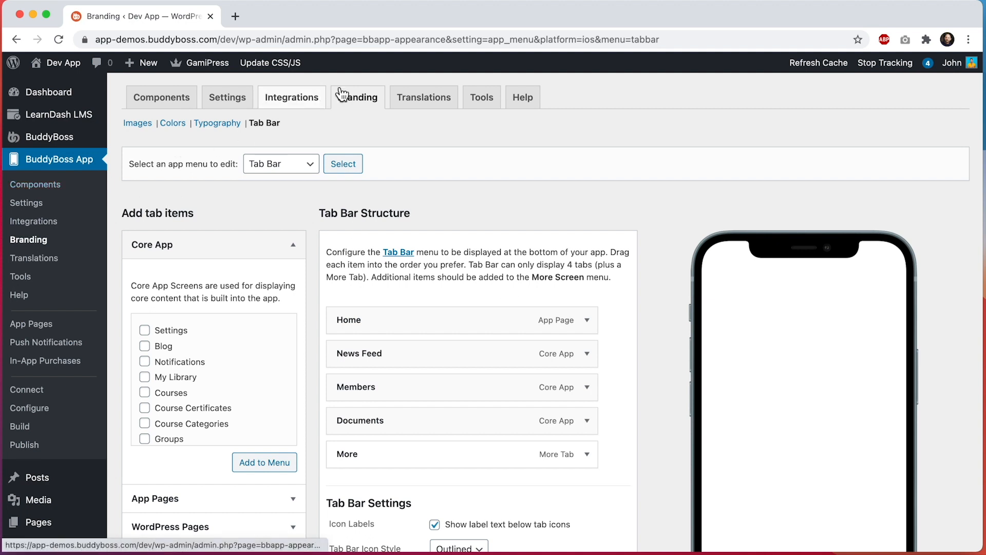
{"action": "mouse_move", "coordinate": [396, 155]}
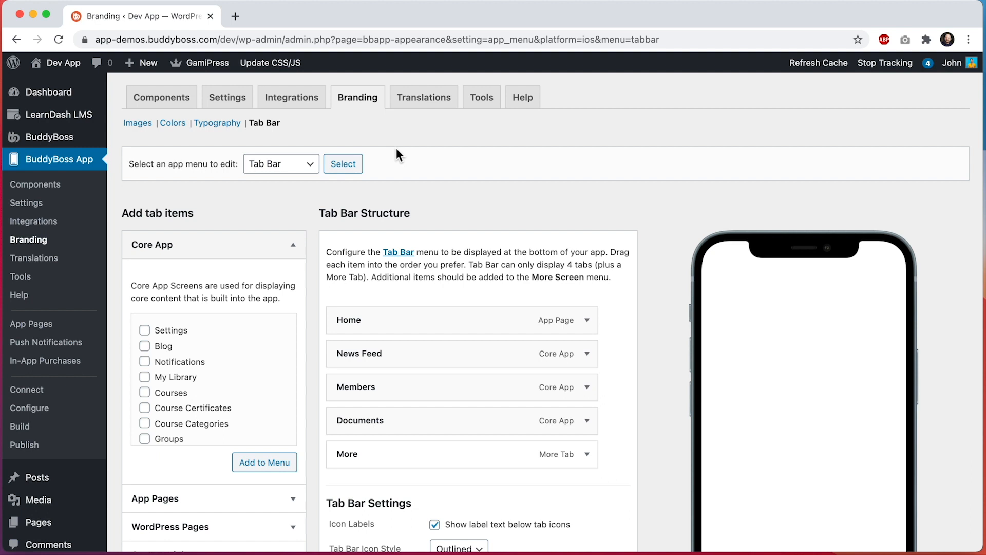
Review the Tab Bar preview, then choose More Screen as the app menu to edit.
{"action": "scroll", "scroll_direction": "down", "scroll_amount": 3}
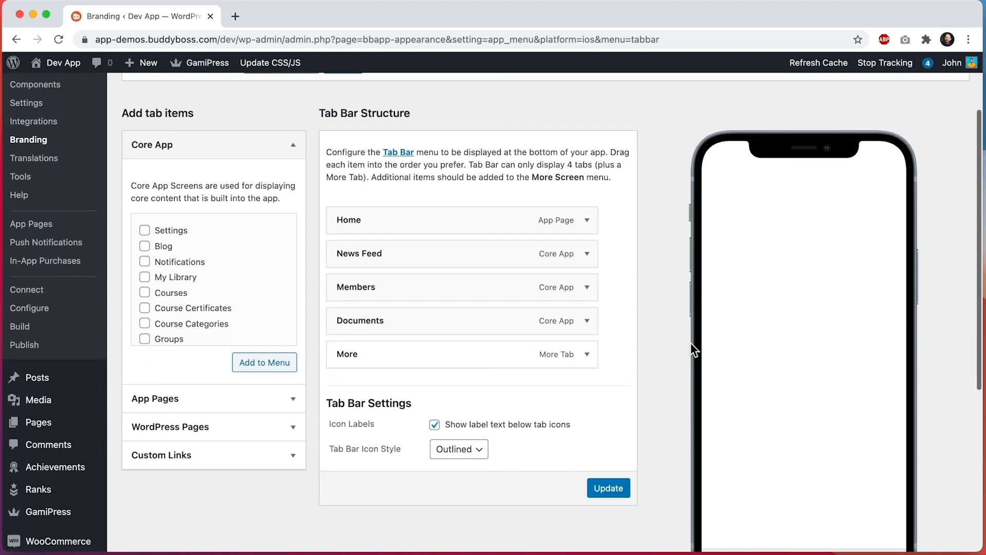
{"action": "scroll", "scroll_direction": "down", "scroll_amount": 3}
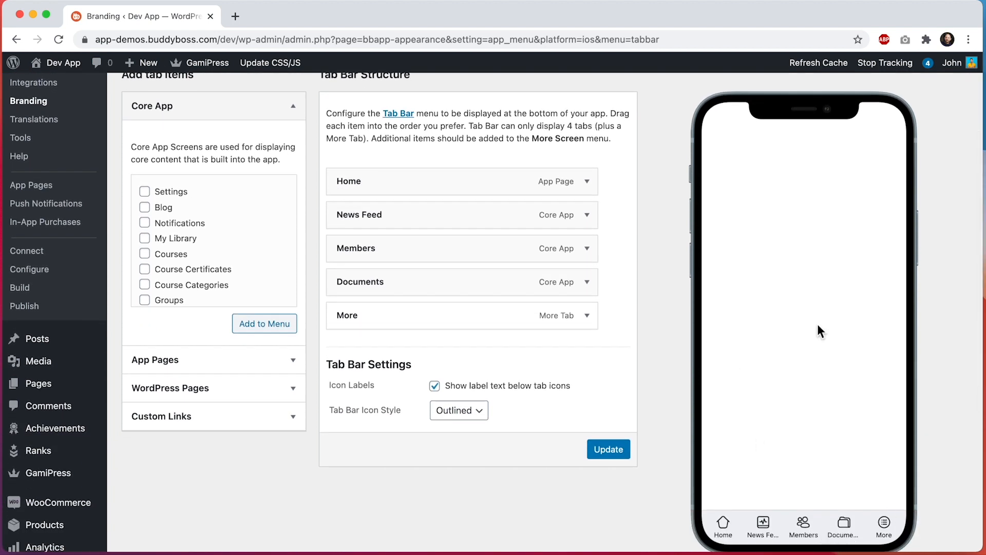
{"action": "mouse_move", "coordinate": [867, 432]}
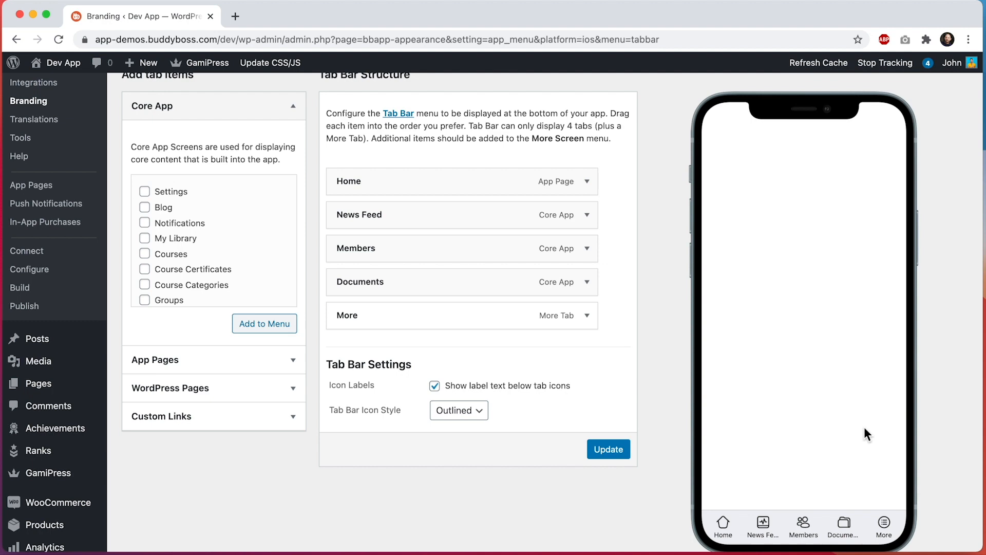
{"action": "scroll", "scroll_direction": "up", "scroll_amount": 3}
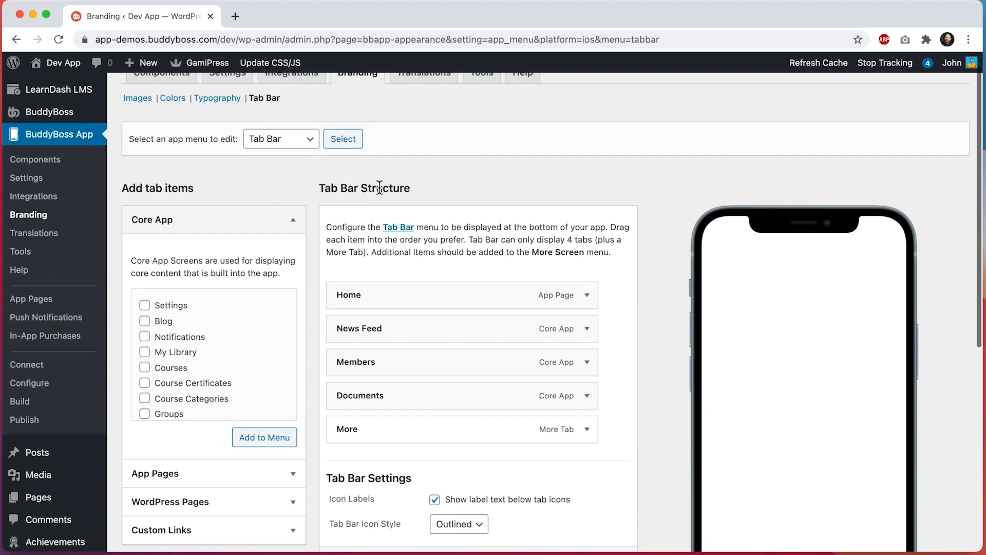
{"action": "left_click", "coordinate": [343, 138]}
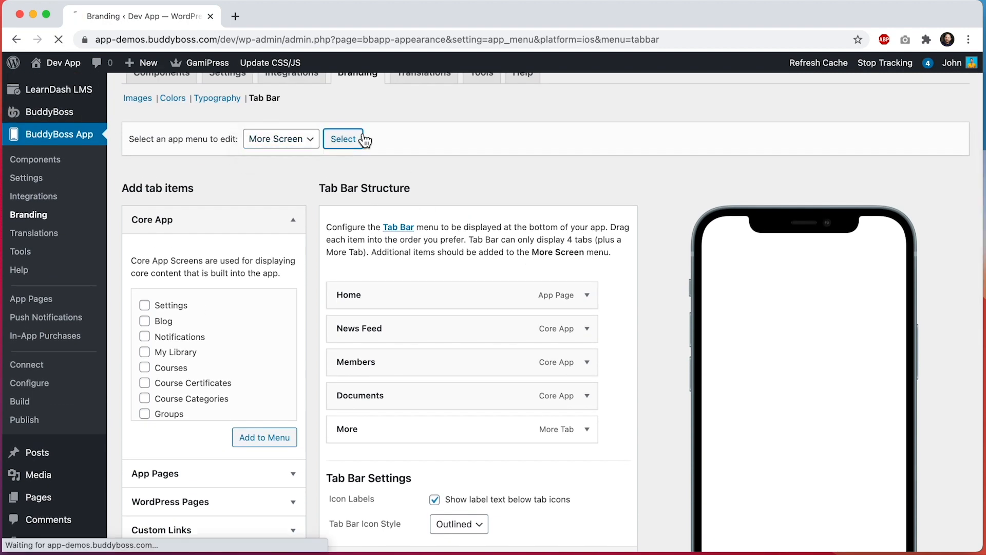
Load the More Screen menu editor with App Settings, Community and Sample Pages sections.
{"action": "left_click", "coordinate": [344, 140]}
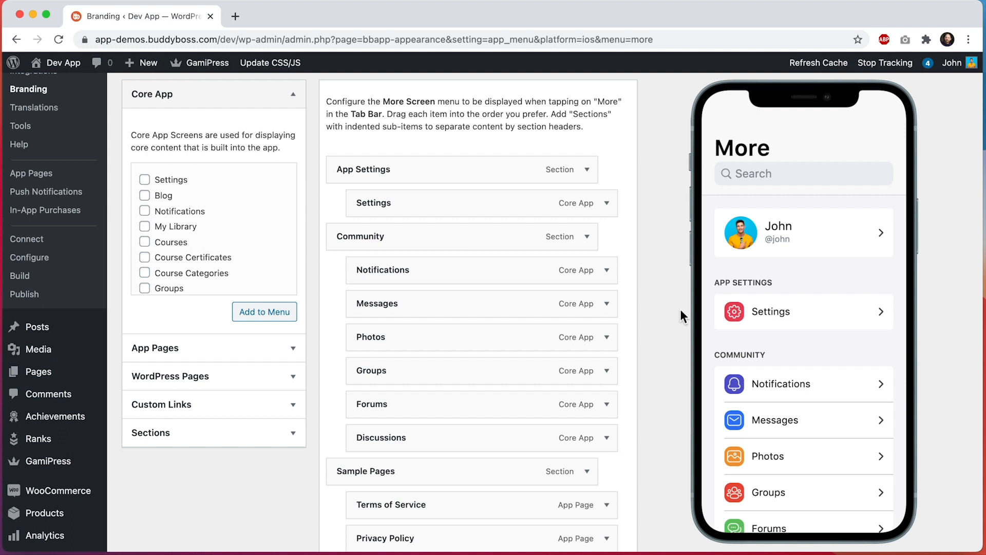
{"action": "mouse_move", "coordinate": [614, 340]}
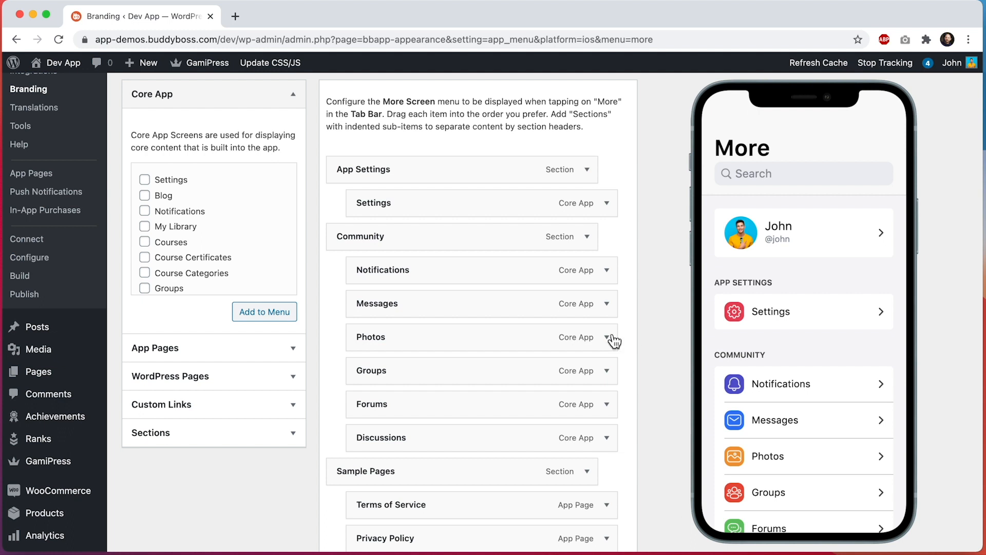
{"action": "mouse_move", "coordinate": [180, 225]}
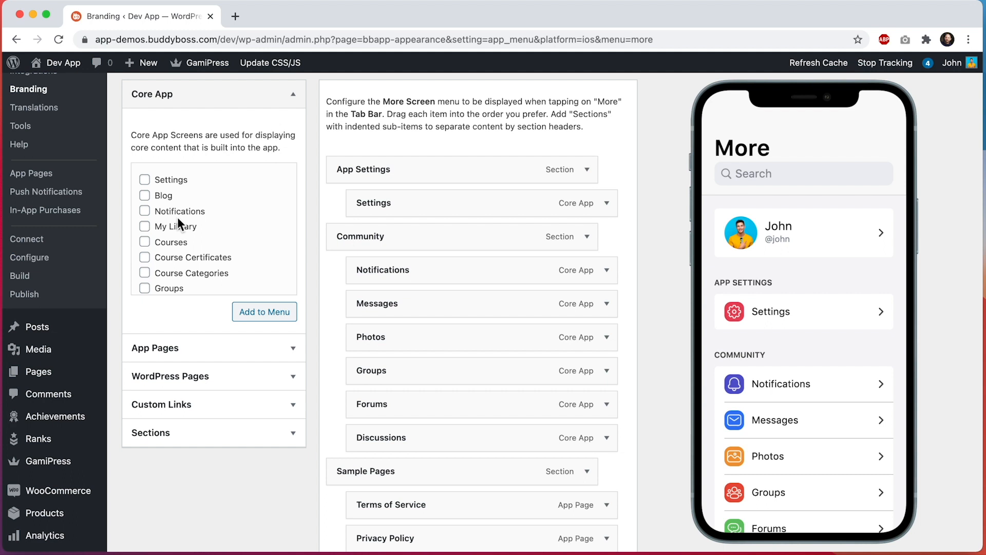
{"action": "mouse_move", "coordinate": [226, 181]}
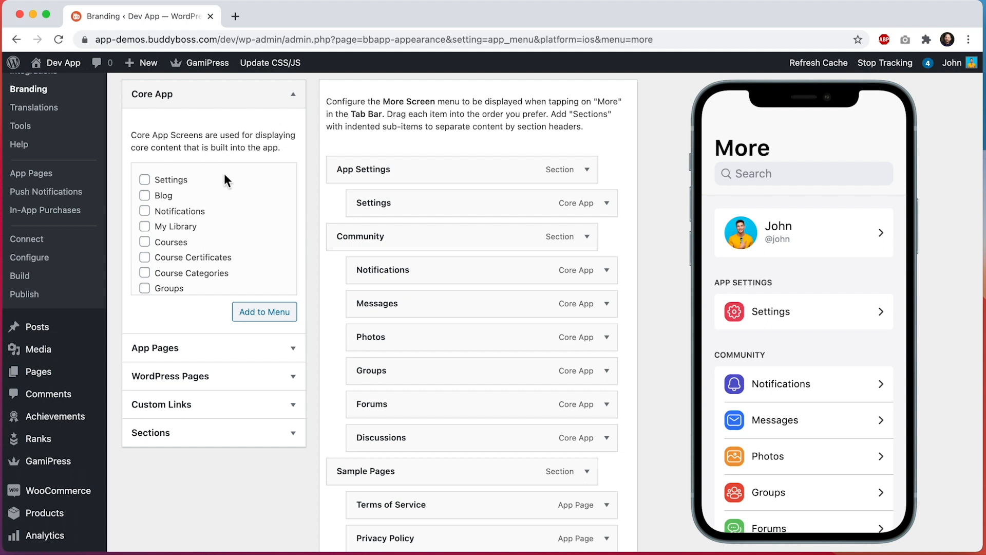
{"action": "mouse_move", "coordinate": [232, 215]}
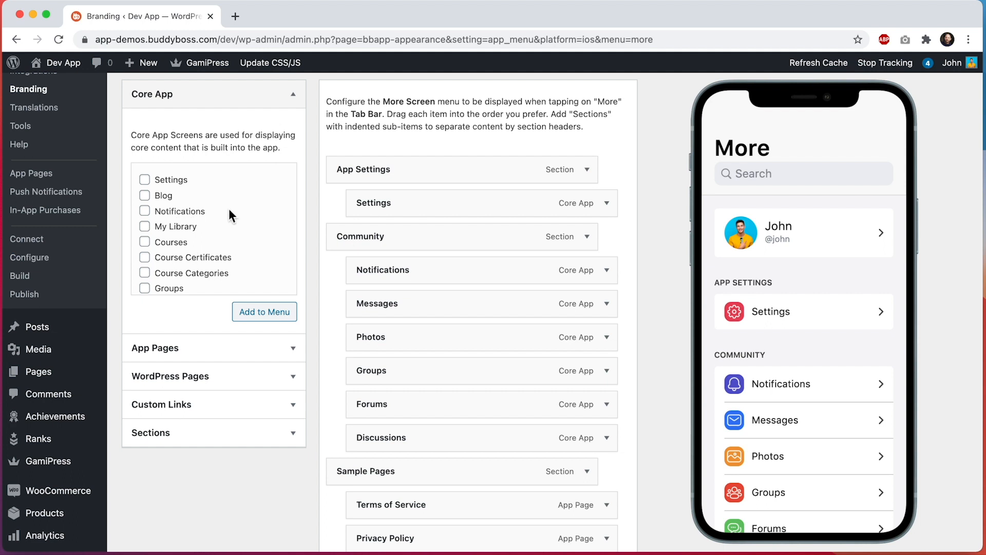
{"action": "mouse_move", "coordinate": [173, 201]}
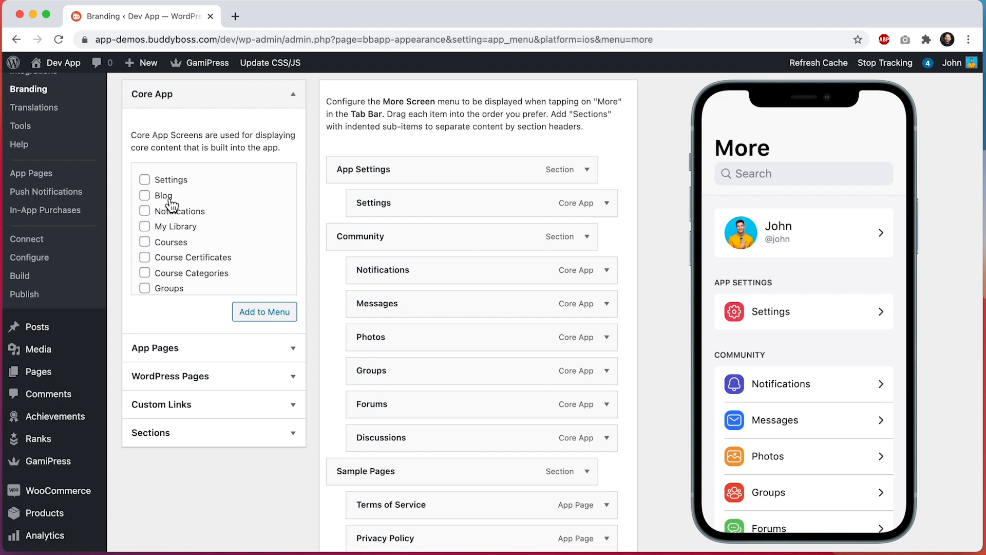
Add the Blog core app item to the More Screen menu, placed after Discussions in Community.
{"action": "left_click", "coordinate": [145, 196]}
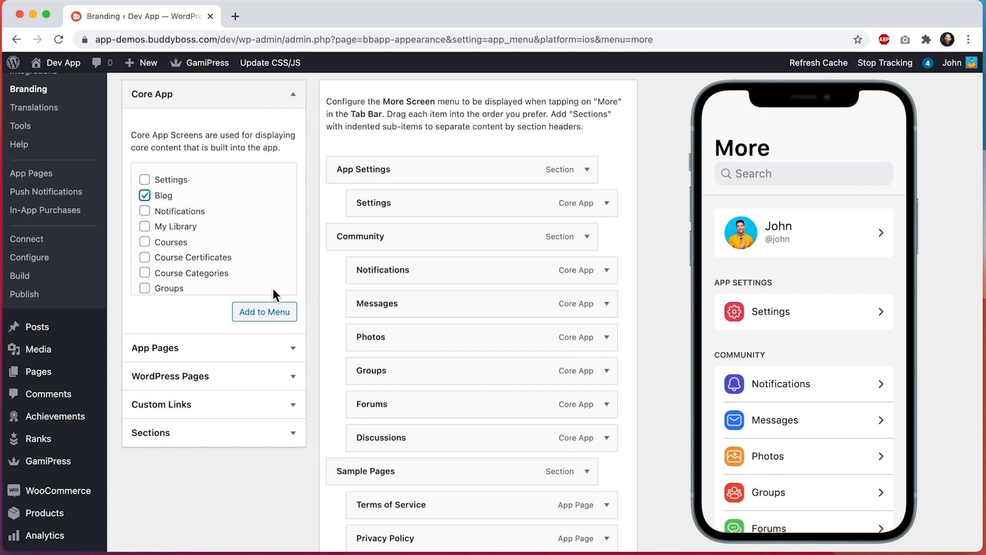
{"action": "left_click", "coordinate": [144, 196]}
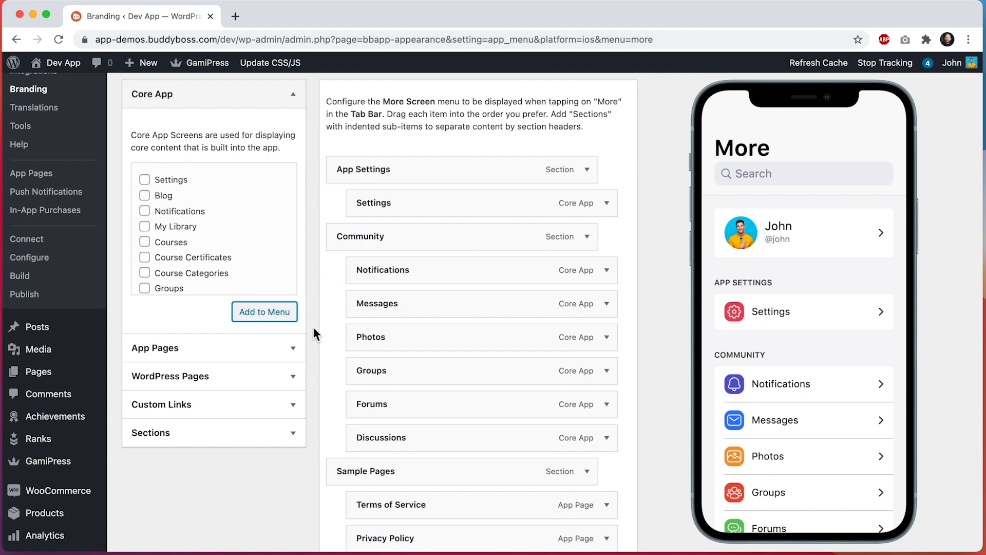
{"action": "scroll", "scroll_direction": "down", "scroll_amount": 3}
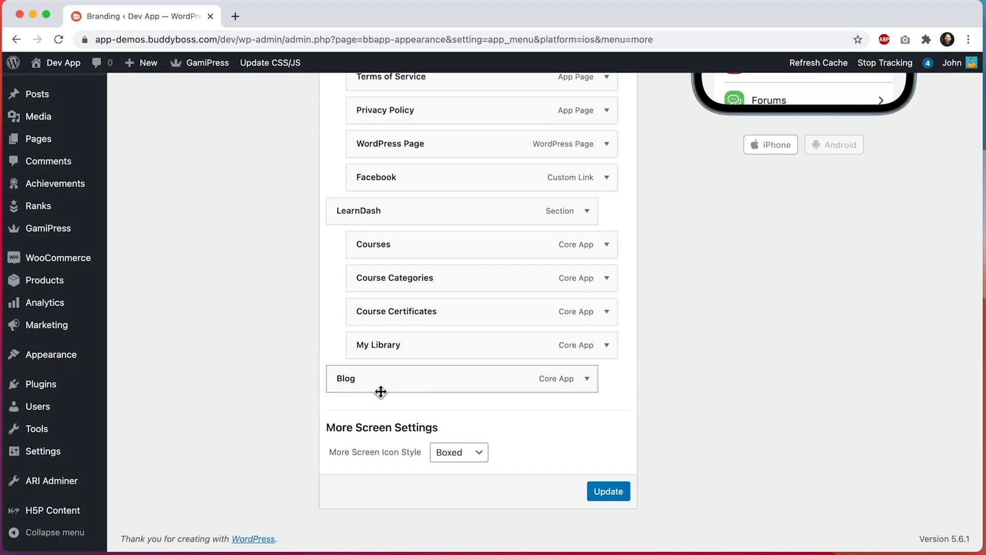
{"action": "scroll", "scroll_direction": "up", "scroll_amount": 3}
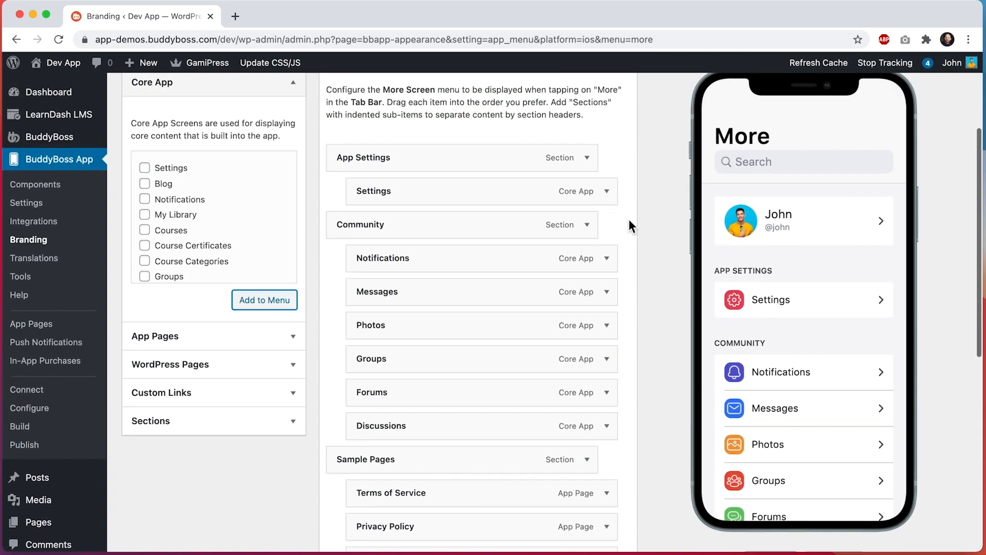
{"action": "scroll", "scroll_direction": "down", "scroll_amount": 3}
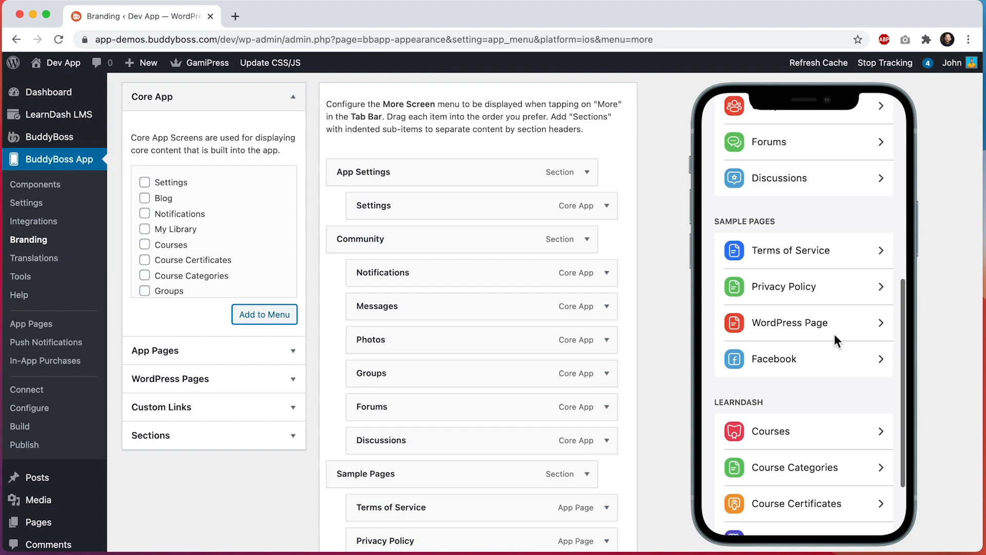
{"action": "scroll", "scroll_direction": "down", "scroll_amount": 3}
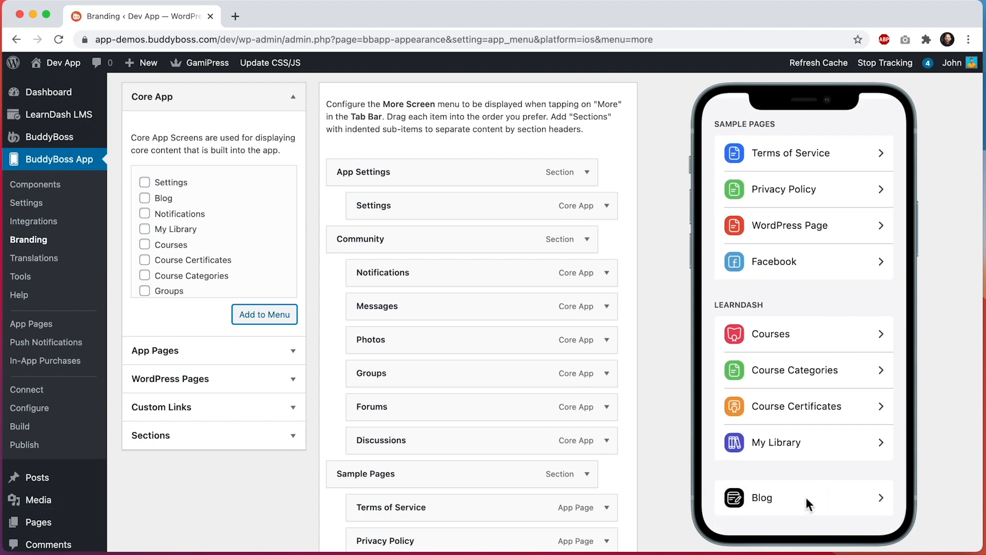
{"action": "scroll", "scroll_direction": "up", "scroll_amount": 3}
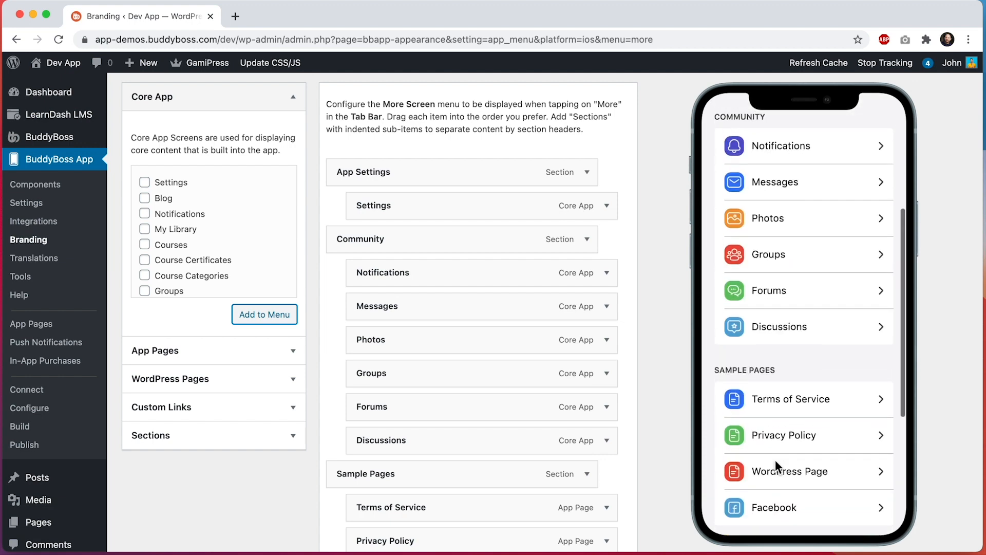
{"action": "scroll", "scroll_direction": "down", "scroll_amount": 3}
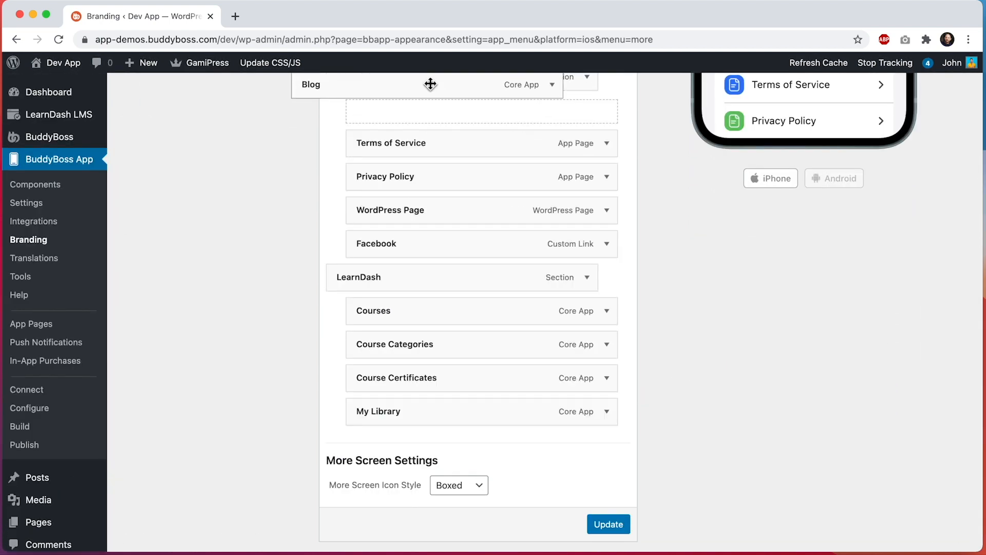
{"action": "scroll", "scroll_direction": "up", "scroll_amount": 3}
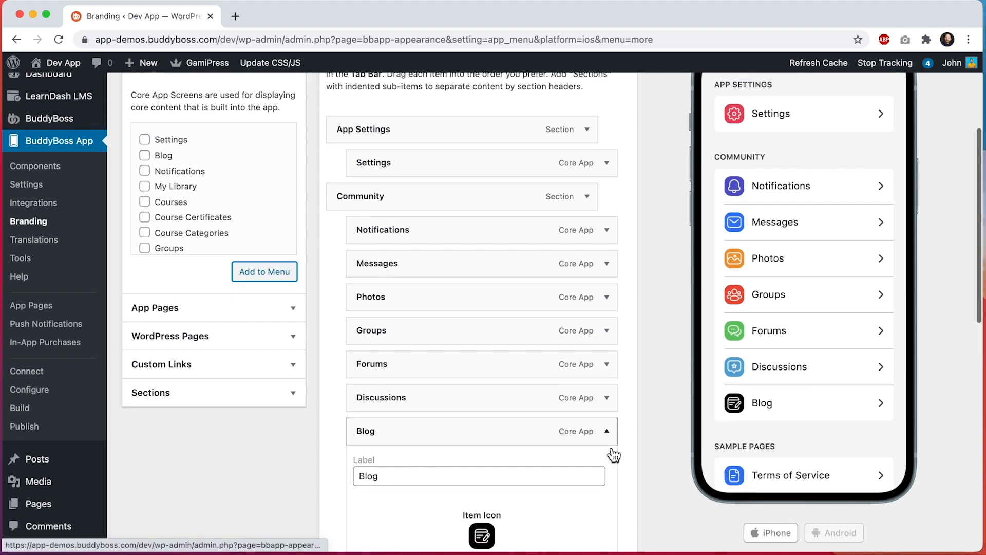
{"action": "left_click", "coordinate": [482, 536]}
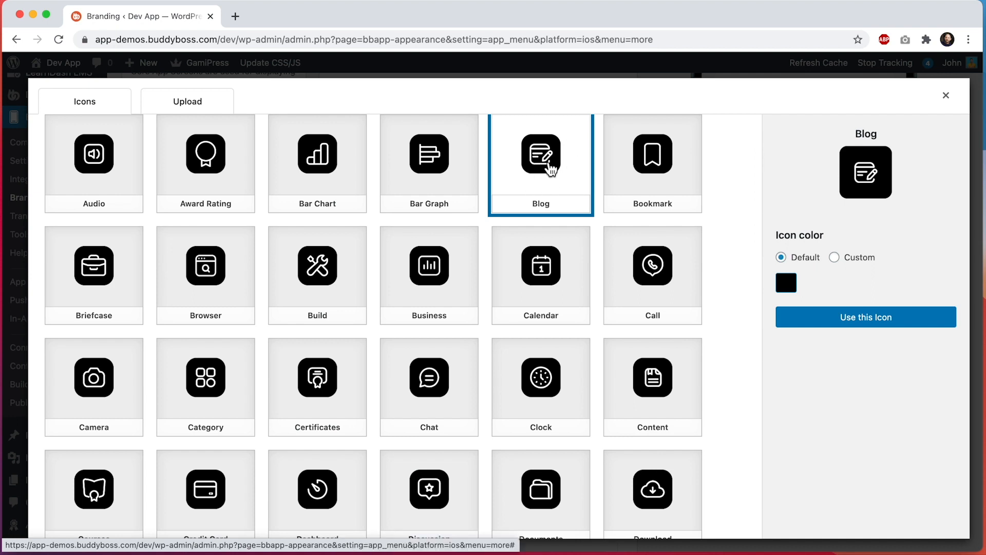
{"action": "mouse_move", "coordinate": [866, 182]}
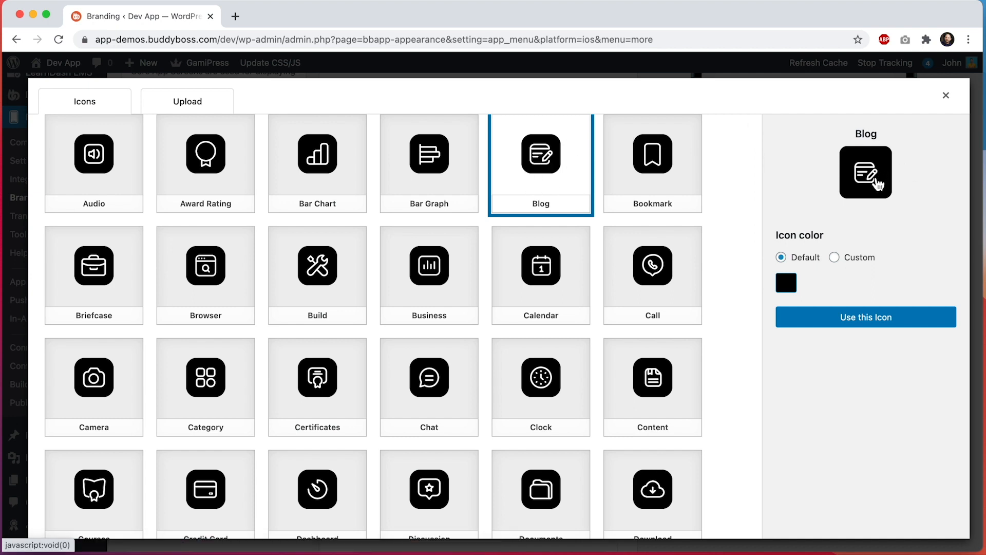
{"action": "left_click", "coordinate": [835, 256]}
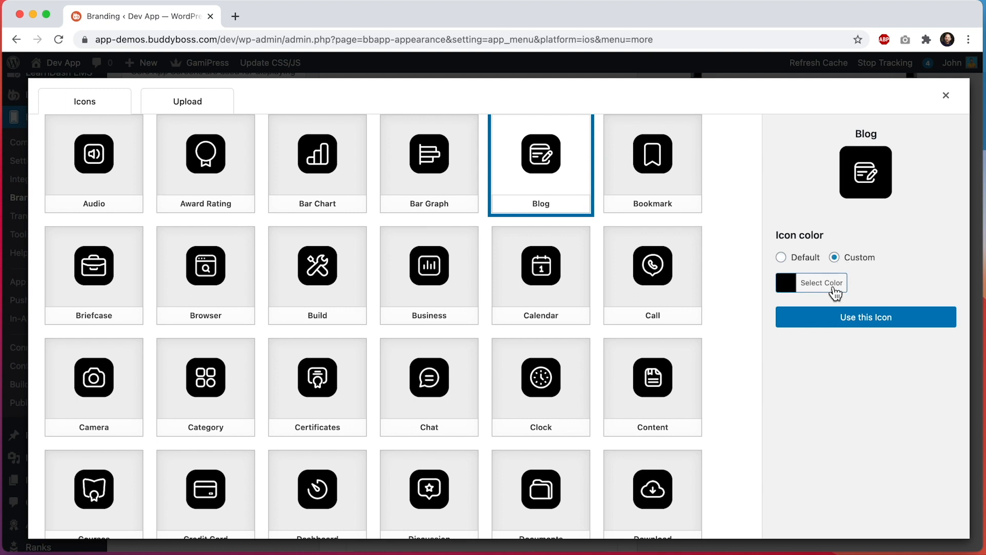
{"action": "left_click", "coordinate": [821, 282]}
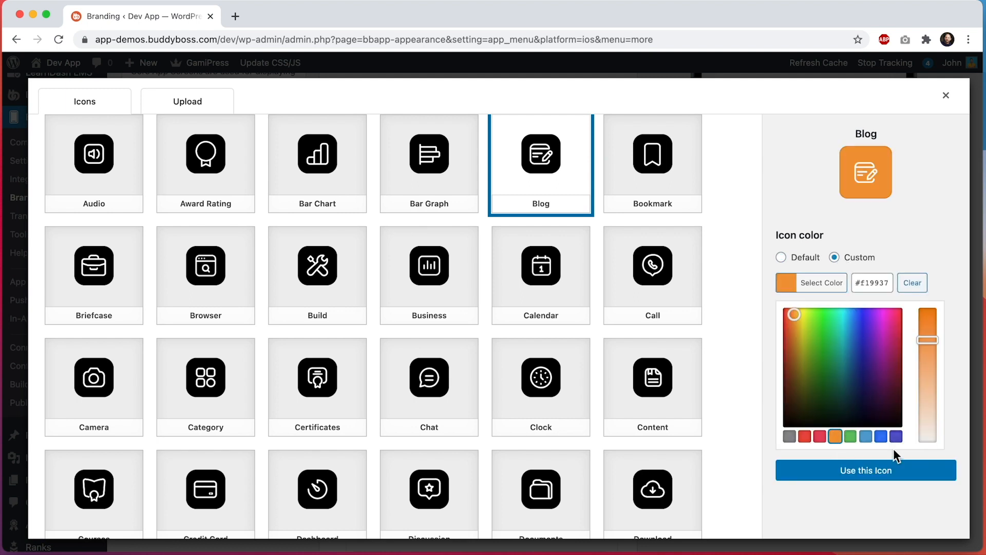
{"action": "left_click", "coordinate": [865, 470]}
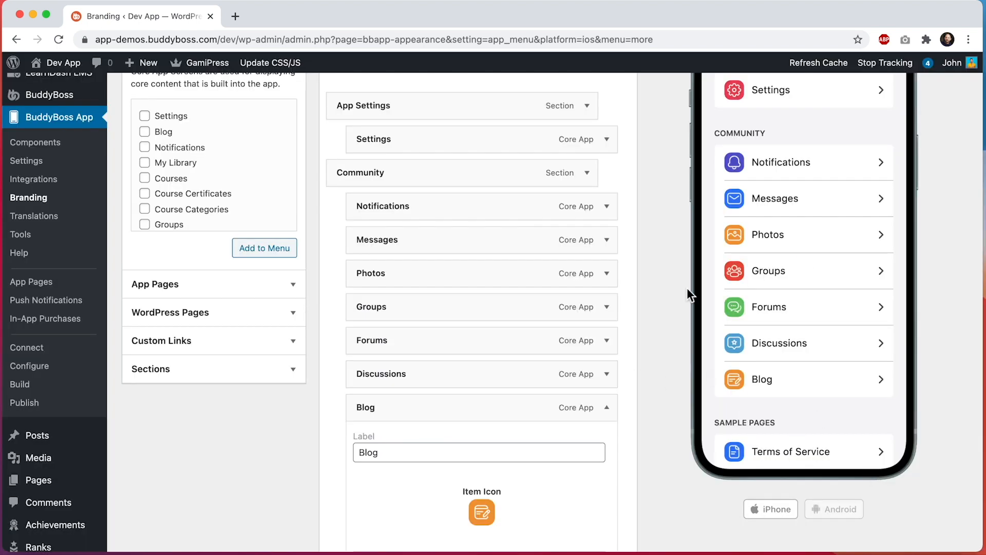
{"action": "scroll", "scroll_direction": "down", "scroll_amount": 3}
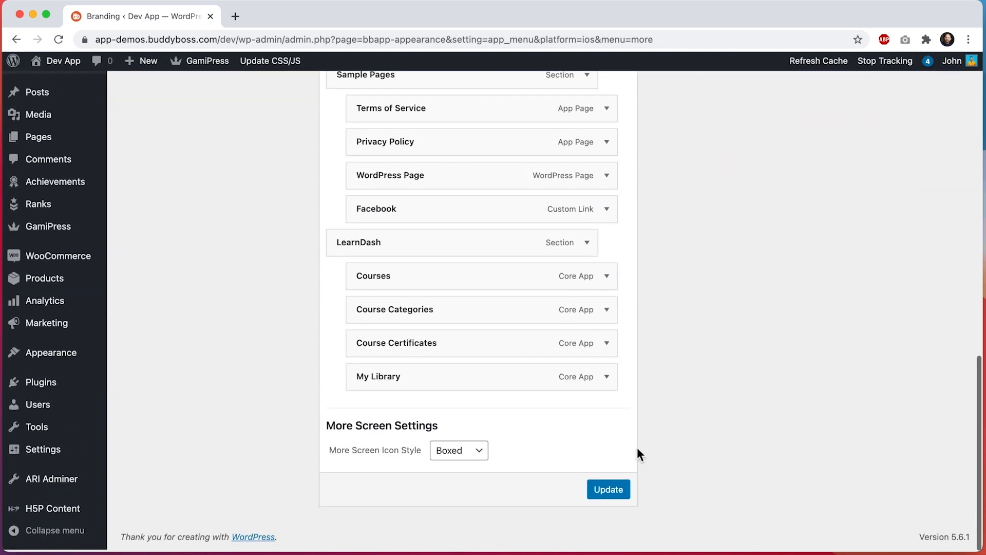
{"action": "left_click", "coordinate": [608, 489]}
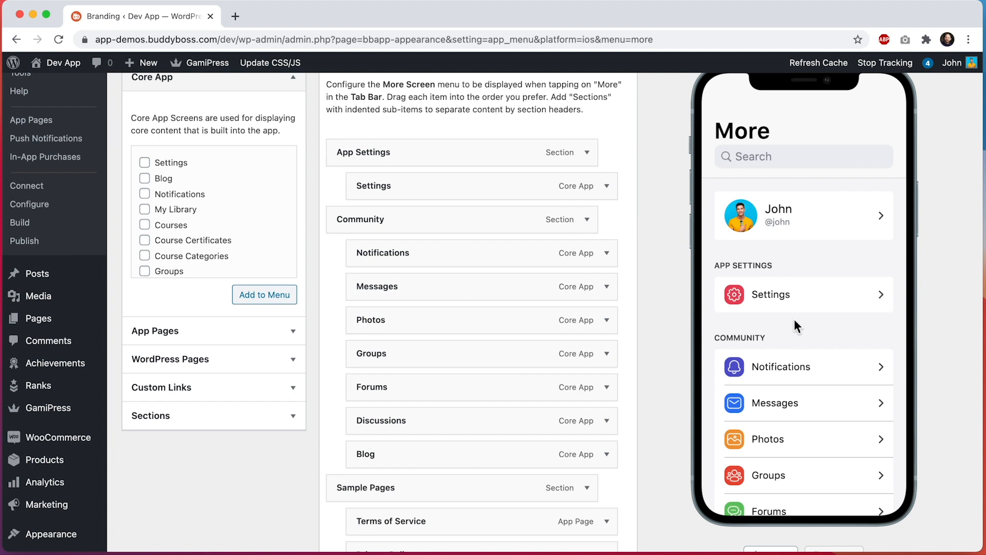
Open the WordPress All Posts list showing the 15 published posts.
{"action": "scroll", "scroll_direction": "down", "scroll_amount": 3}
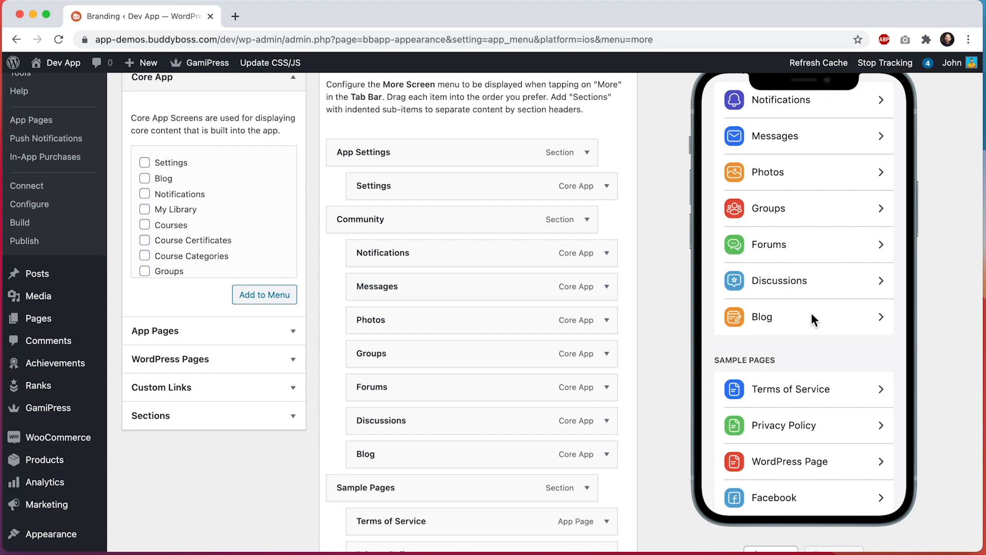
{"action": "left_click", "coordinate": [37, 273]}
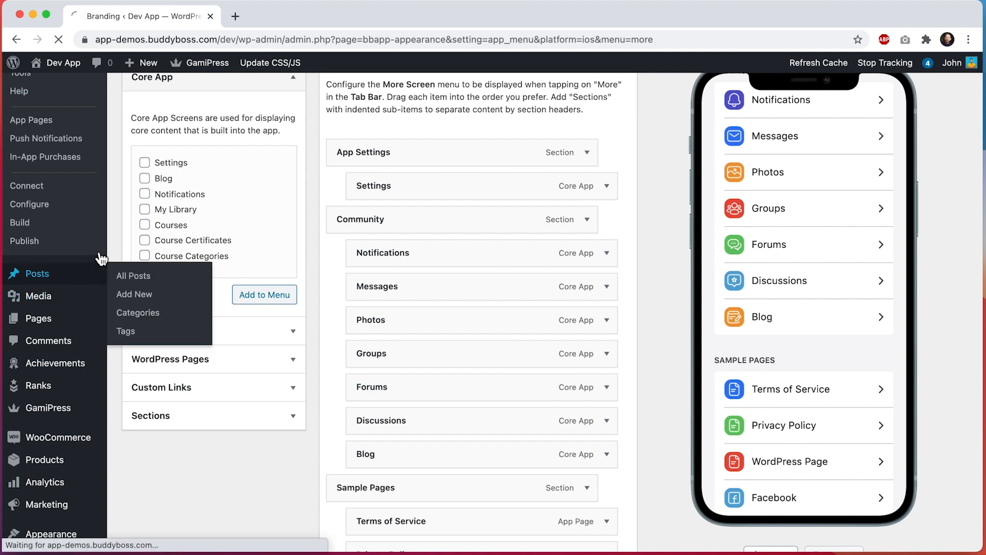
{"action": "left_click", "coordinate": [133, 275]}
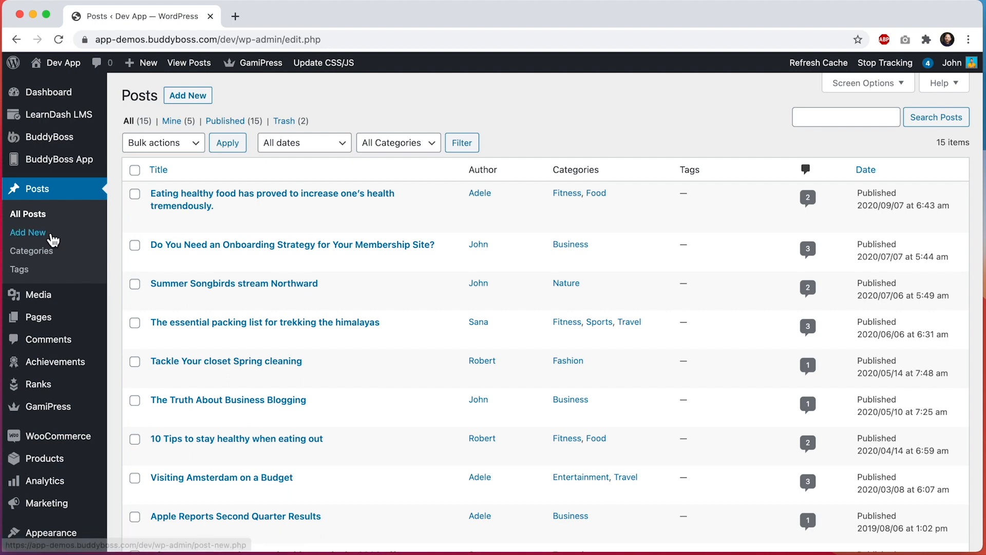
Start a new post titled 'Sample Blog Post' and show its settings panel.
{"action": "left_click", "coordinate": [29, 233]}
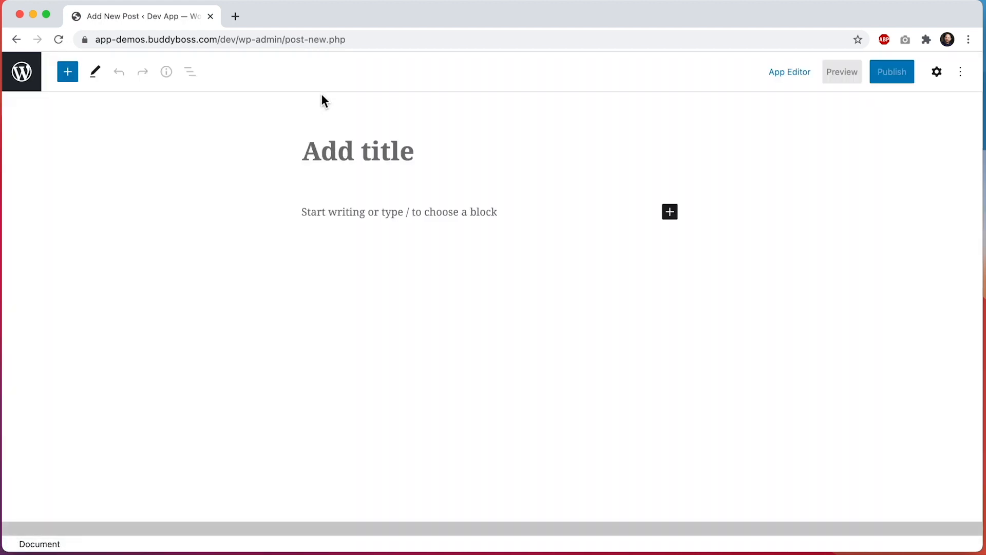
{"action": "type", "text": "Sample"}
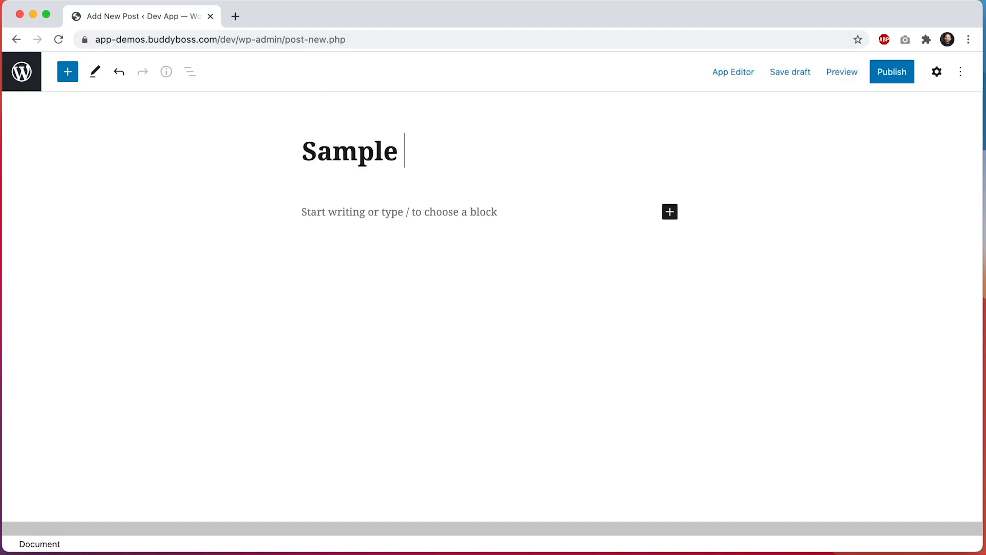
{"action": "type", "text": "Blog Pos"}
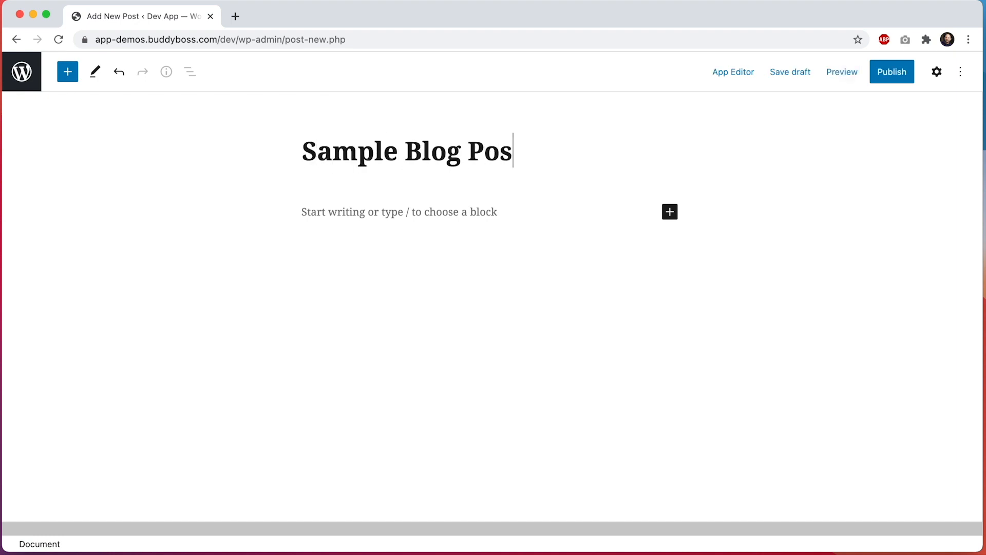
{"action": "type", "text": "t"}
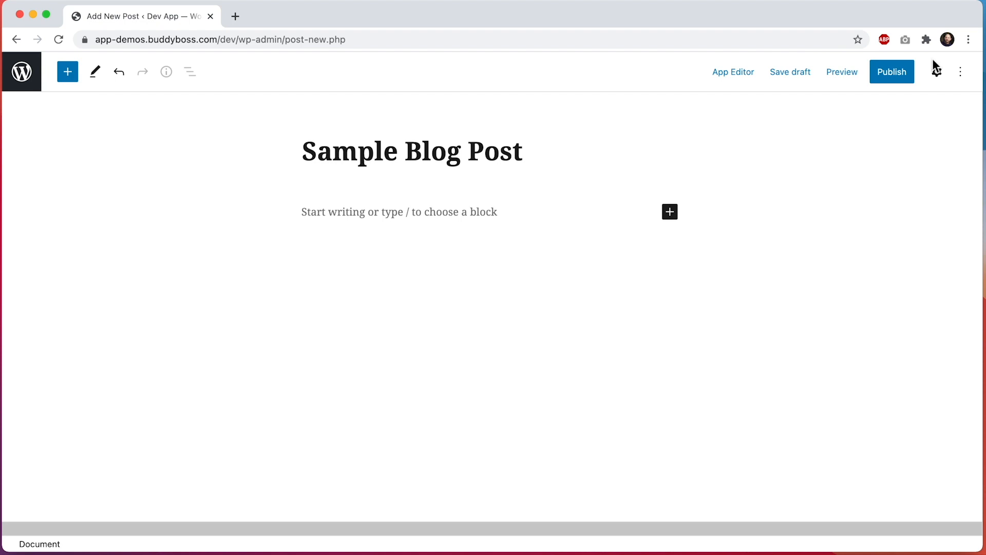
{"action": "left_click", "coordinate": [936, 71]}
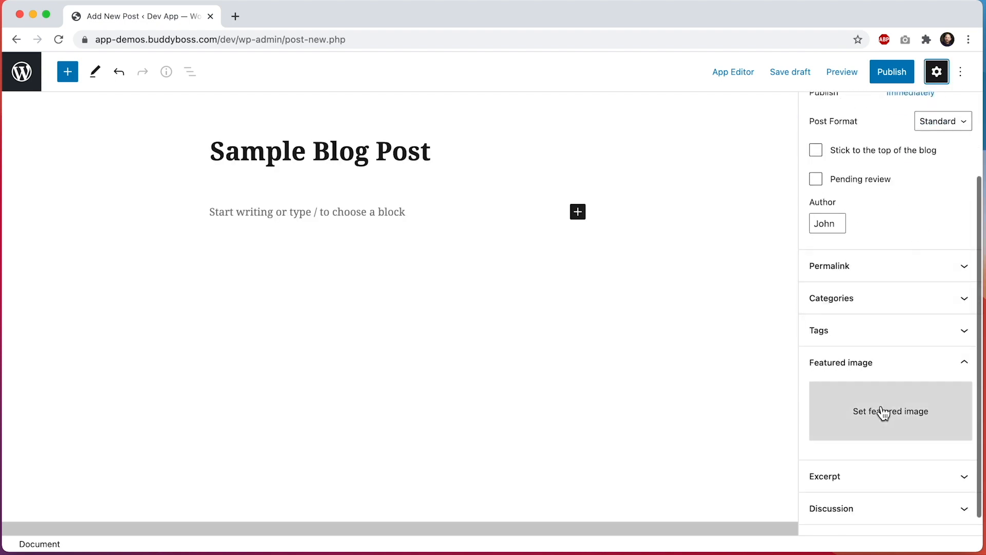
Set the Media Library photo of a woman painting at a table as featured image.
{"action": "left_click", "coordinate": [890, 411]}
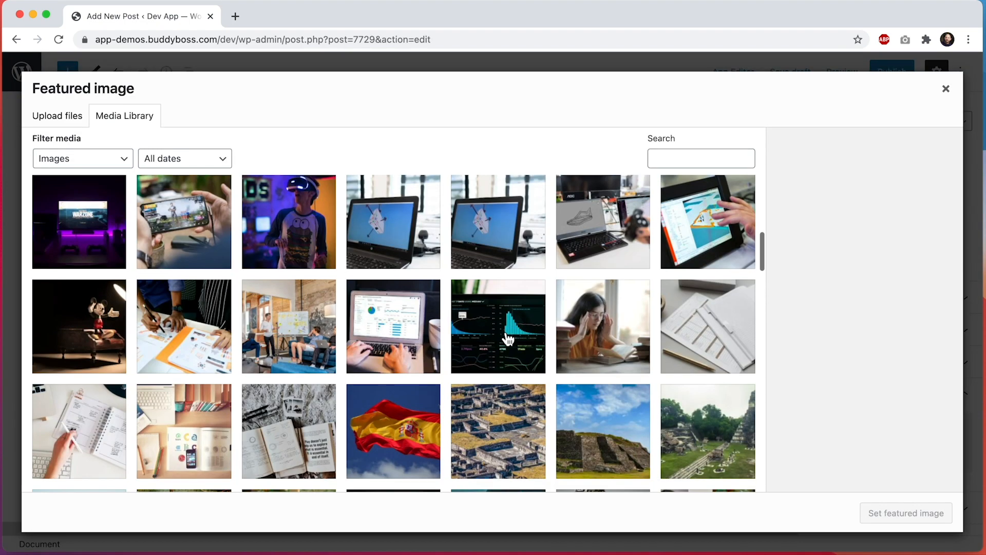
{"action": "scroll", "scroll_direction": "down", "scroll_amount": 3}
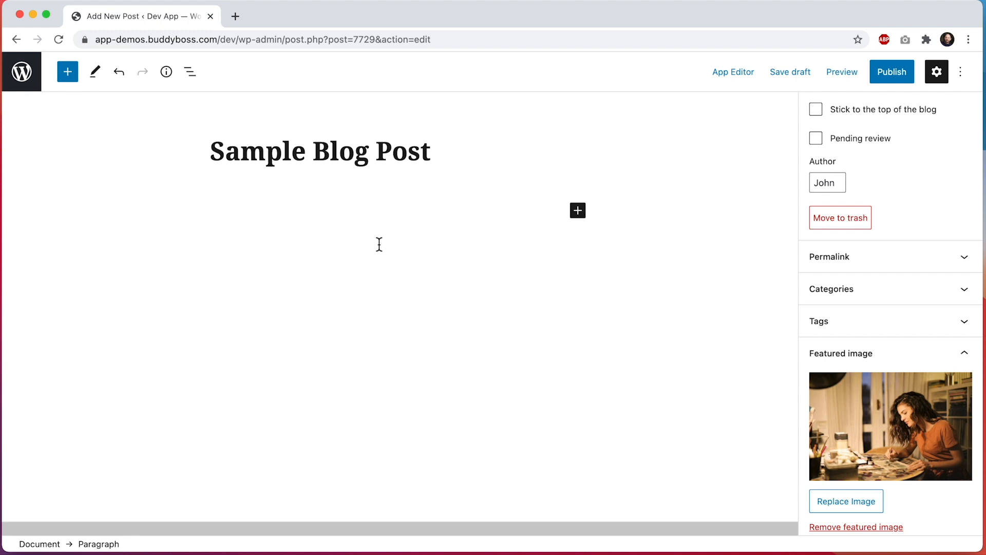
{"action": "left_click", "coordinate": [577, 211]}
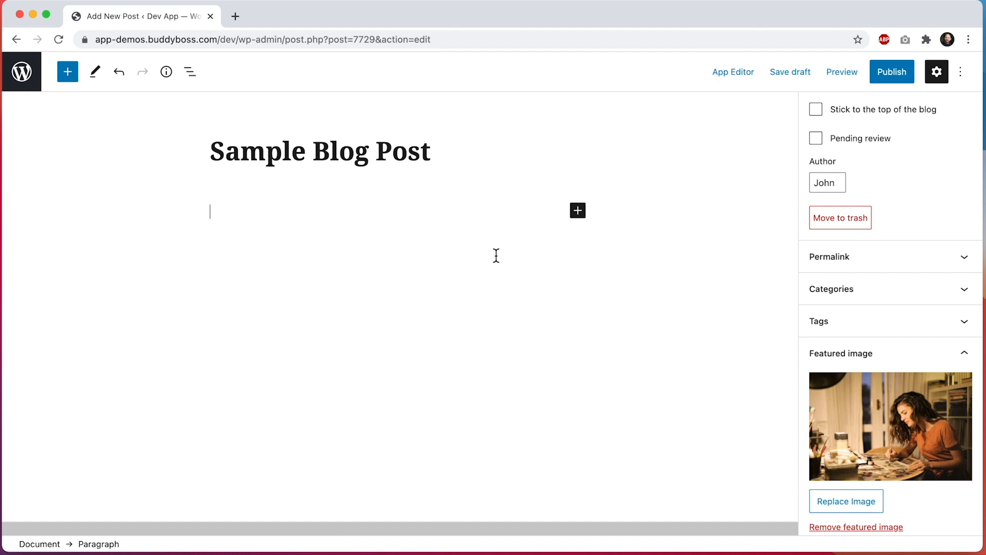
Write the paragraph 'This is my blog post.' beneath the title.
{"action": "type", "text": "This is my bl"}
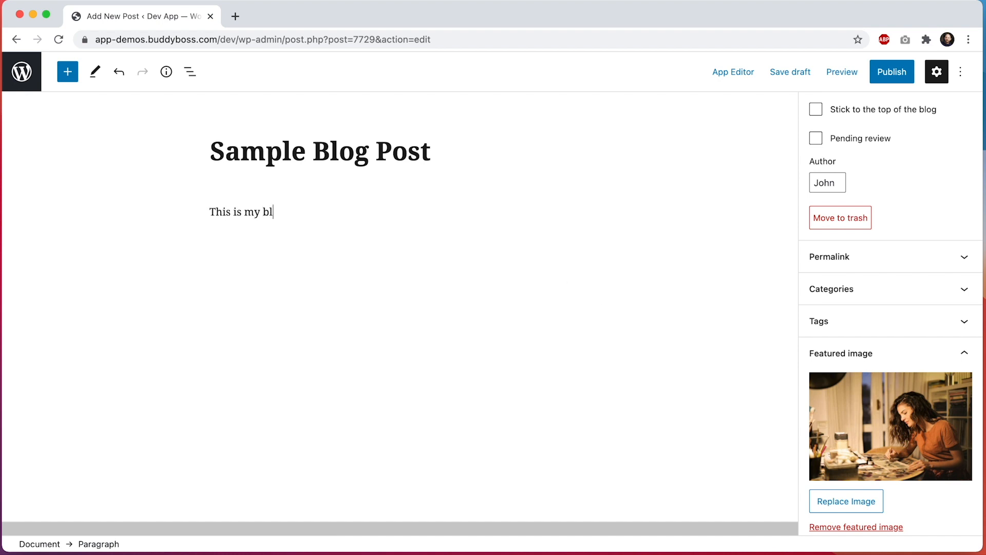
{"action": "type", "text": "og post."}
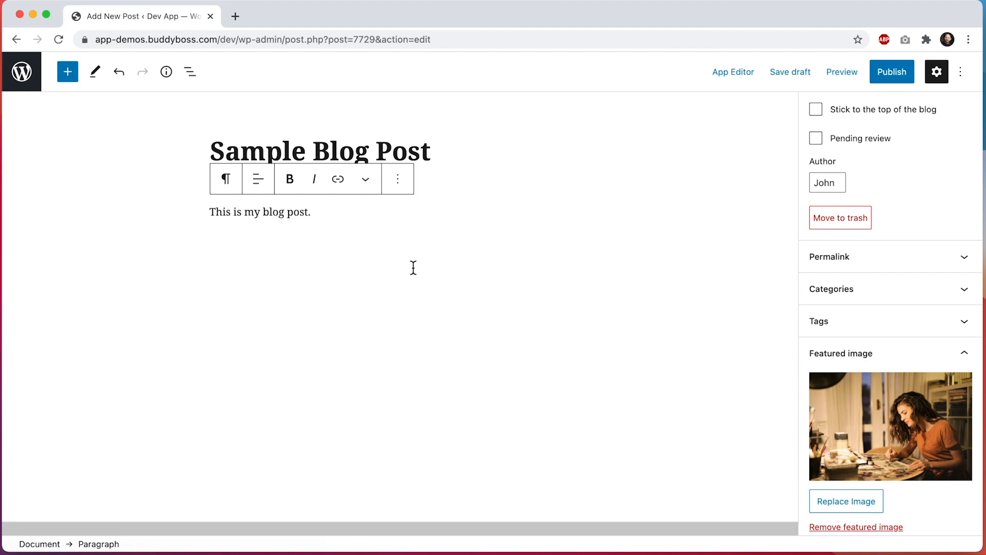
{"action": "left_click", "coordinate": [309, 213]}
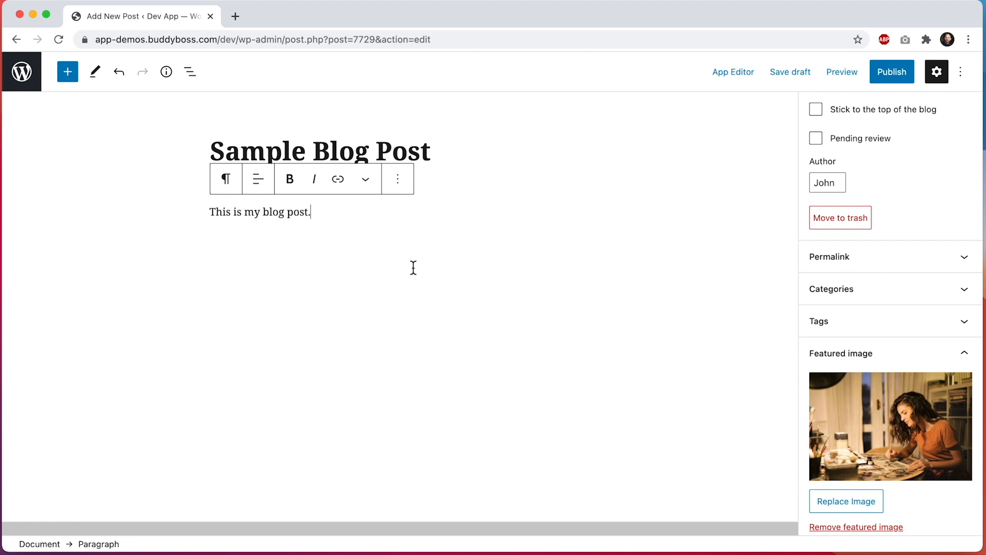
Browse the Text, Media, Design and Widgets blocks in the block inserter.
{"action": "left_click", "coordinate": [68, 71]}
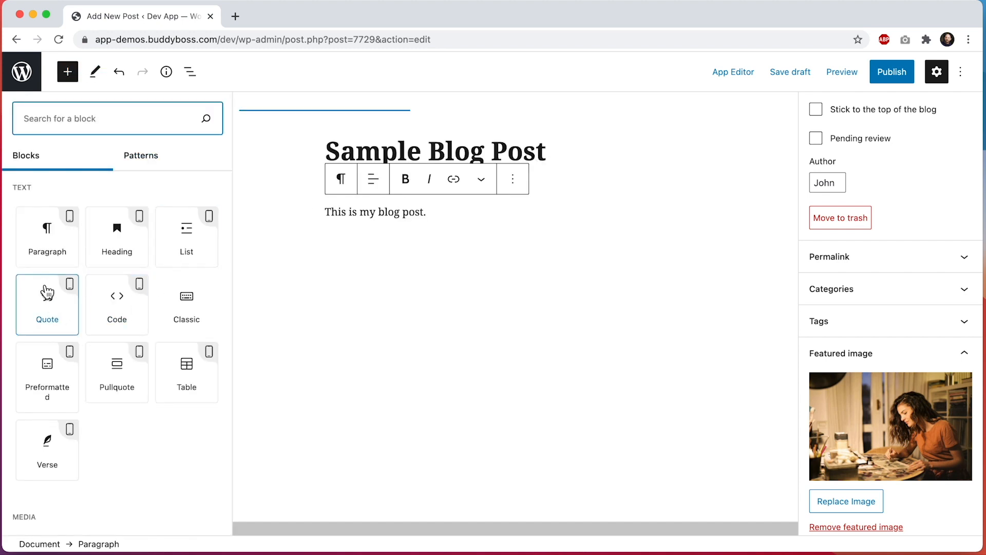
{"action": "mouse_move", "coordinate": [186, 237]}
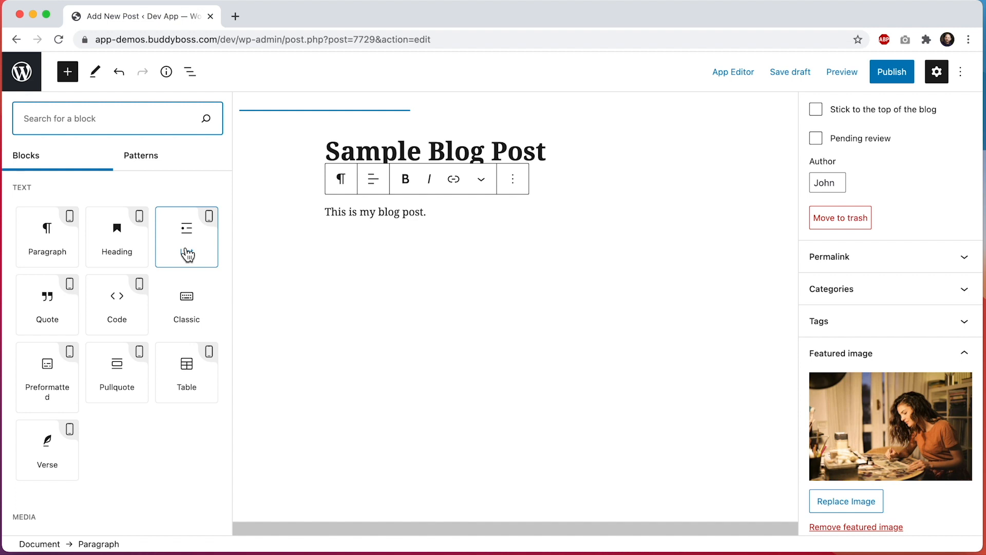
{"action": "mouse_move", "coordinate": [182, 242]}
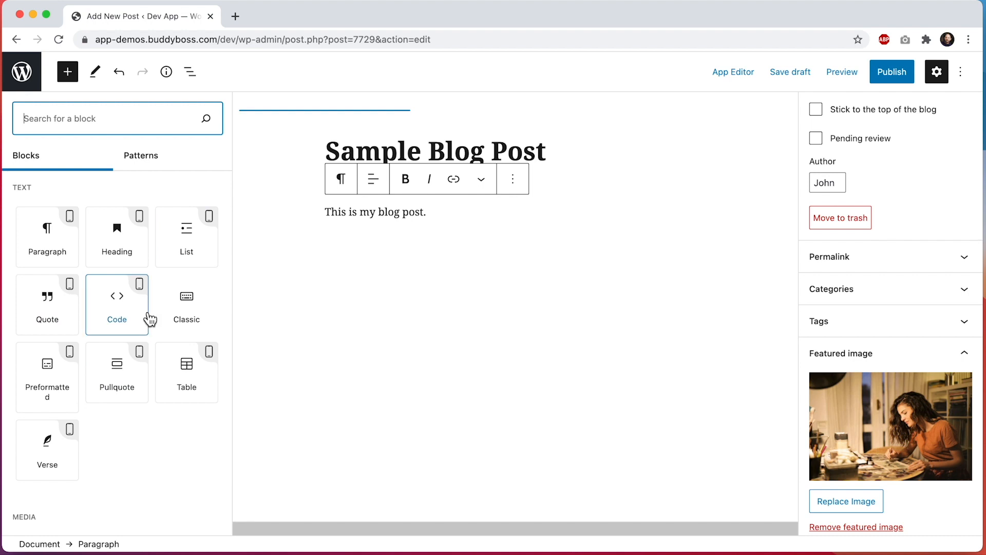
{"action": "mouse_move", "coordinate": [128, 296]}
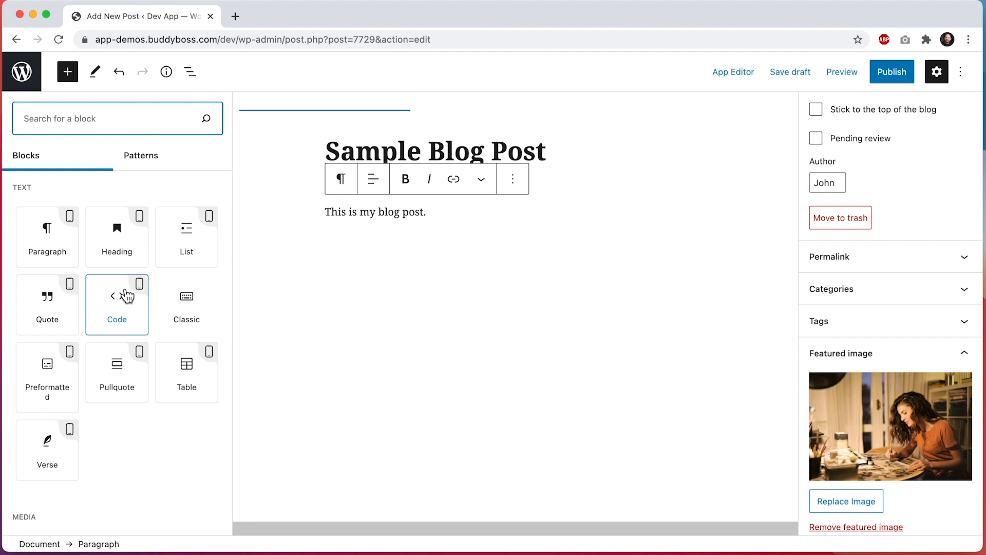
{"action": "scroll", "scroll_direction": "down", "scroll_amount": 3}
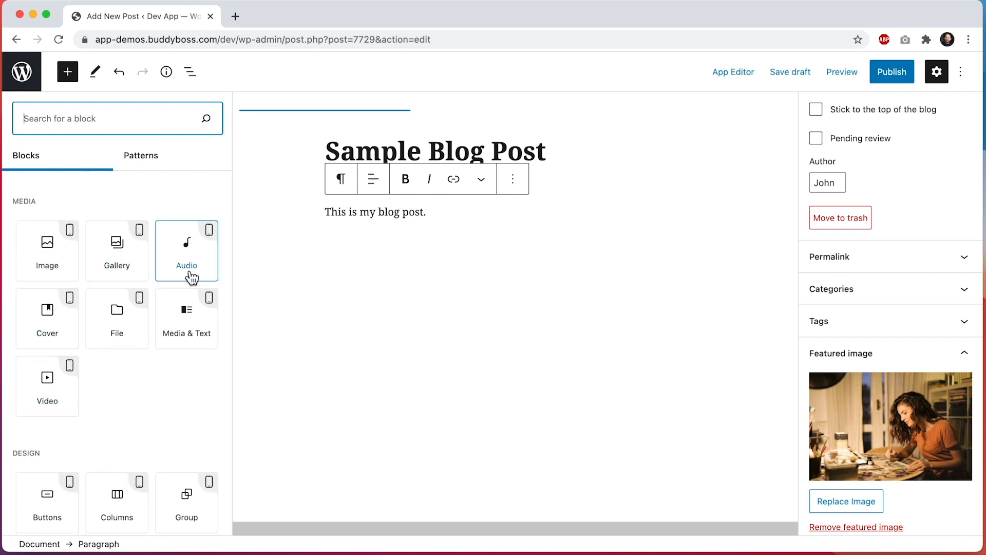
{"action": "scroll", "scroll_direction": "down", "scroll_amount": 3}
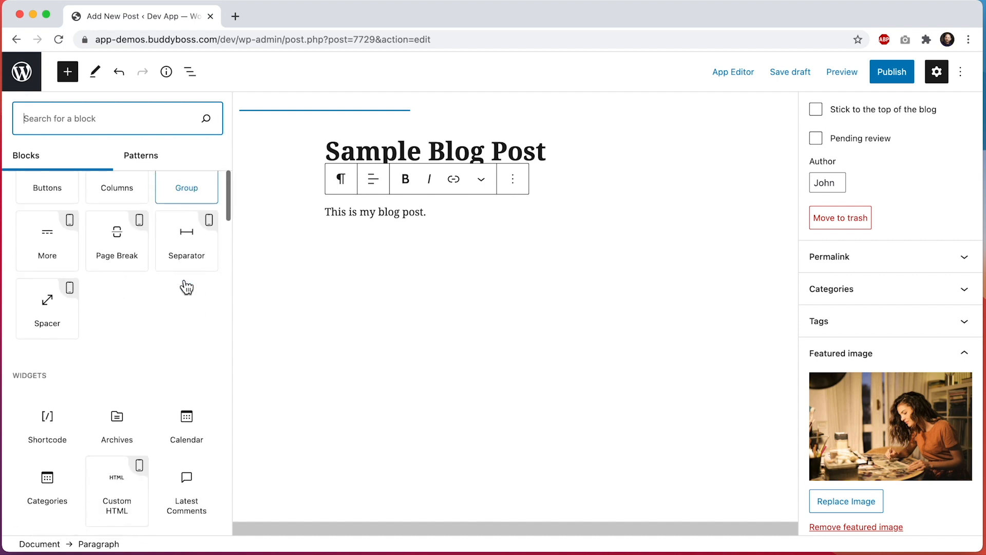
{"action": "scroll", "scroll_direction": "down", "scroll_amount": 3}
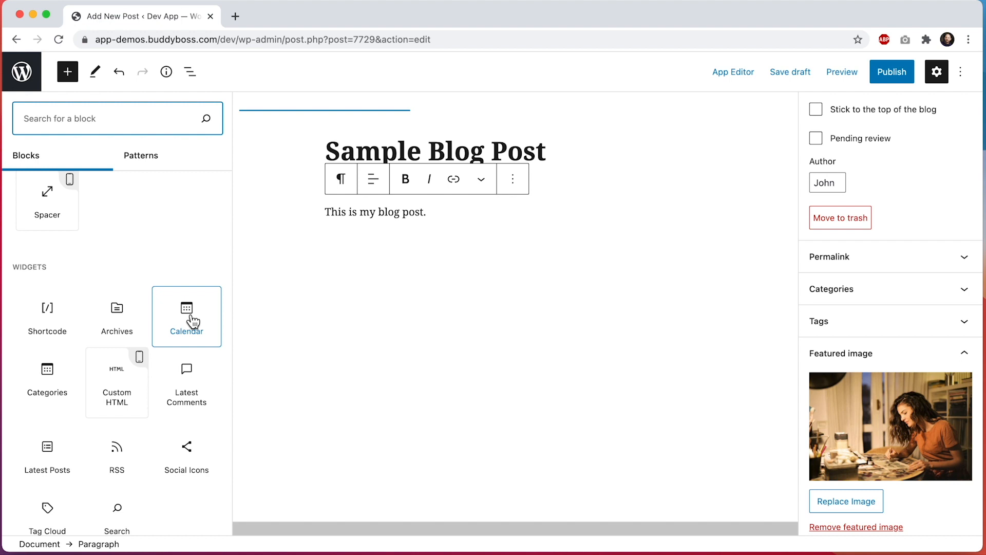
{"action": "mouse_move", "coordinate": [192, 325]}
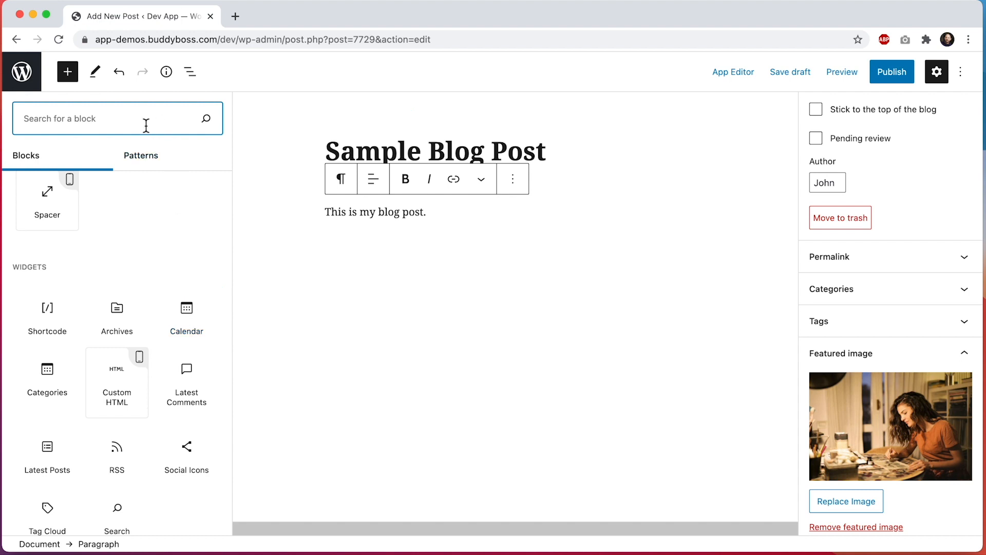
Insert a LearnDash Course List block, then a WooCommerce All Products block below it.
{"action": "type", "text": "learnd"}
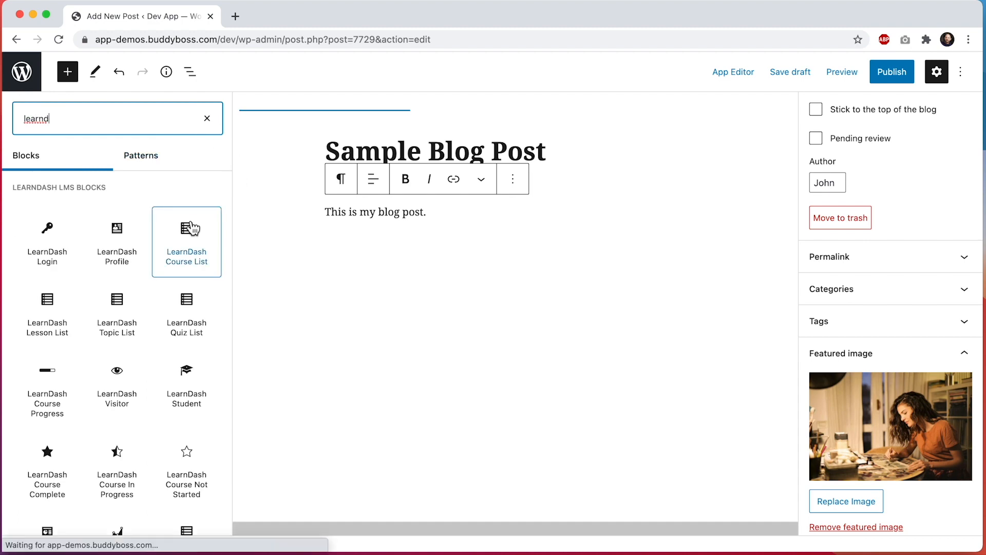
{"action": "left_click", "coordinate": [186, 241]}
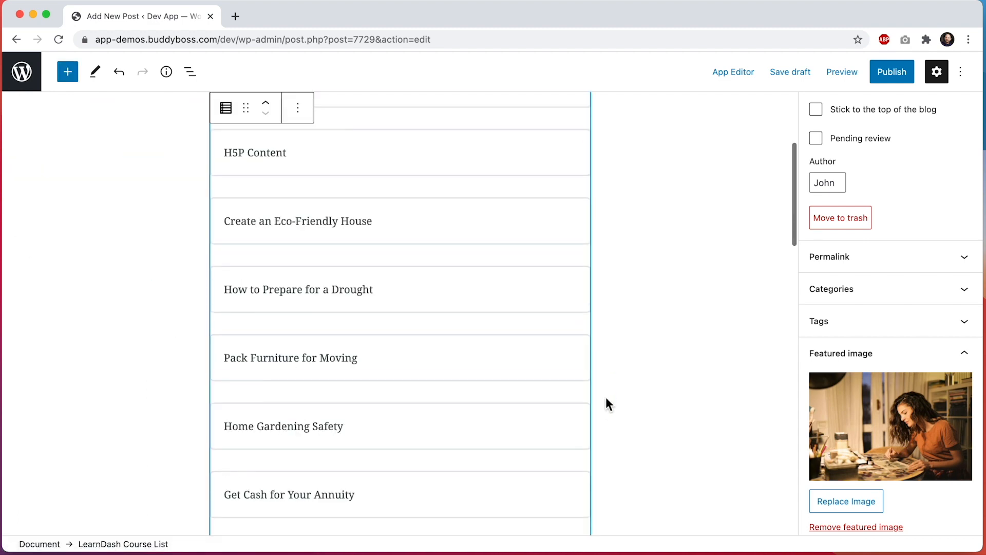
{"action": "left_click", "coordinate": [577, 346]}
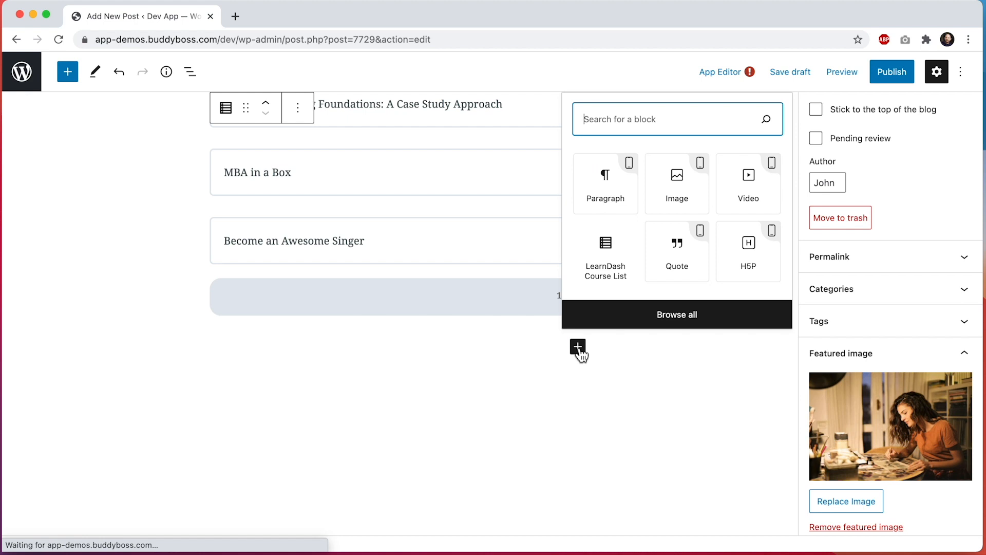
{"action": "type", "text": "wooc"}
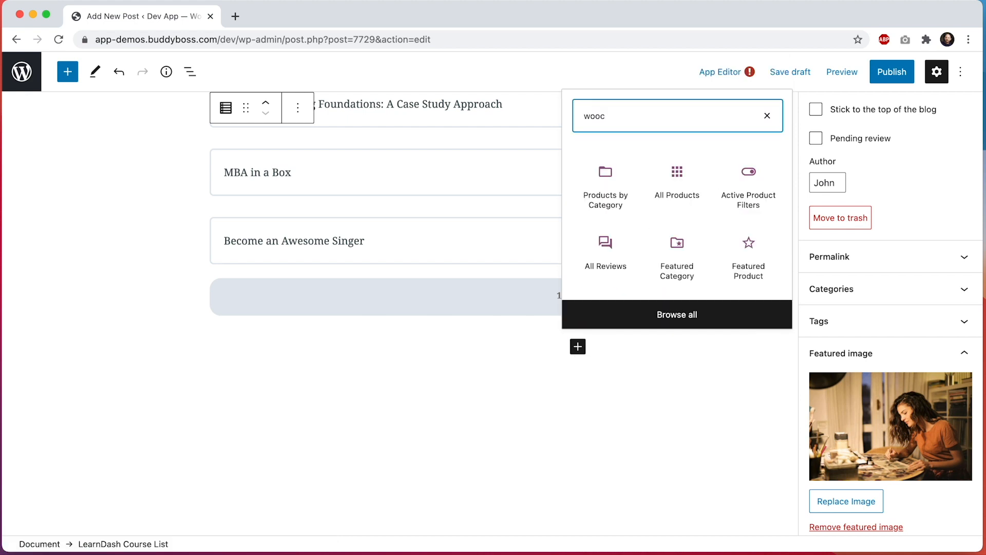
{"action": "left_click", "coordinate": [677, 181]}
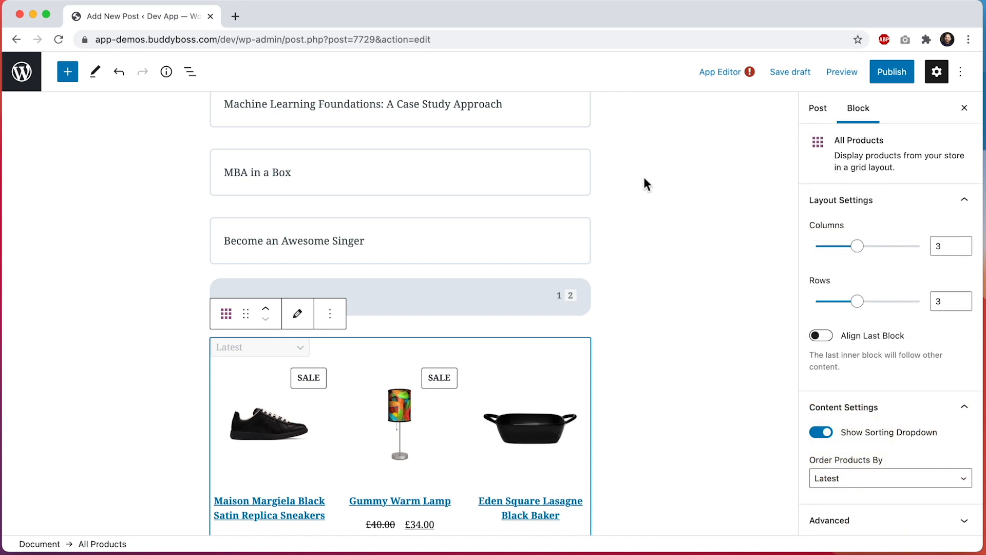
{"action": "mouse_move", "coordinate": [413, 541]}
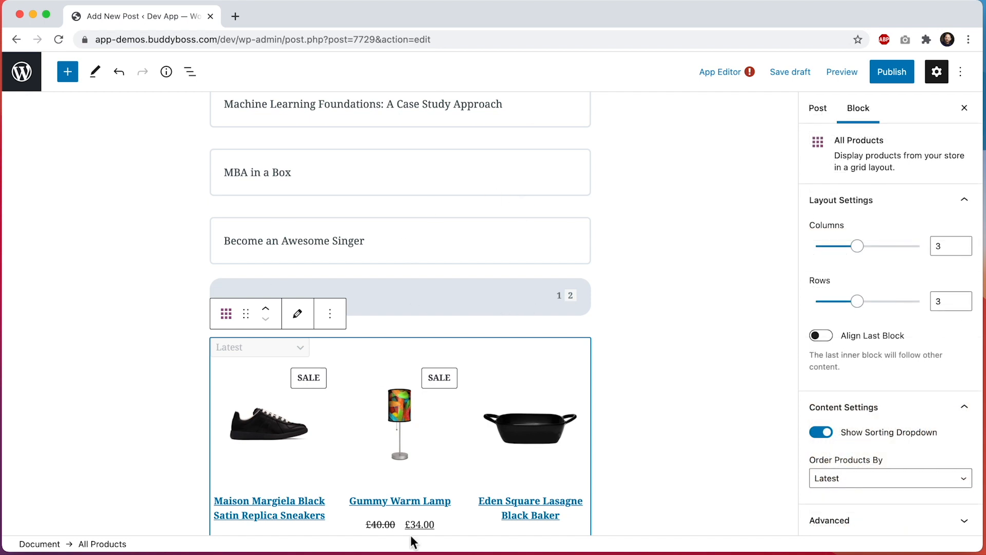
{"action": "scroll", "scroll_direction": "down", "scroll_amount": 3}
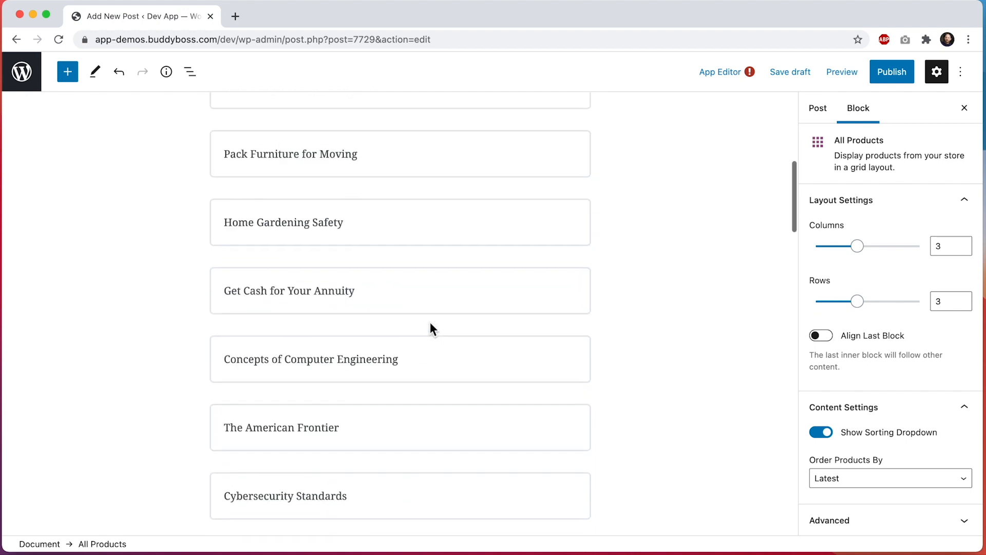
{"action": "scroll", "scroll_direction": "up", "scroll_amount": 3}
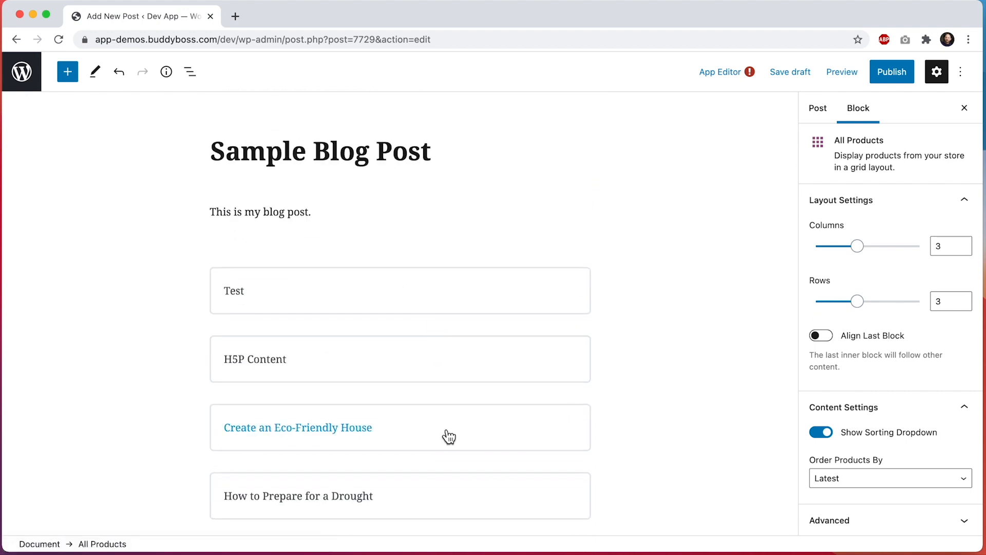
{"action": "scroll", "scroll_direction": "down", "scroll_amount": 3}
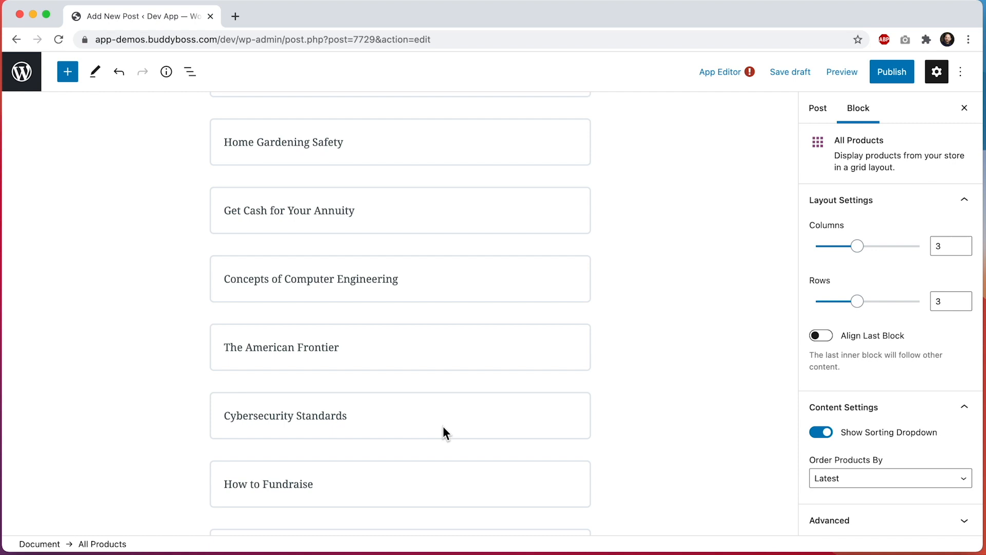
{"action": "scroll", "scroll_direction": "down", "scroll_amount": 3}
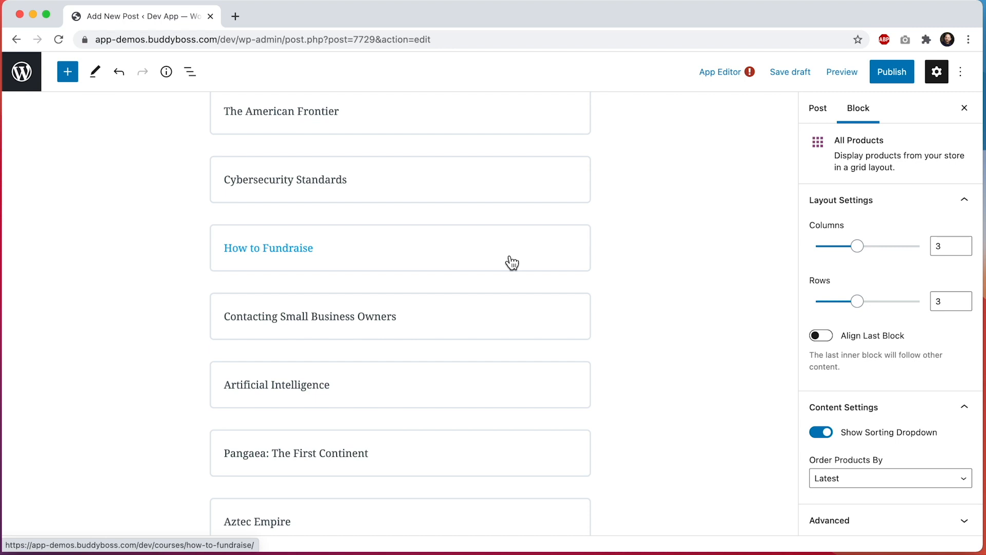
{"action": "scroll", "scroll_direction": "down", "scroll_amount": 3}
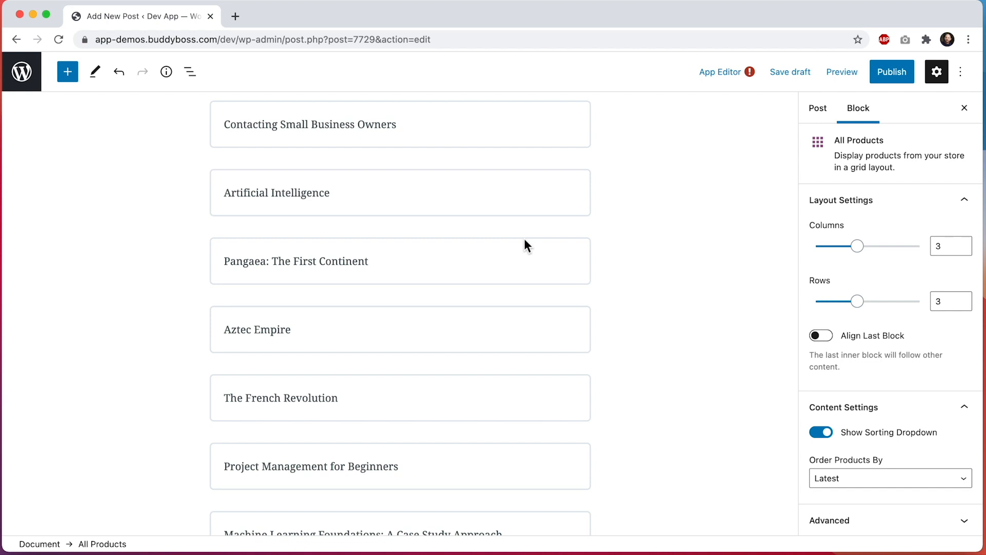
{"action": "scroll", "scroll_direction": "down", "scroll_amount": 3}
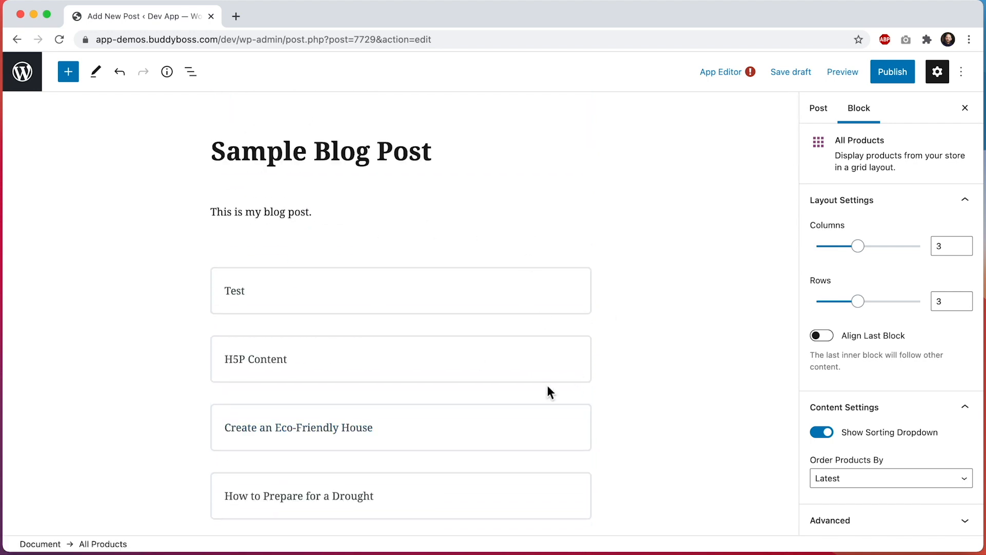
{"action": "mouse_move", "coordinate": [528, 412]}
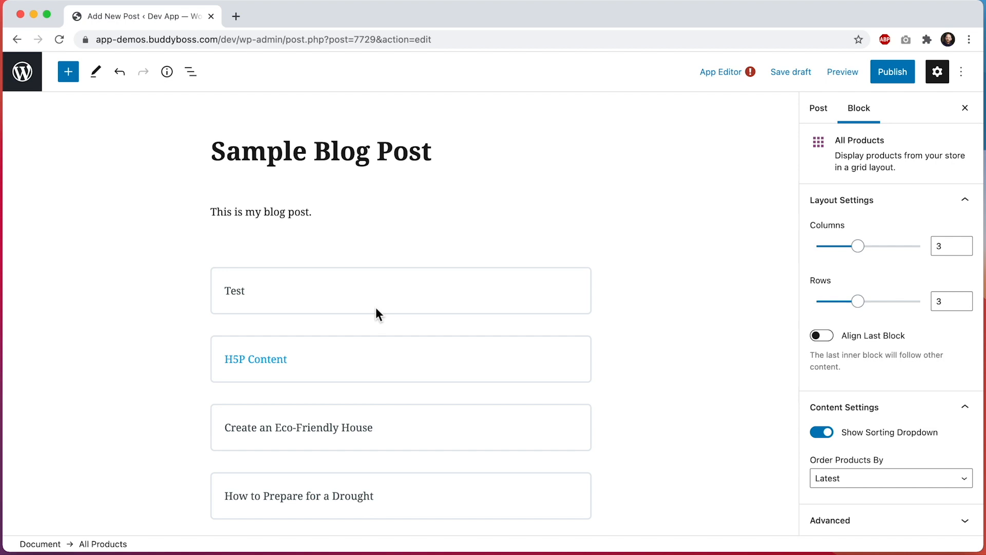
{"action": "left_click", "coordinate": [68, 70]}
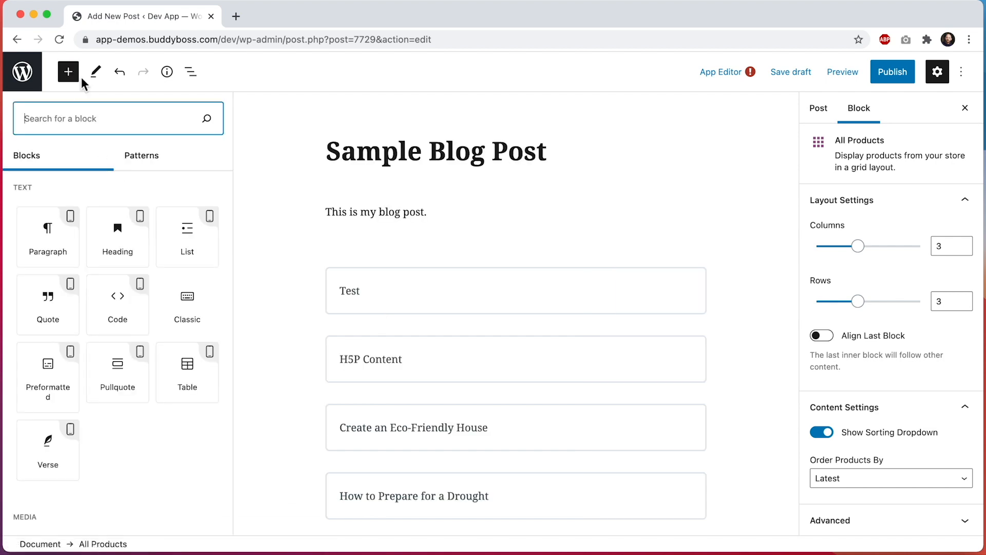
{"action": "mouse_move", "coordinate": [187, 305]}
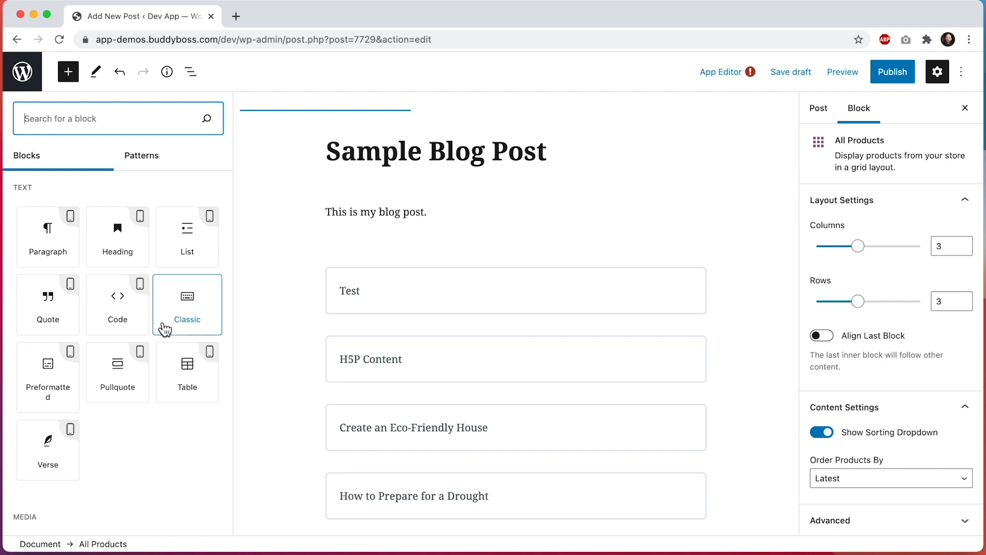
{"action": "left_click", "coordinate": [113, 118]}
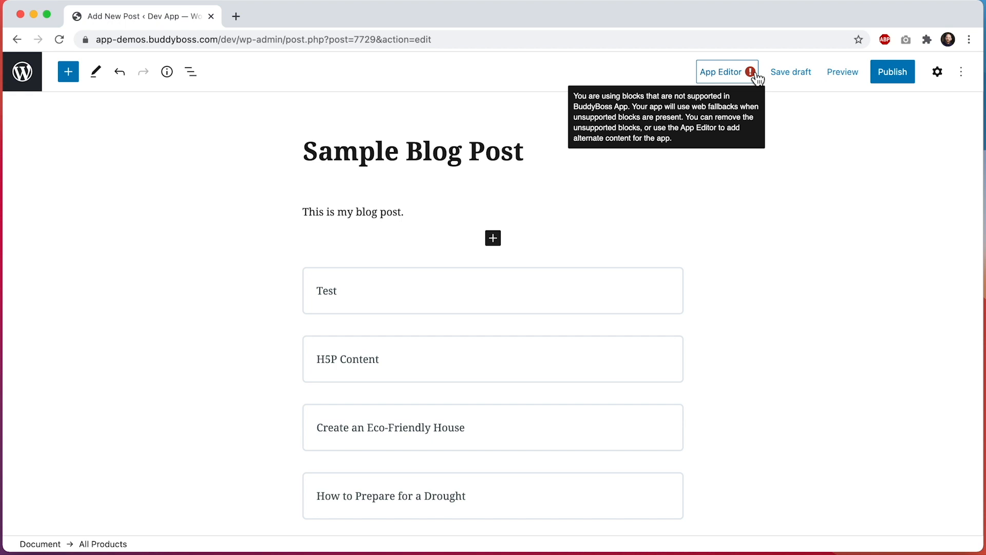
{"action": "mouse_move", "coordinate": [608, 118]}
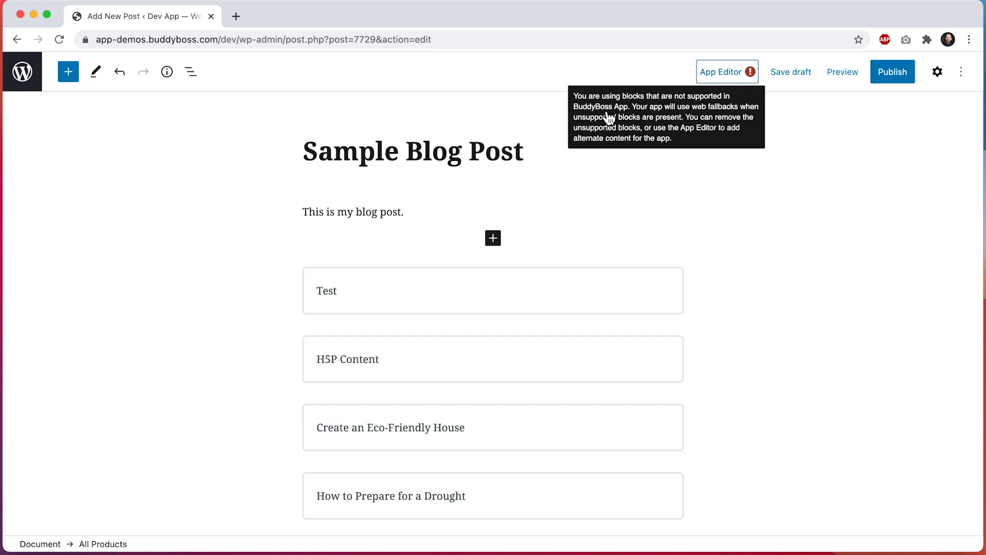
{"action": "mouse_move", "coordinate": [743, 118]}
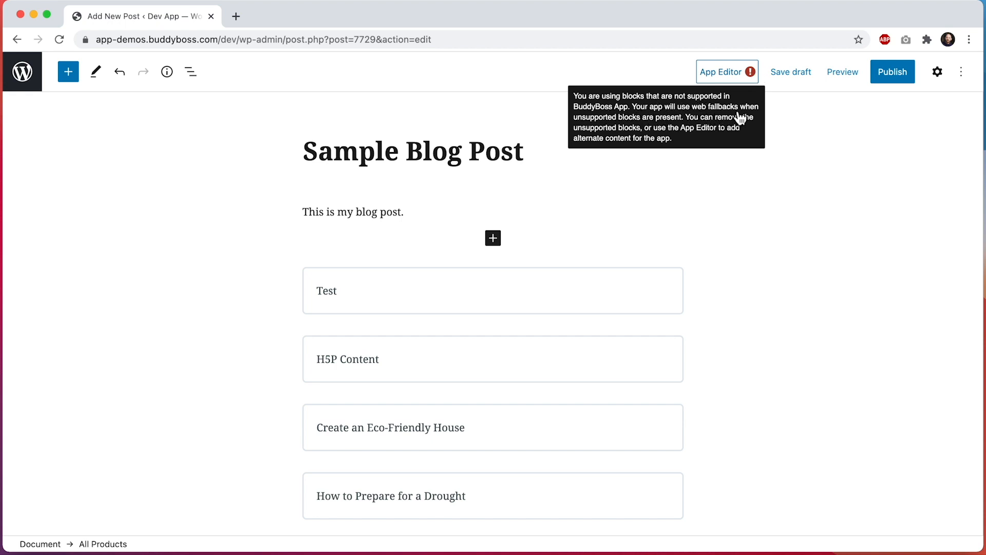
{"action": "mouse_move", "coordinate": [660, 125]}
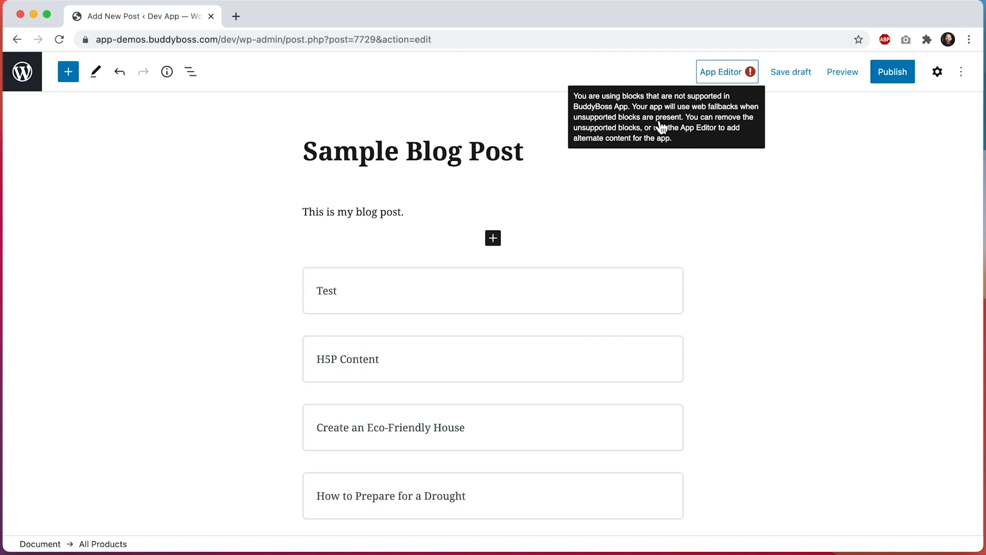
{"action": "mouse_move", "coordinate": [637, 136]}
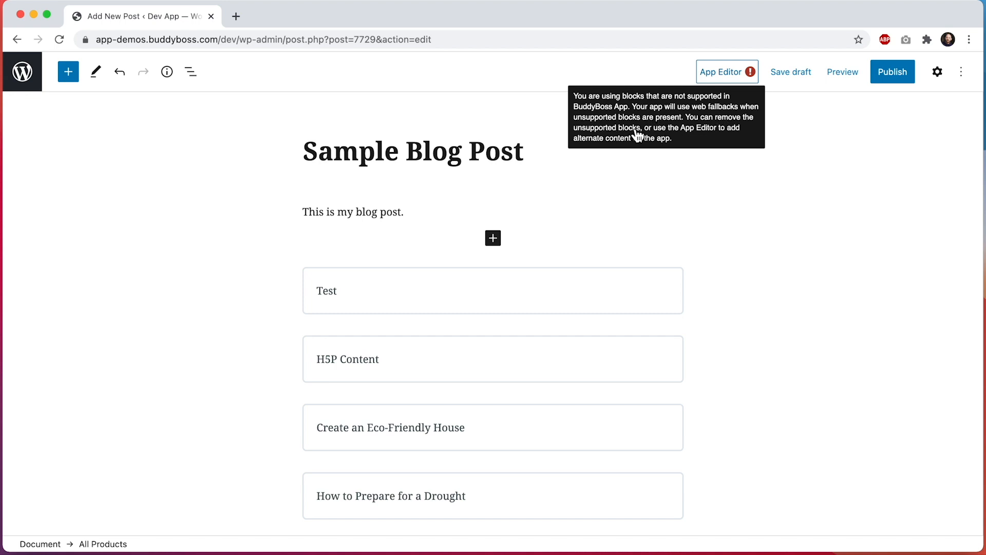
{"action": "mouse_move", "coordinate": [647, 146]}
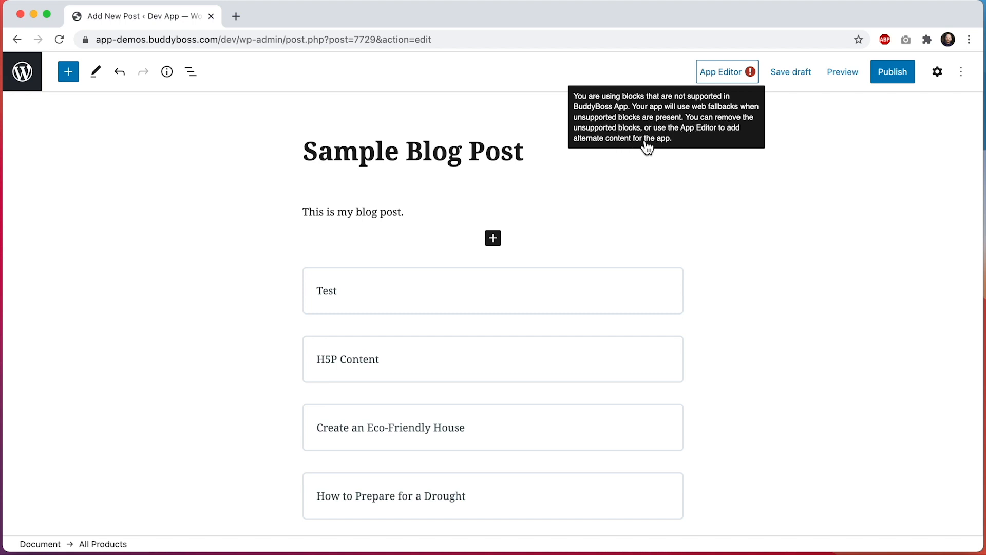
{"action": "mouse_move", "coordinate": [703, 143]}
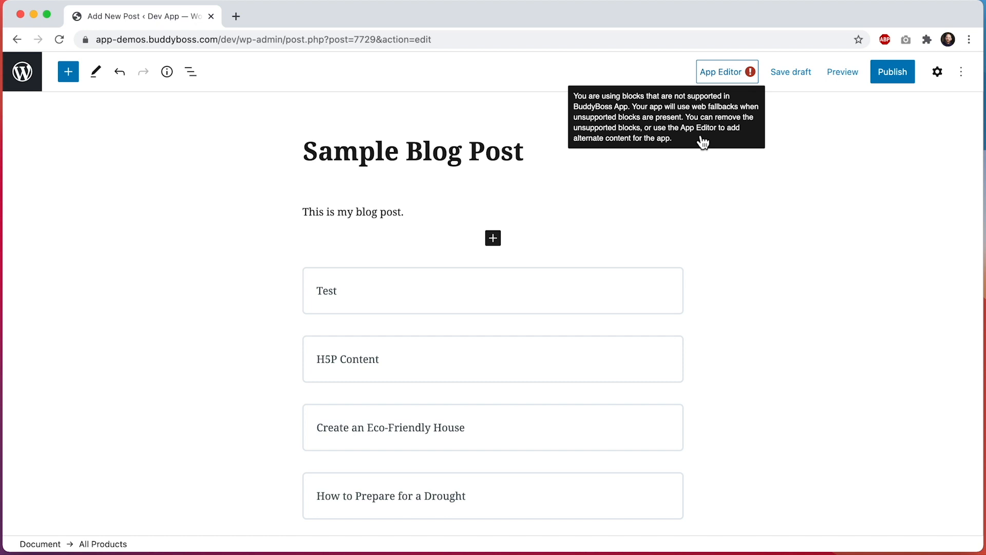
{"action": "mouse_move", "coordinate": [736, 92]}
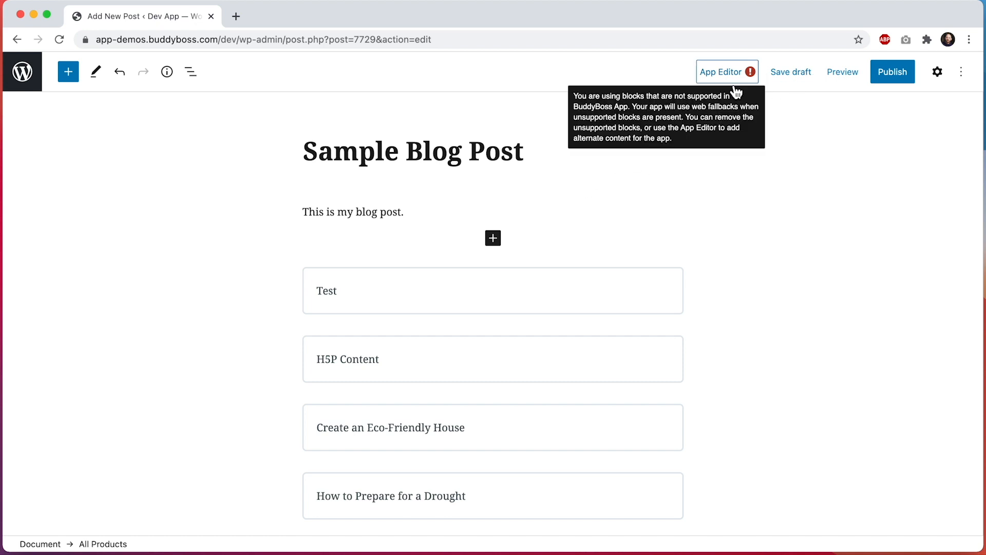
Open the post's App Editor and browse the blocks available for app content.
{"action": "left_click", "coordinate": [721, 72]}
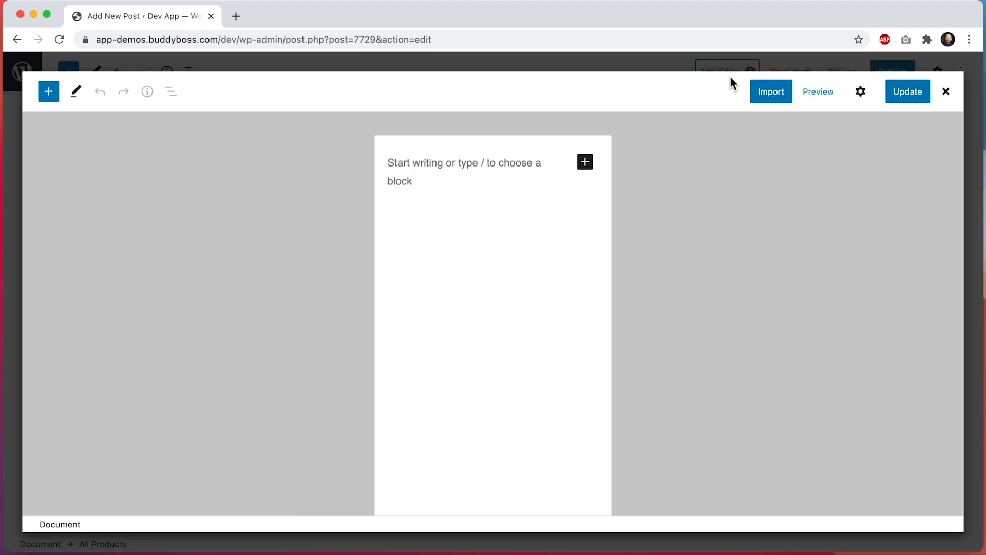
{"action": "mouse_move", "coordinate": [521, 200]}
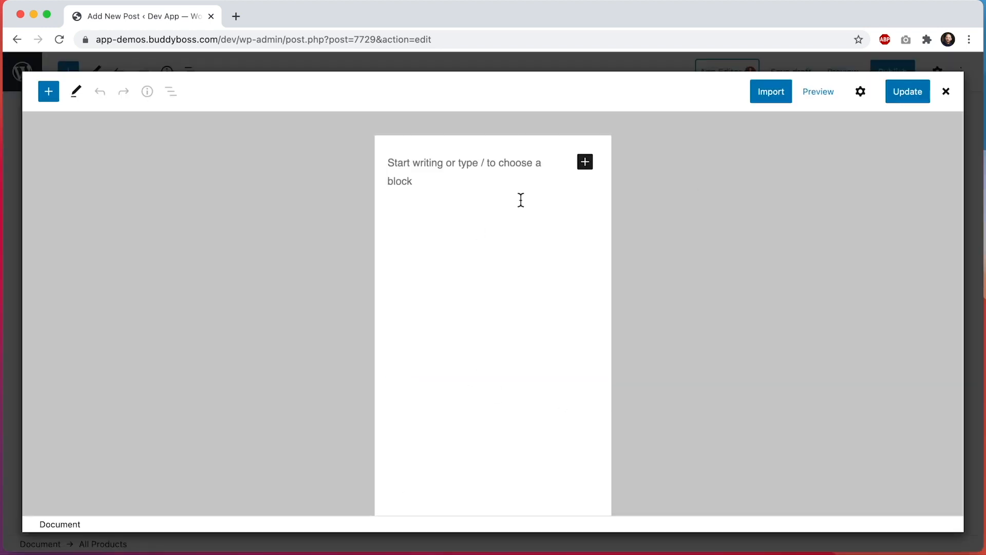
{"action": "mouse_move", "coordinate": [111, 90]}
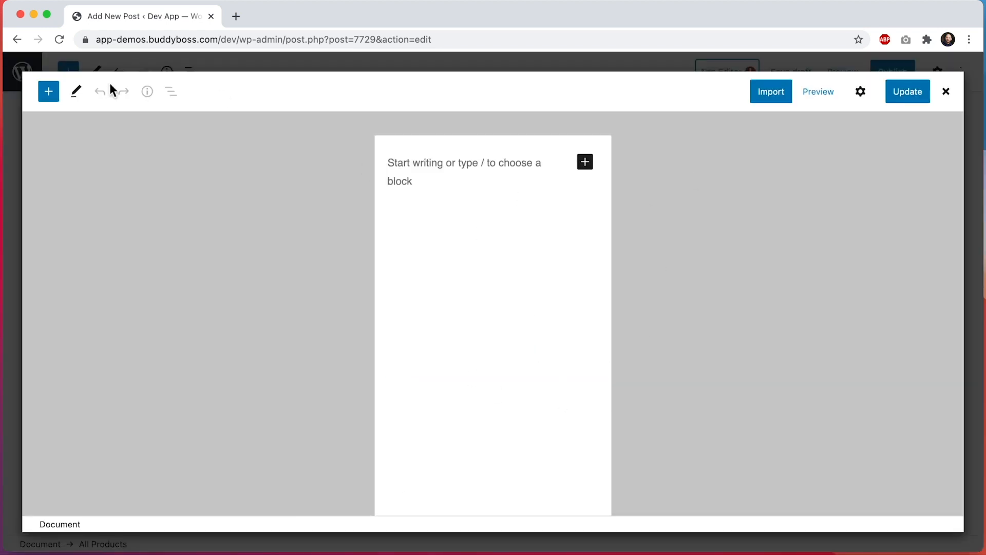
{"action": "left_click", "coordinate": [48, 91]}
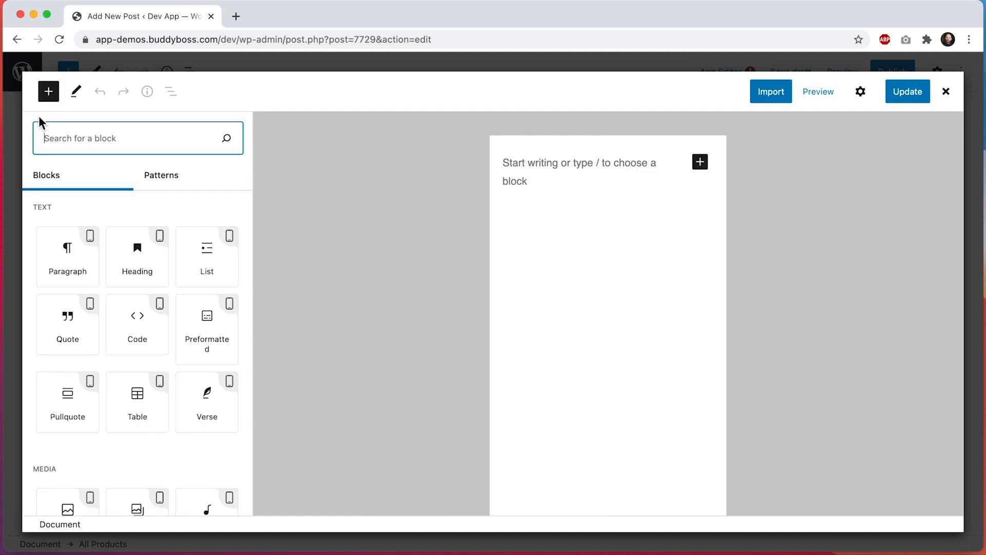
{"action": "scroll", "scroll_direction": "down", "scroll_amount": 3}
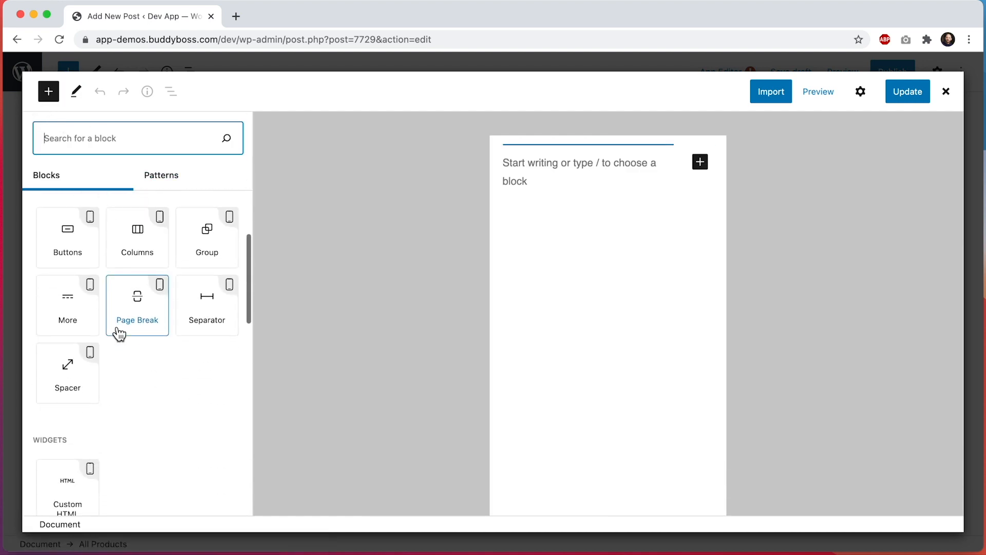
{"action": "scroll", "scroll_direction": "down", "scroll_amount": 3}
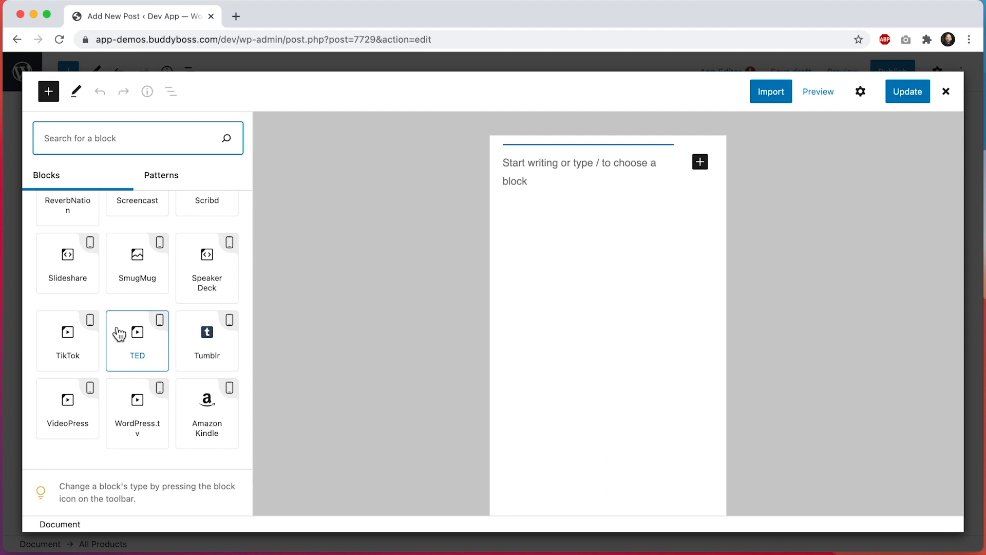
{"action": "scroll", "scroll_direction": "up", "scroll_amount": 3}
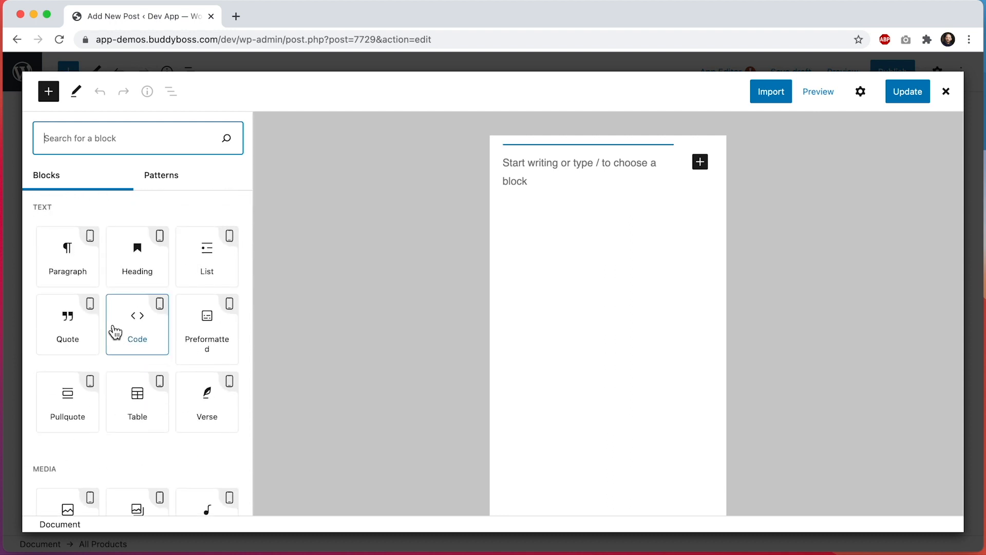
{"action": "mouse_move", "coordinate": [819, 91]}
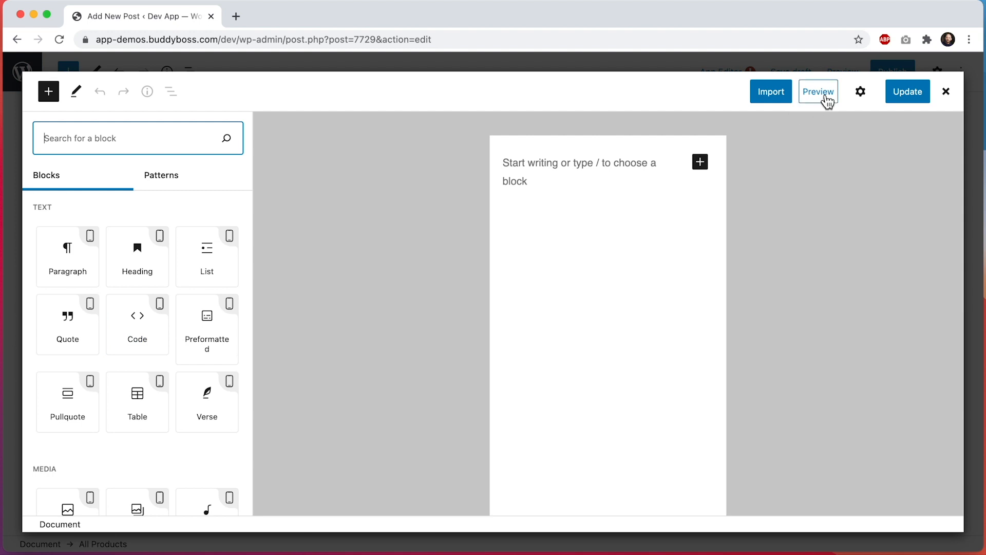
Preview the empty app content at mobile size and start importing supported blocks.
{"action": "left_click", "coordinate": [818, 91]}
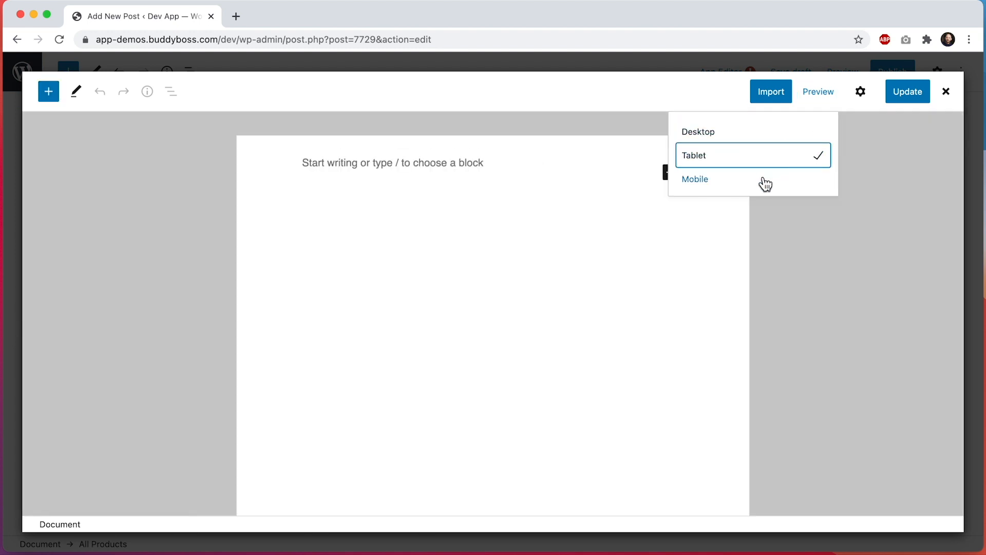
{"action": "left_click", "coordinate": [695, 179]}
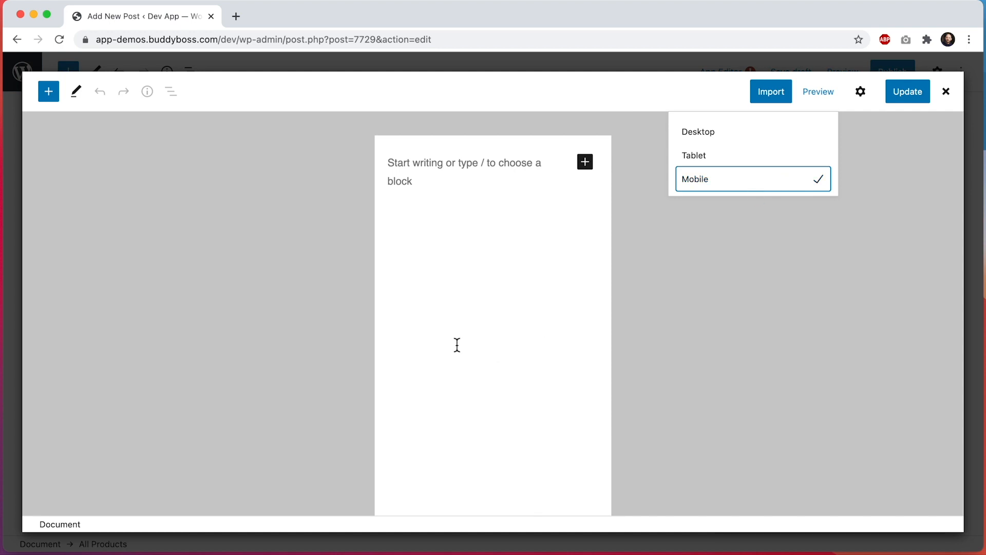
{"action": "left_click", "coordinate": [678, 273]}
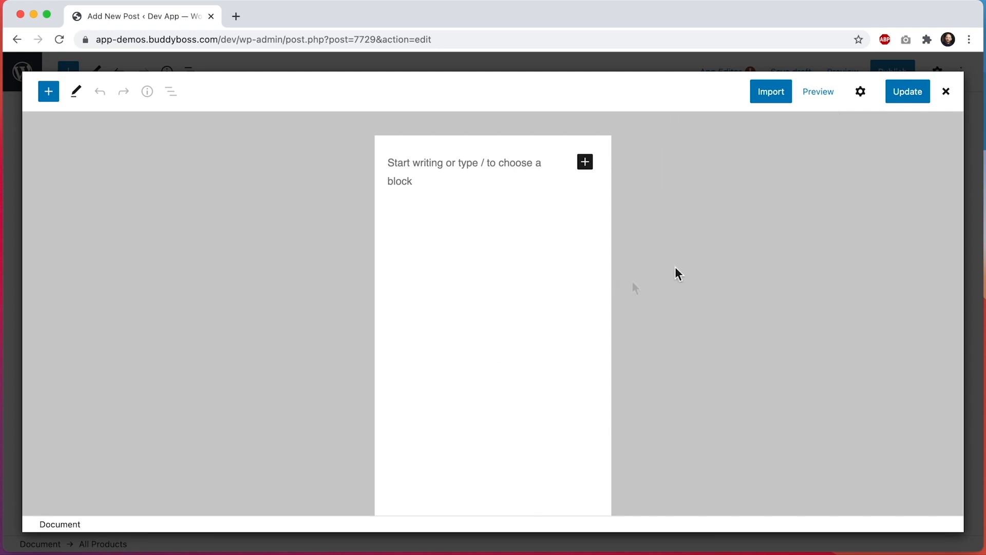
{"action": "mouse_move", "coordinate": [725, 215]}
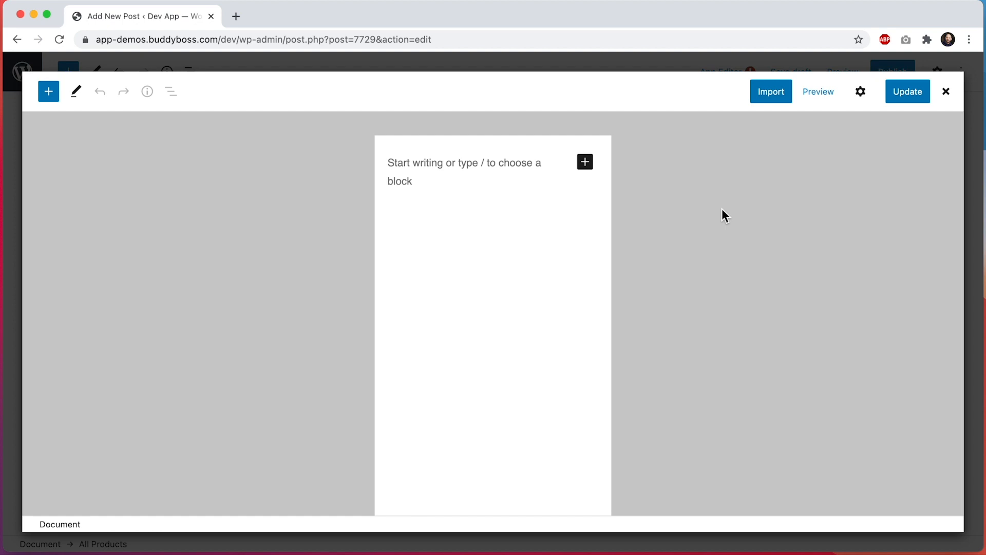
{"action": "mouse_move", "coordinate": [771, 91]}
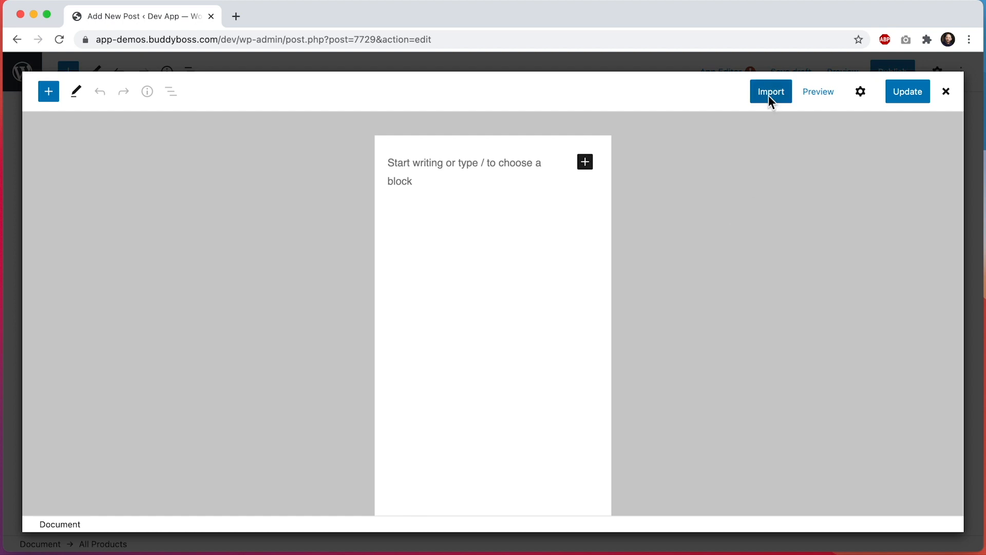
{"action": "left_click", "coordinate": [770, 91]}
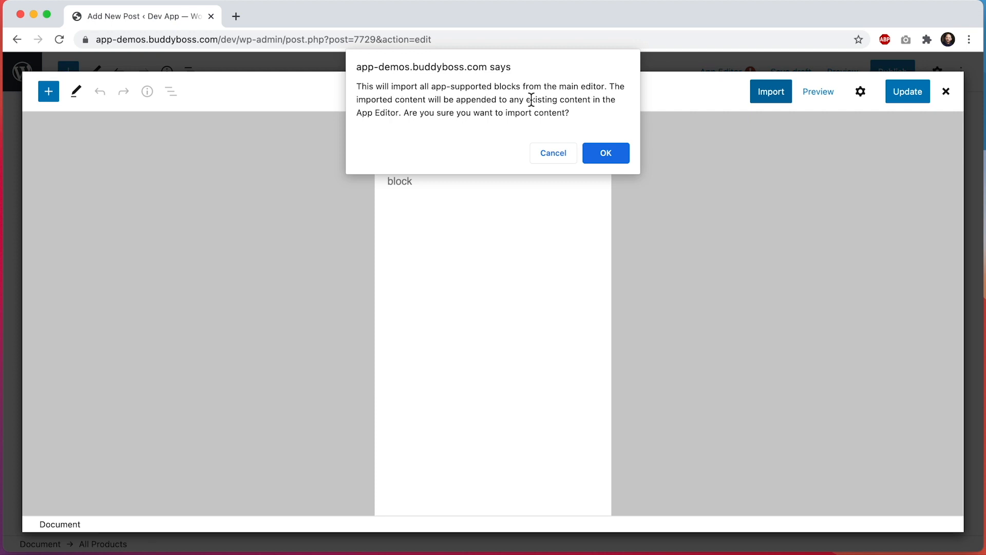
{"action": "mouse_move", "coordinate": [367, 116]}
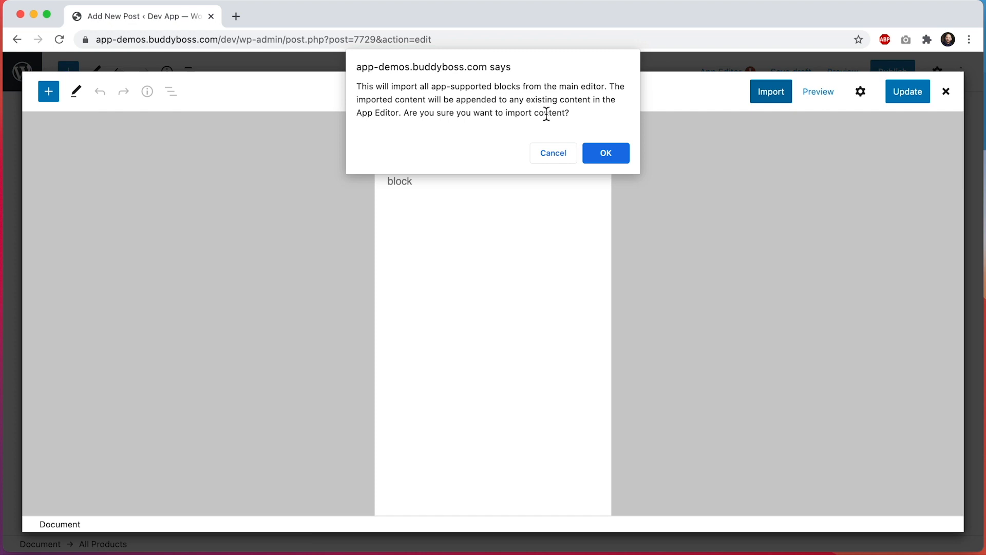
Import the paragraph 'This is my blog post.' into the app content and save it.
{"action": "left_click", "coordinate": [605, 153]}
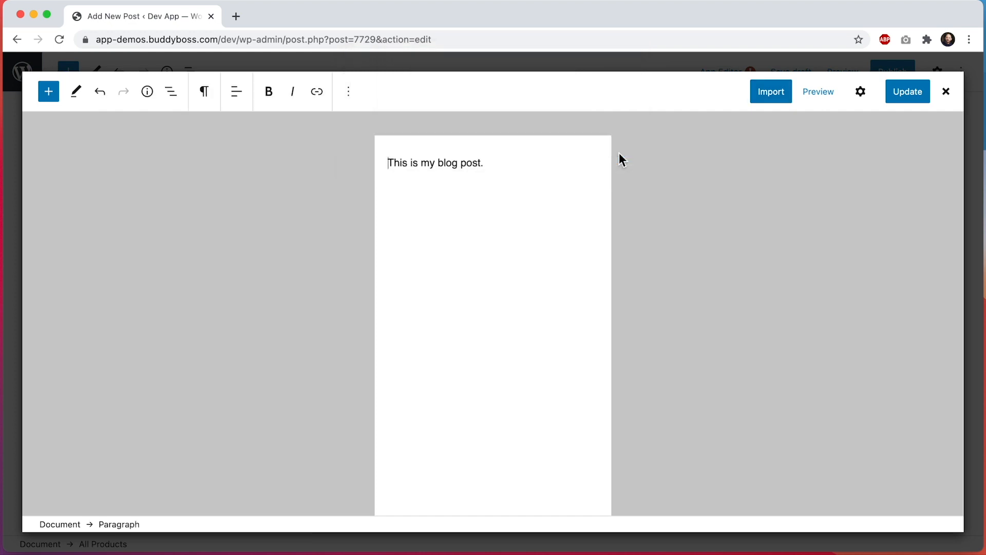
{"action": "mouse_move", "coordinate": [414, 170]}
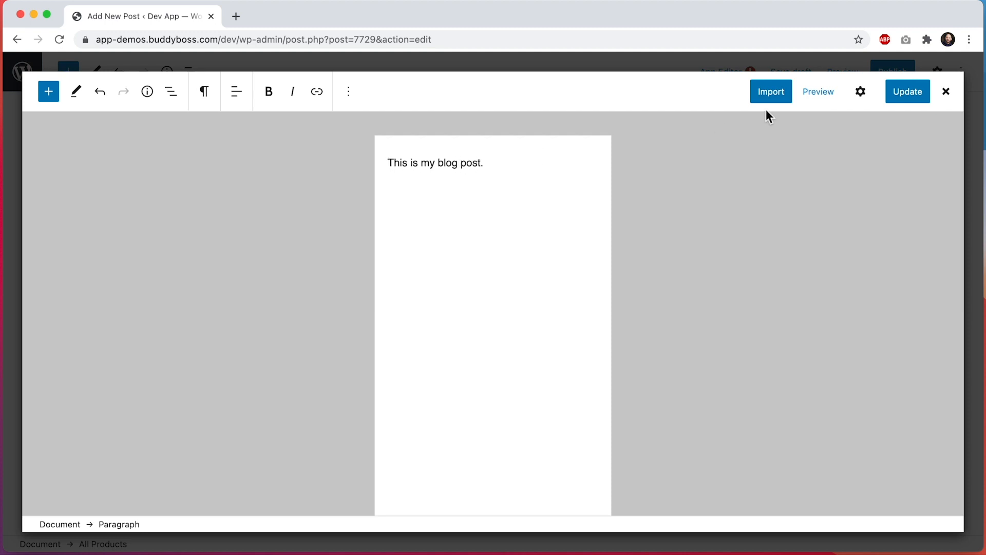
{"action": "left_click", "coordinate": [907, 92]}
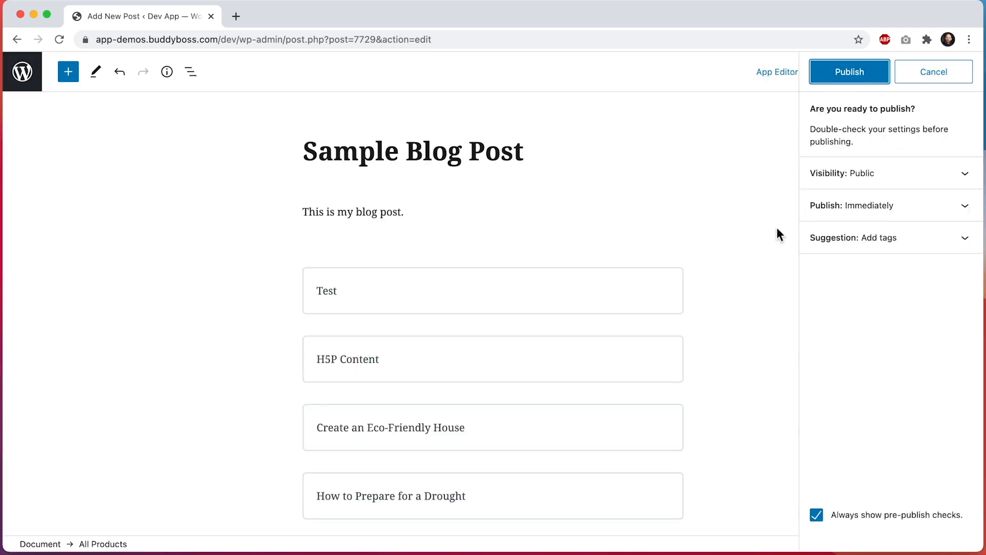
Publish Sample Blog Post and leave the editor for the All Posts list.
{"action": "left_click", "coordinate": [849, 71]}
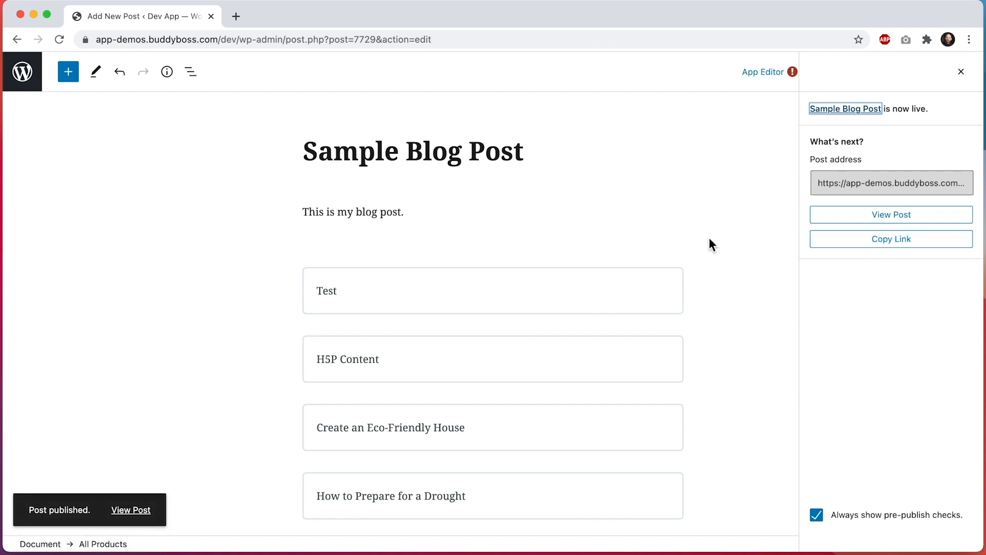
{"action": "left_click", "coordinate": [961, 70]}
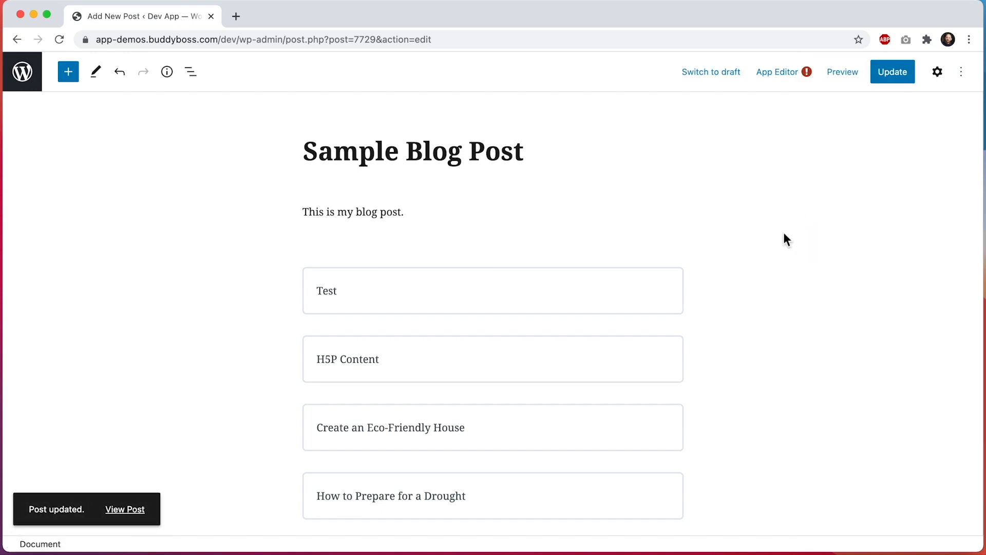
{"action": "left_click", "coordinate": [22, 70]}
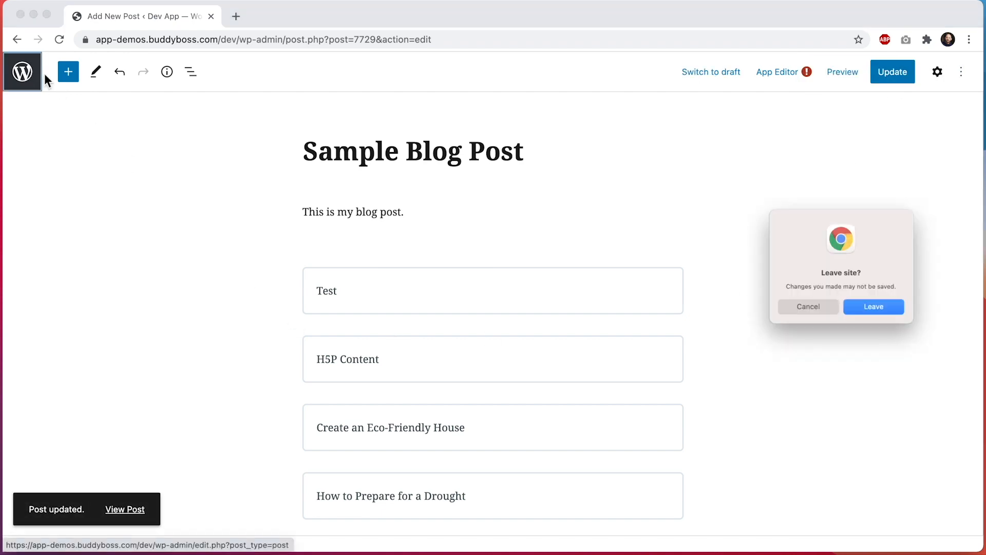
{"action": "left_click", "coordinate": [872, 306]}
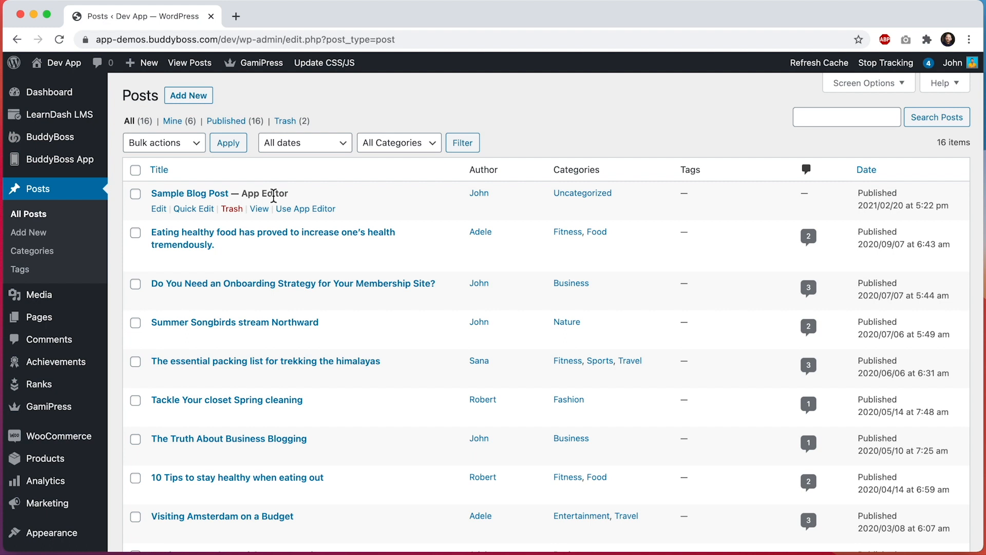
{"action": "mouse_move", "coordinate": [306, 213]}
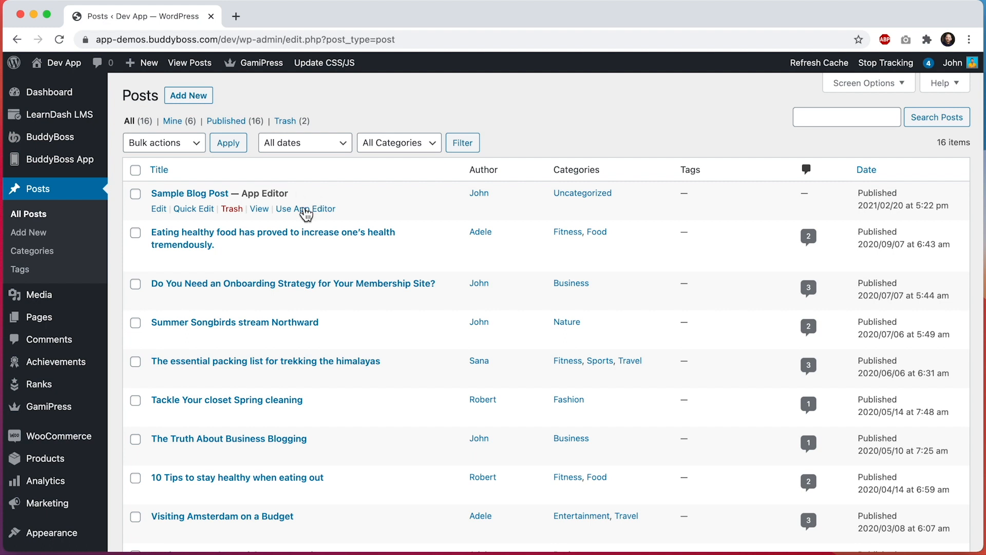
{"action": "mouse_move", "coordinate": [305, 208]}
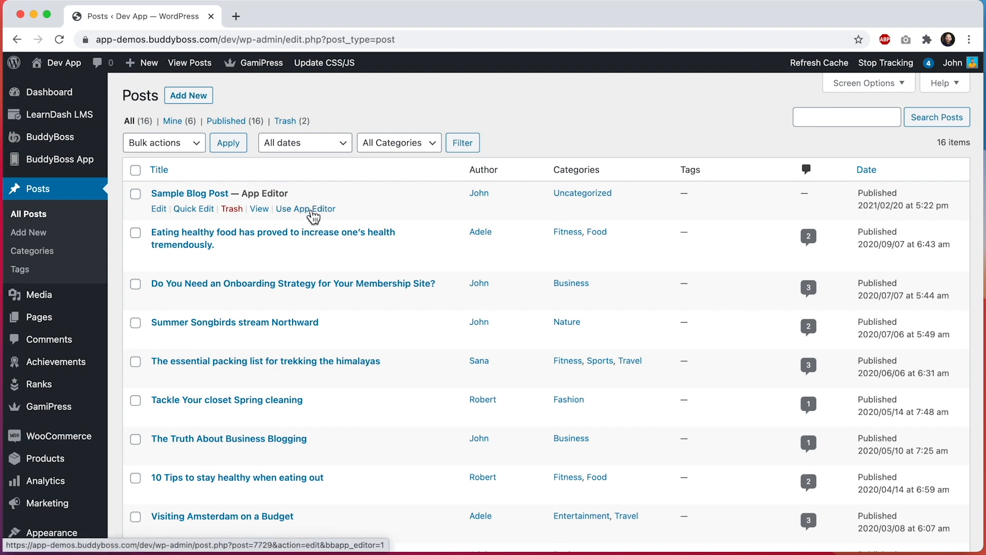
Open and close Sample Blog Post's App Editor, then update the post.
{"action": "left_click", "coordinate": [305, 208]}
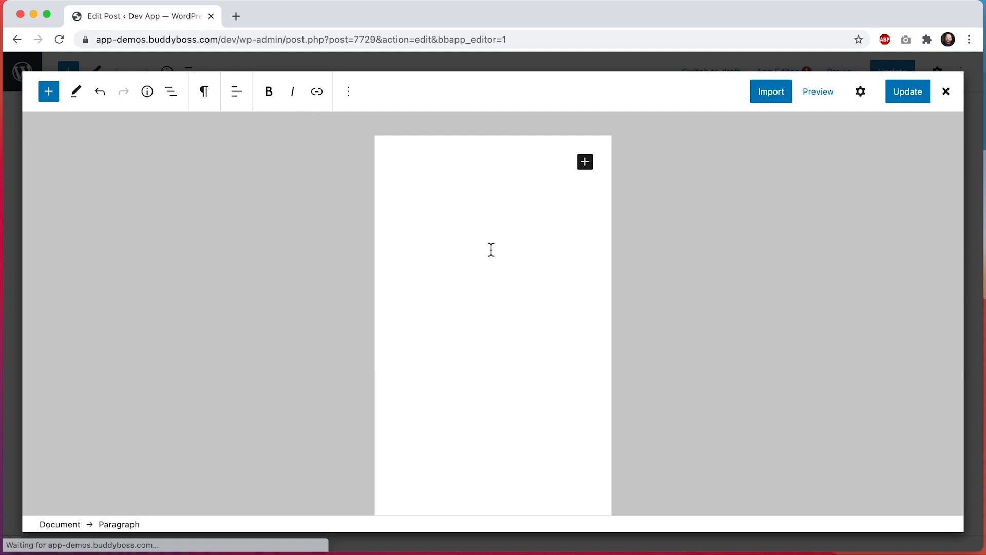
{"action": "left_click", "coordinate": [389, 166]}
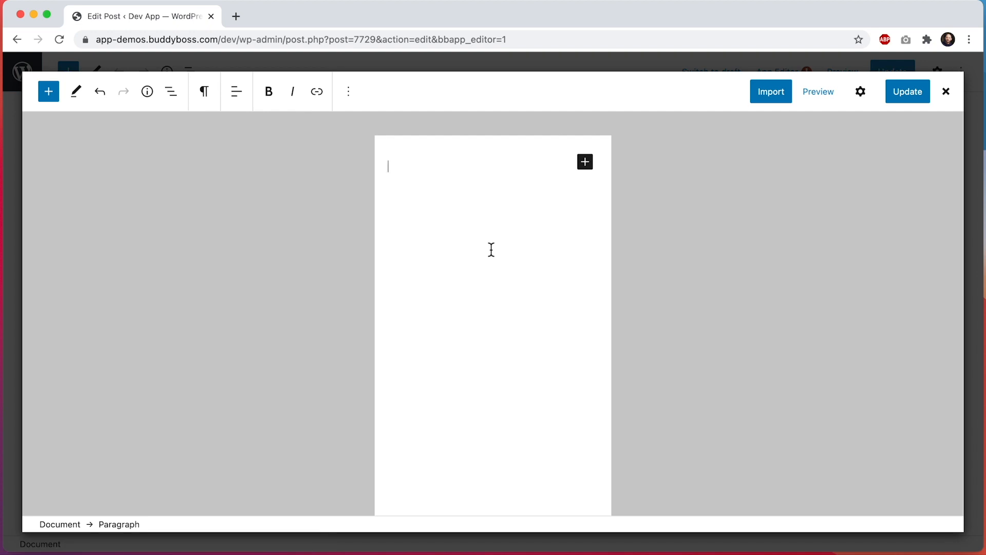
{"action": "left_click", "coordinate": [946, 92]}
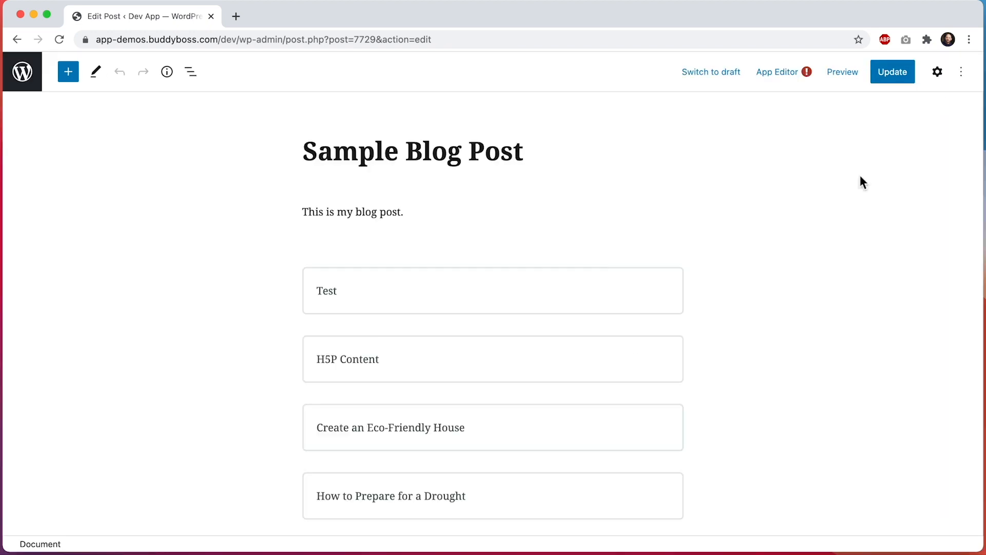
{"action": "scroll", "scroll_direction": "down", "scroll_amount": 3}
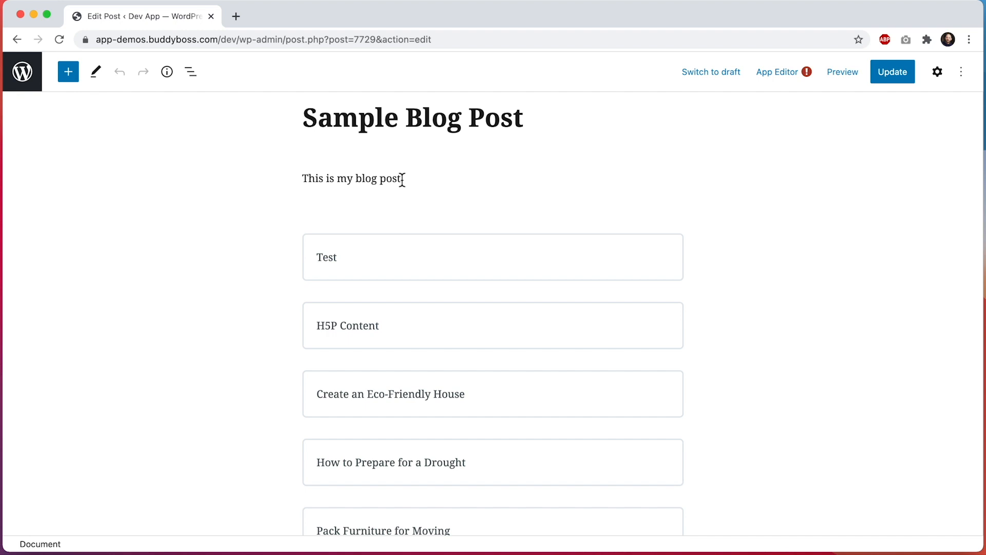
{"action": "left_click", "coordinate": [892, 72]}
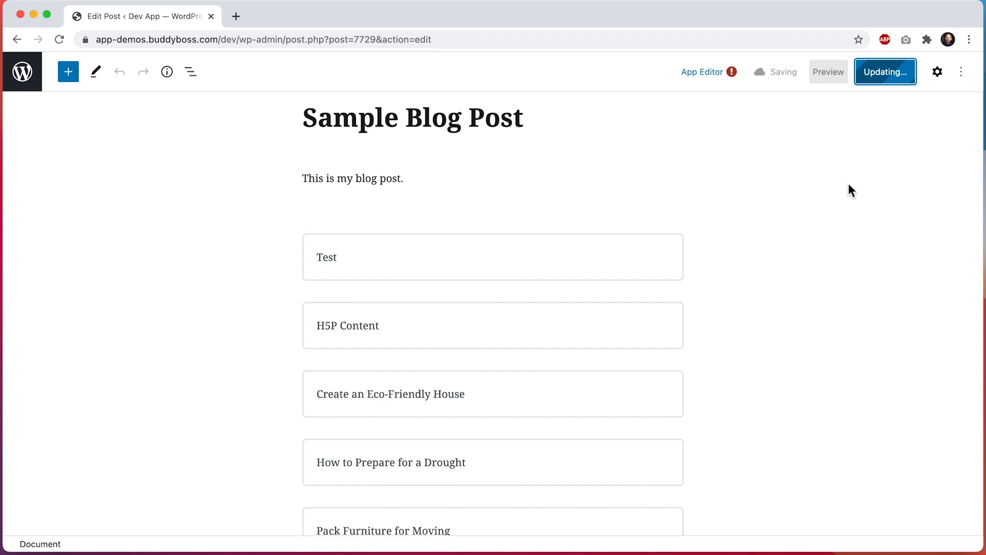
{"action": "left_click", "coordinate": [885, 72]}
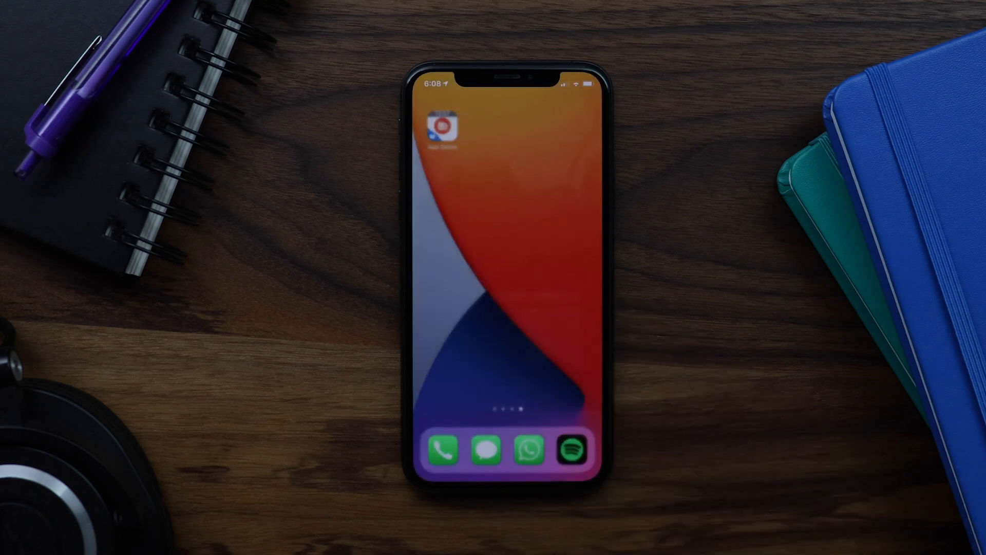
Launch the BuddyBoss app and go to More > Blog.
{"action": "left_click", "coordinate": [441, 127]}
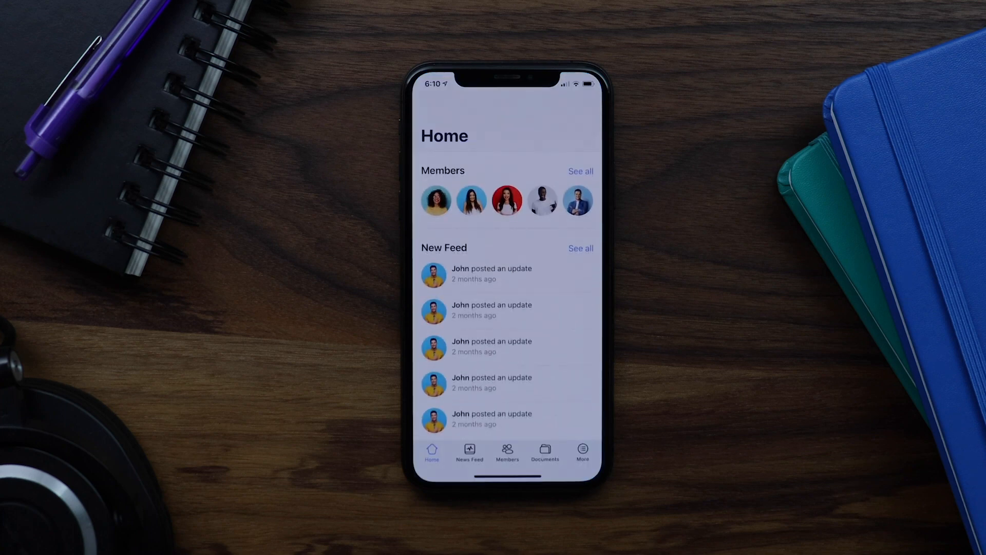
{"action": "left_click", "coordinate": [582, 450]}
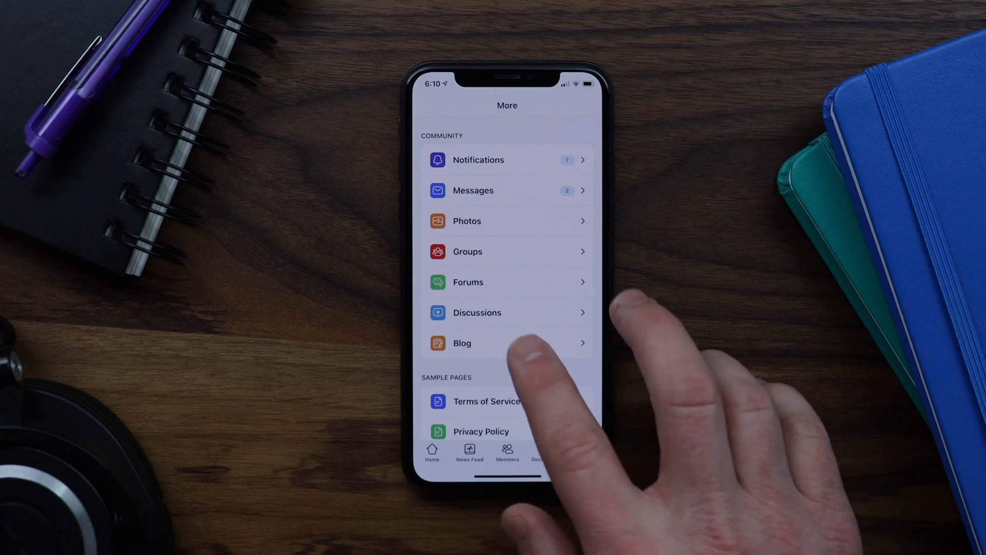
{"action": "left_click", "coordinate": [462, 342]}
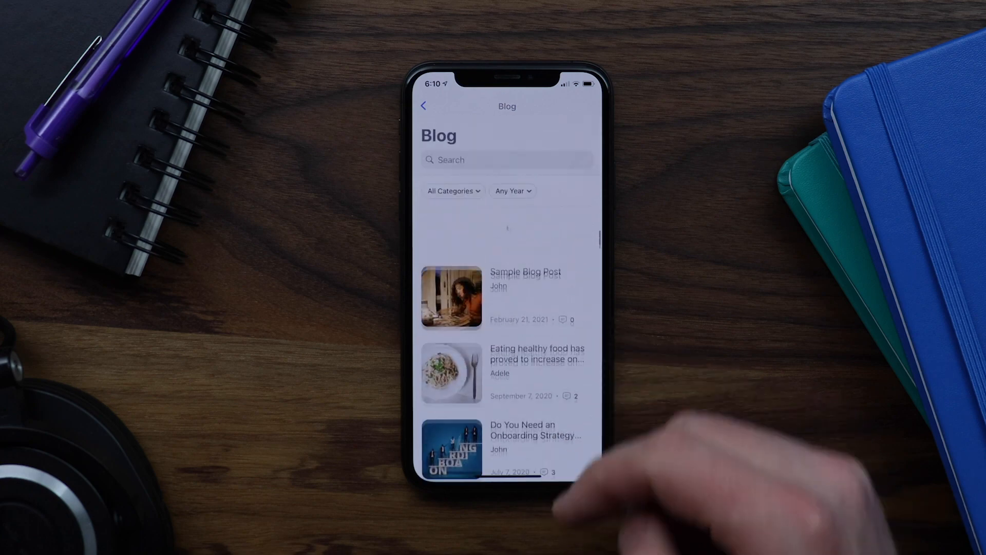
{"action": "scroll", "scroll_direction": "up", "scroll_amount": 3}
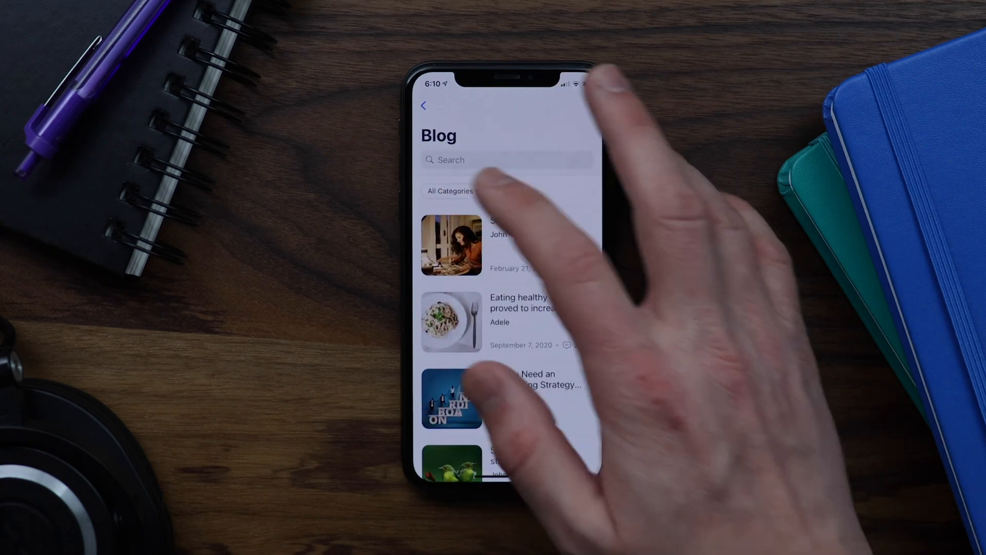
Check the All Categories and Any Year filters, then open Sample Blog Post.
{"action": "left_click", "coordinate": [449, 191]}
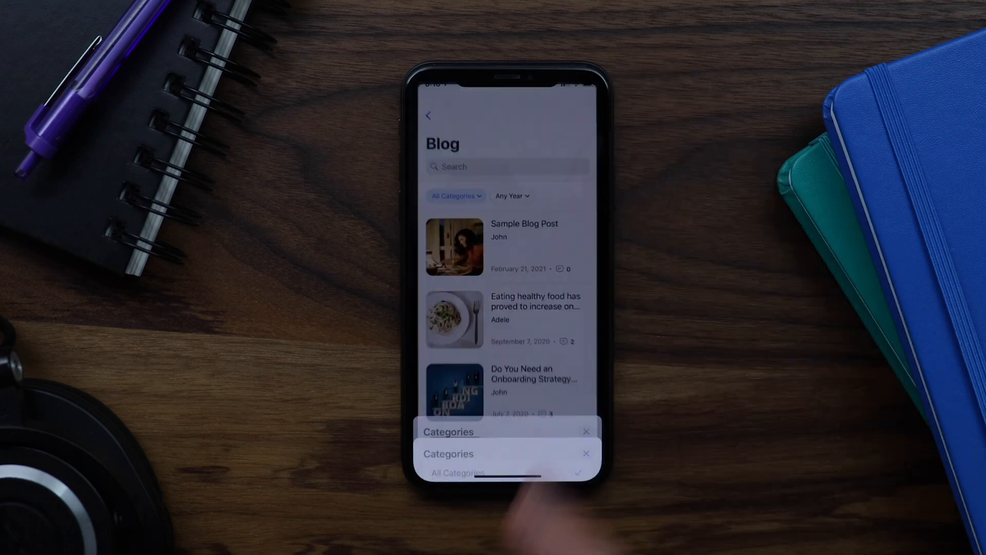
{"action": "left_click", "coordinate": [512, 195]}
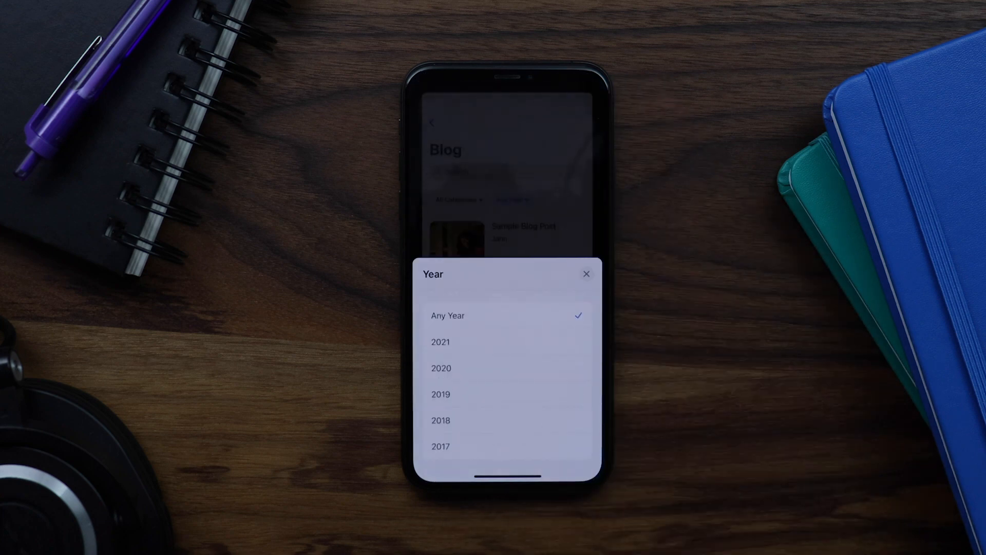
{"action": "left_click", "coordinate": [586, 274]}
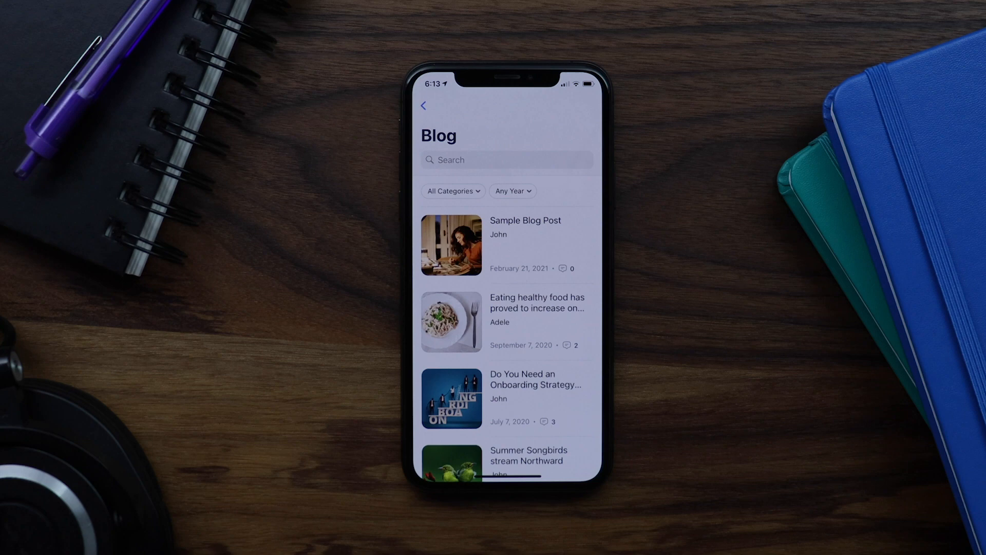
{"action": "left_click", "coordinate": [524, 246]}
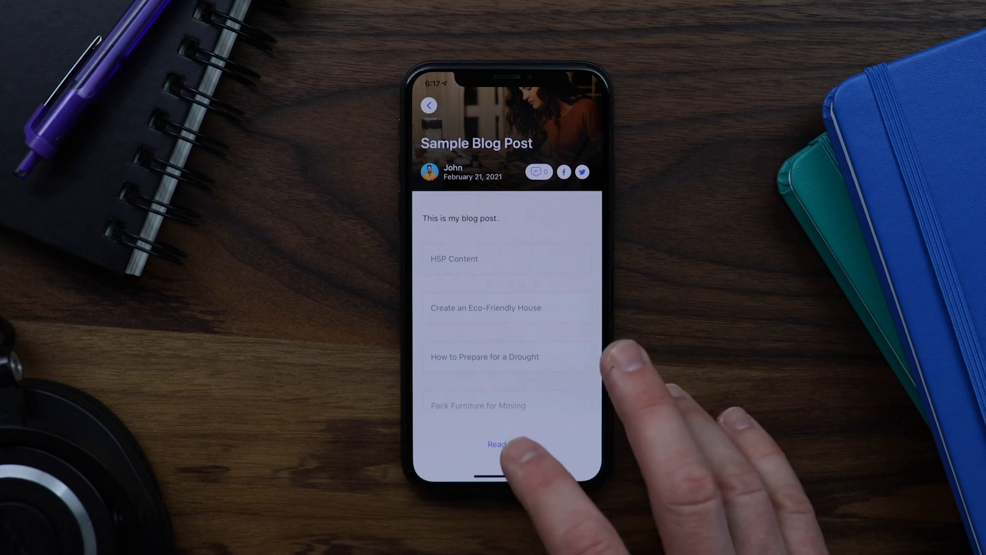
Open Sample Blog Post's full content via Read more and scroll to the product grid.
{"action": "left_click", "coordinate": [497, 444]}
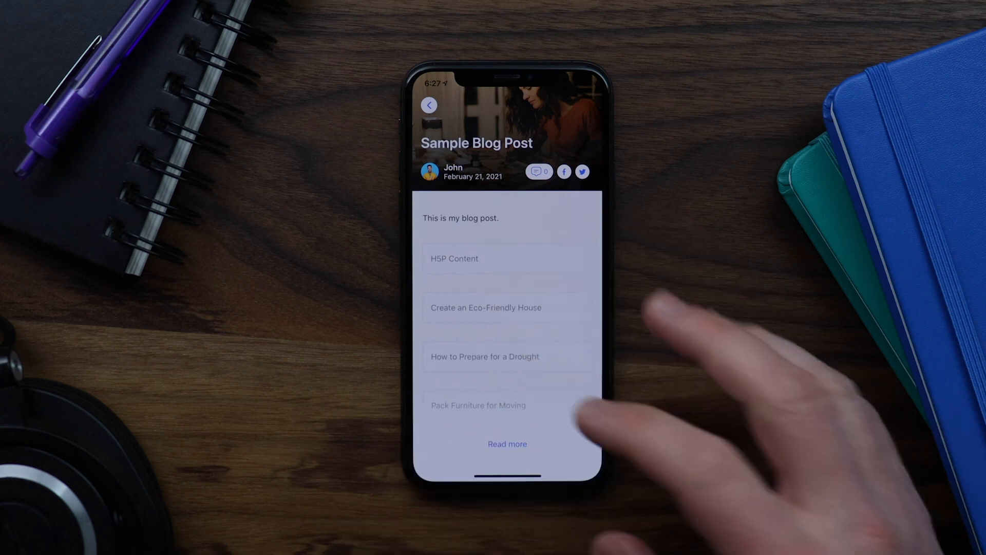
{"action": "left_click", "coordinate": [507, 443]}
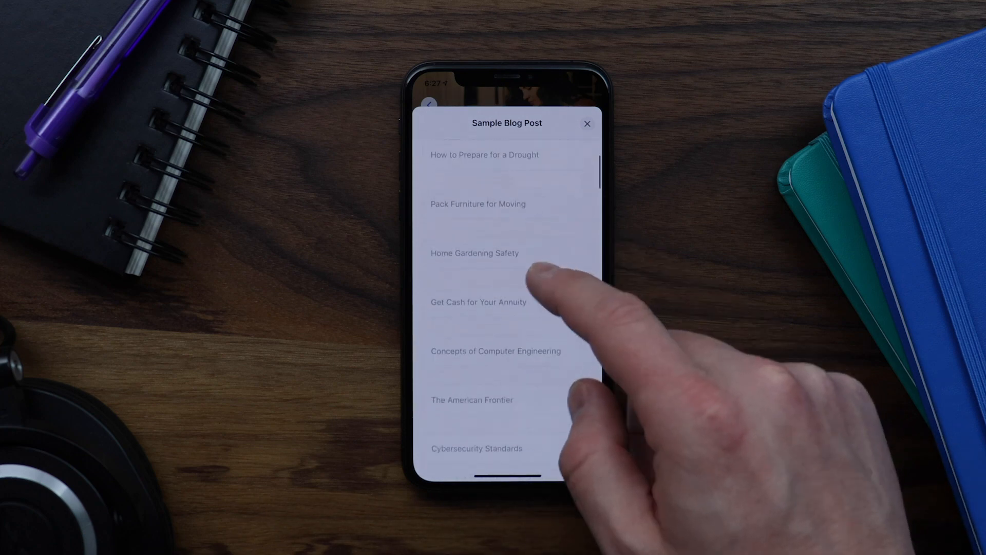
{"action": "scroll", "scroll_direction": "down", "scroll_amount": 3}
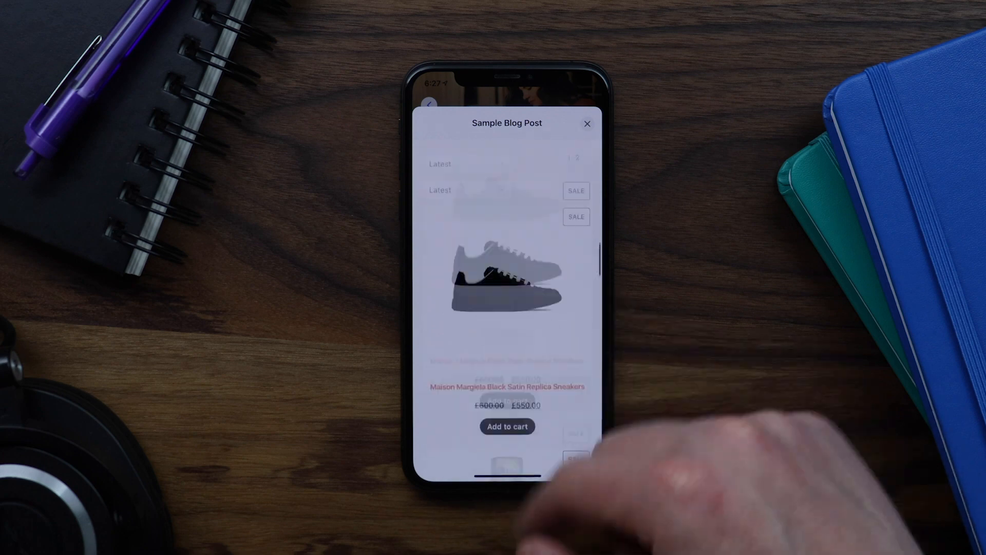
Close Sample Blog Post's full-content web view.
{"action": "left_click", "coordinate": [587, 124]}
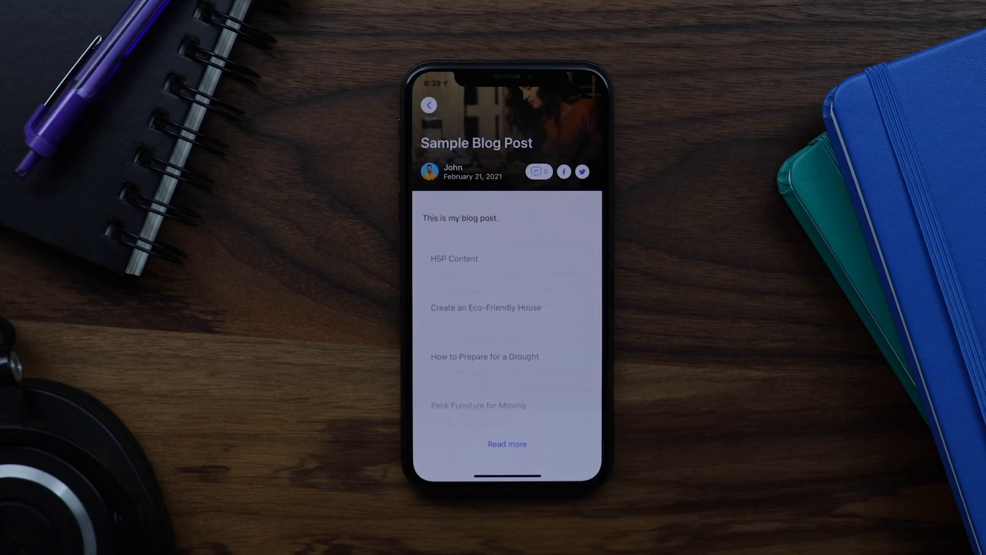
Visit the How to Prepare for a Drought course, then post the comment 'Cool'.
{"action": "left_click", "coordinate": [485, 356]}
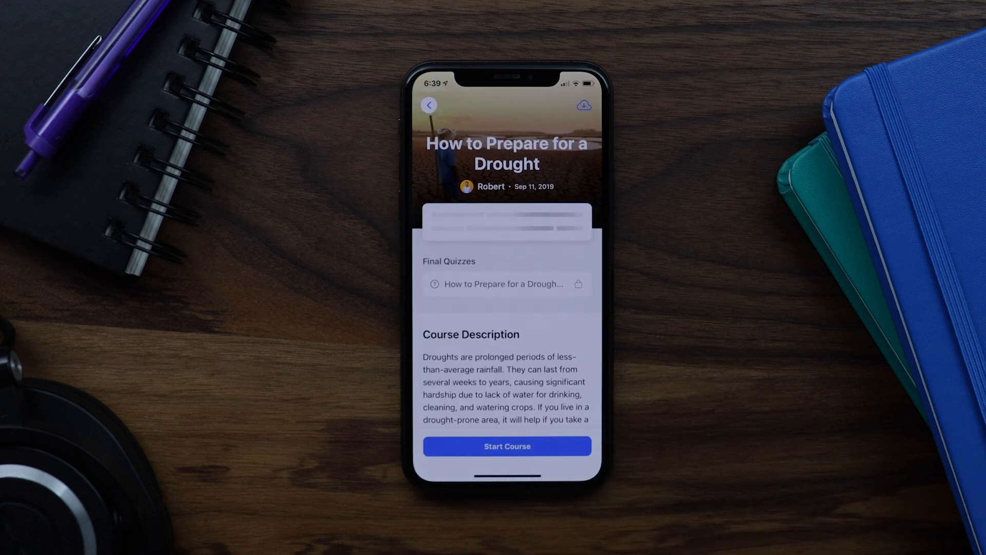
{"action": "left_click", "coordinate": [507, 446]}
{"action": "type", "text": "Cool"}
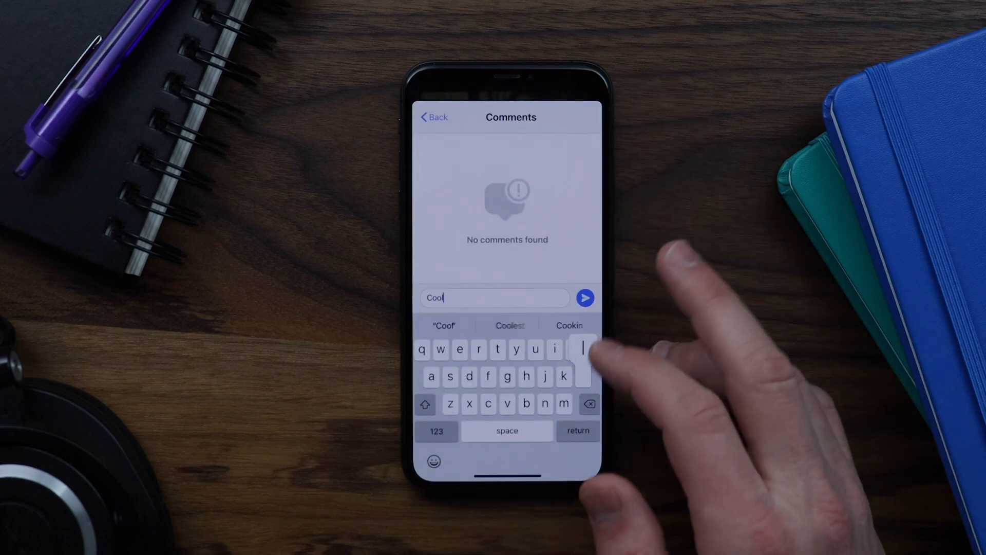
{"action": "left_click", "coordinate": [584, 298]}
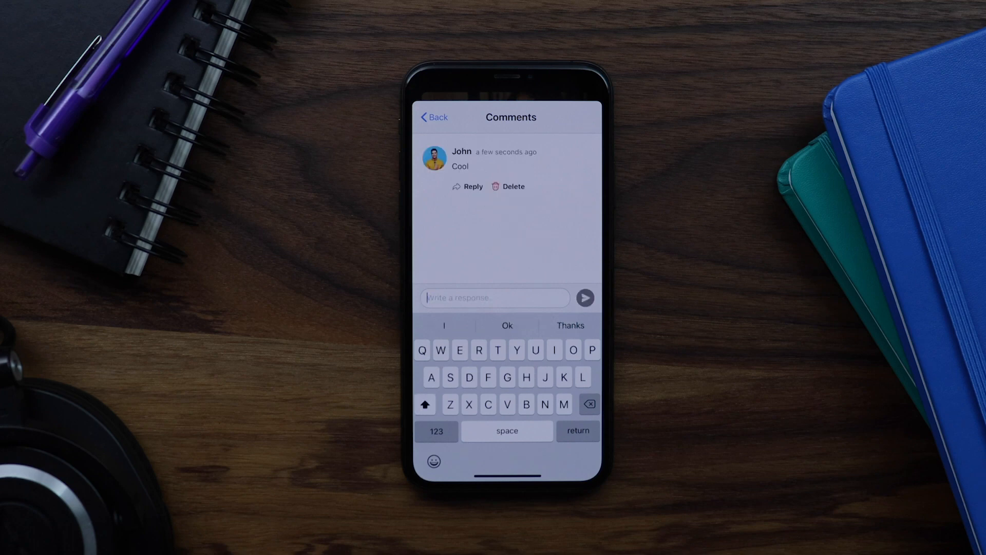
{"action": "left_click", "coordinate": [434, 117]}
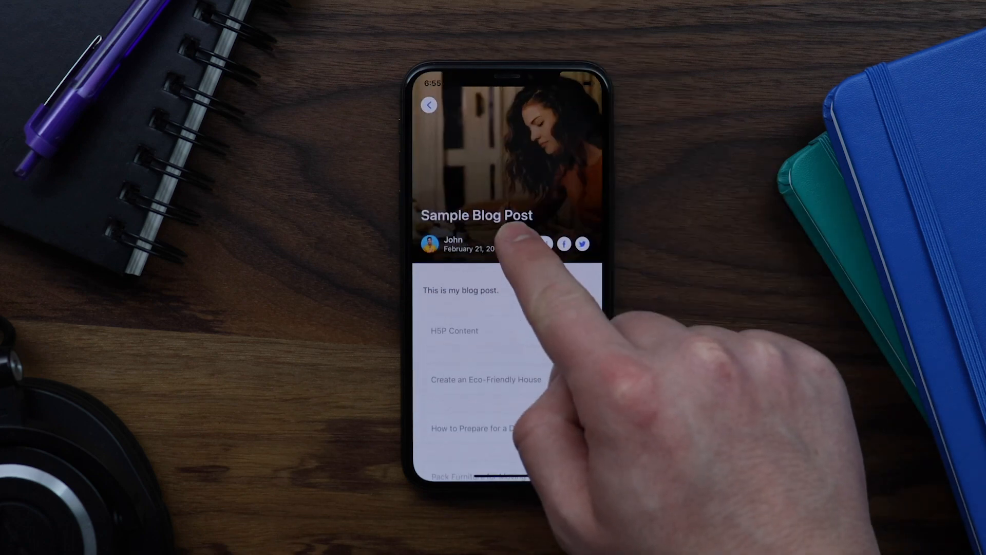
Return to the Blog list and scroll down to the New BMW X5 article.
{"action": "left_click", "coordinate": [429, 105]}
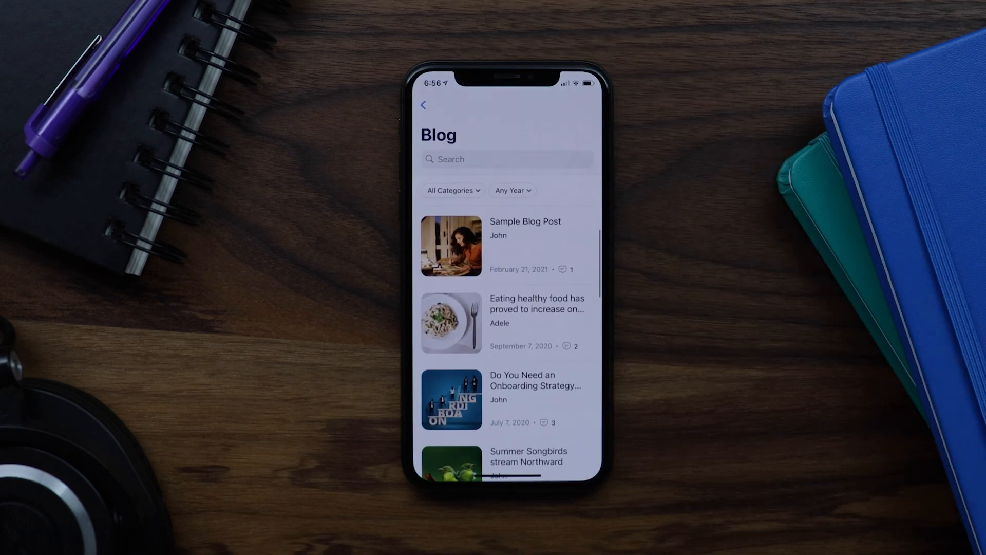
{"action": "scroll", "scroll_direction": "down", "scroll_amount": 3}
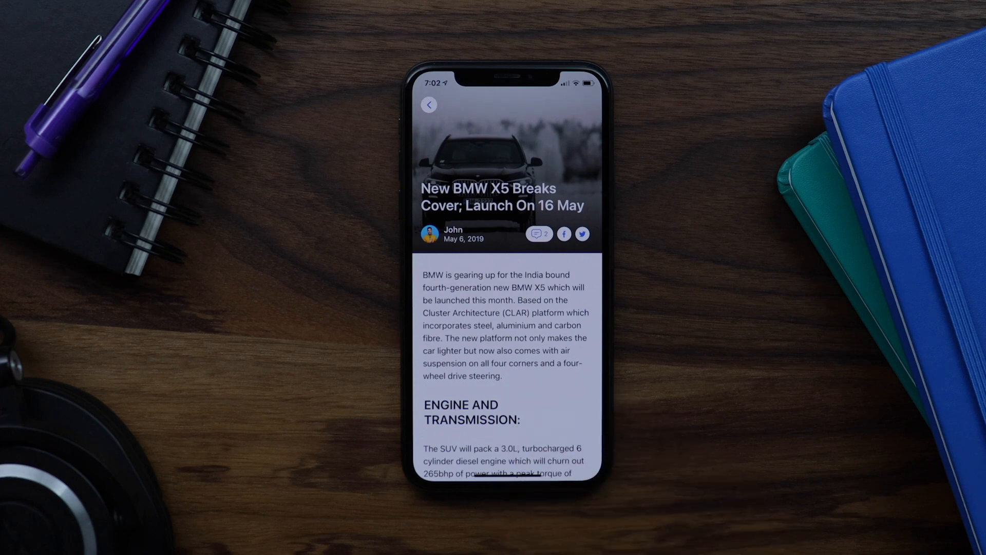
{"action": "scroll", "scroll_direction": "down", "scroll_amount": 3}
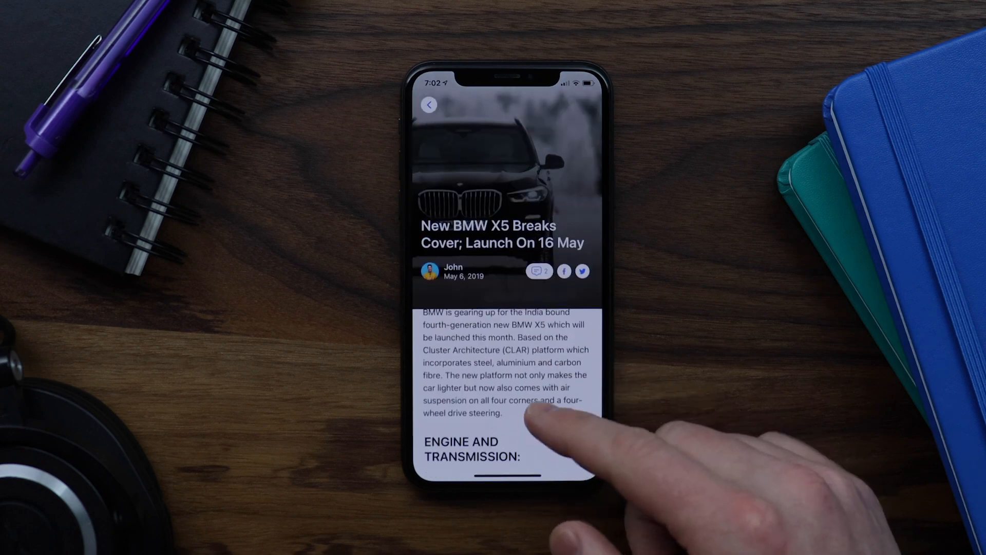